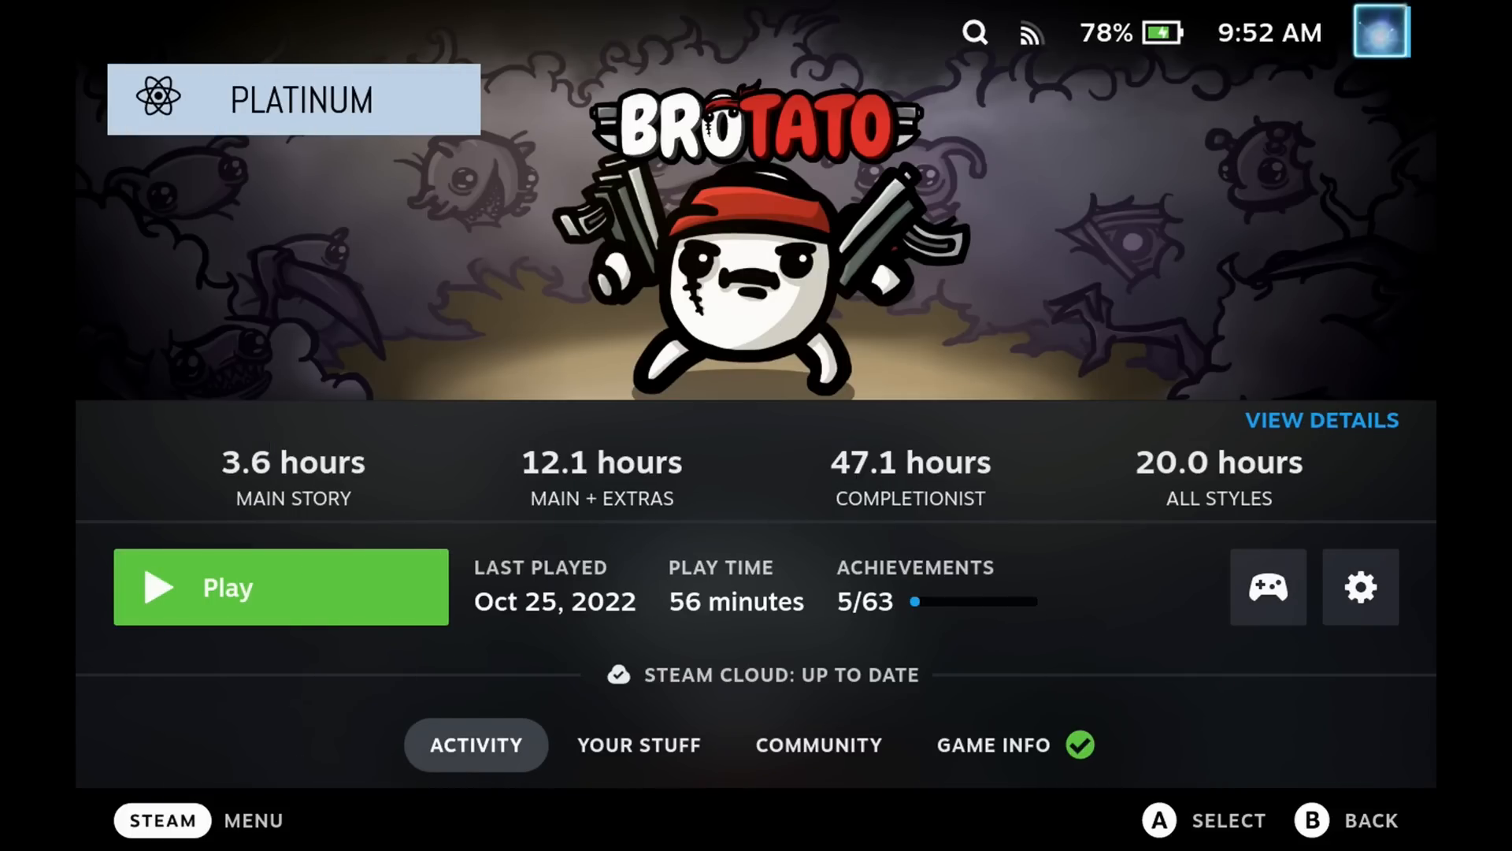
# Open the Decky plugin store from Brotato's Quick Access menu to browse plugins like Discord Status
pyautogui.click(280, 588)
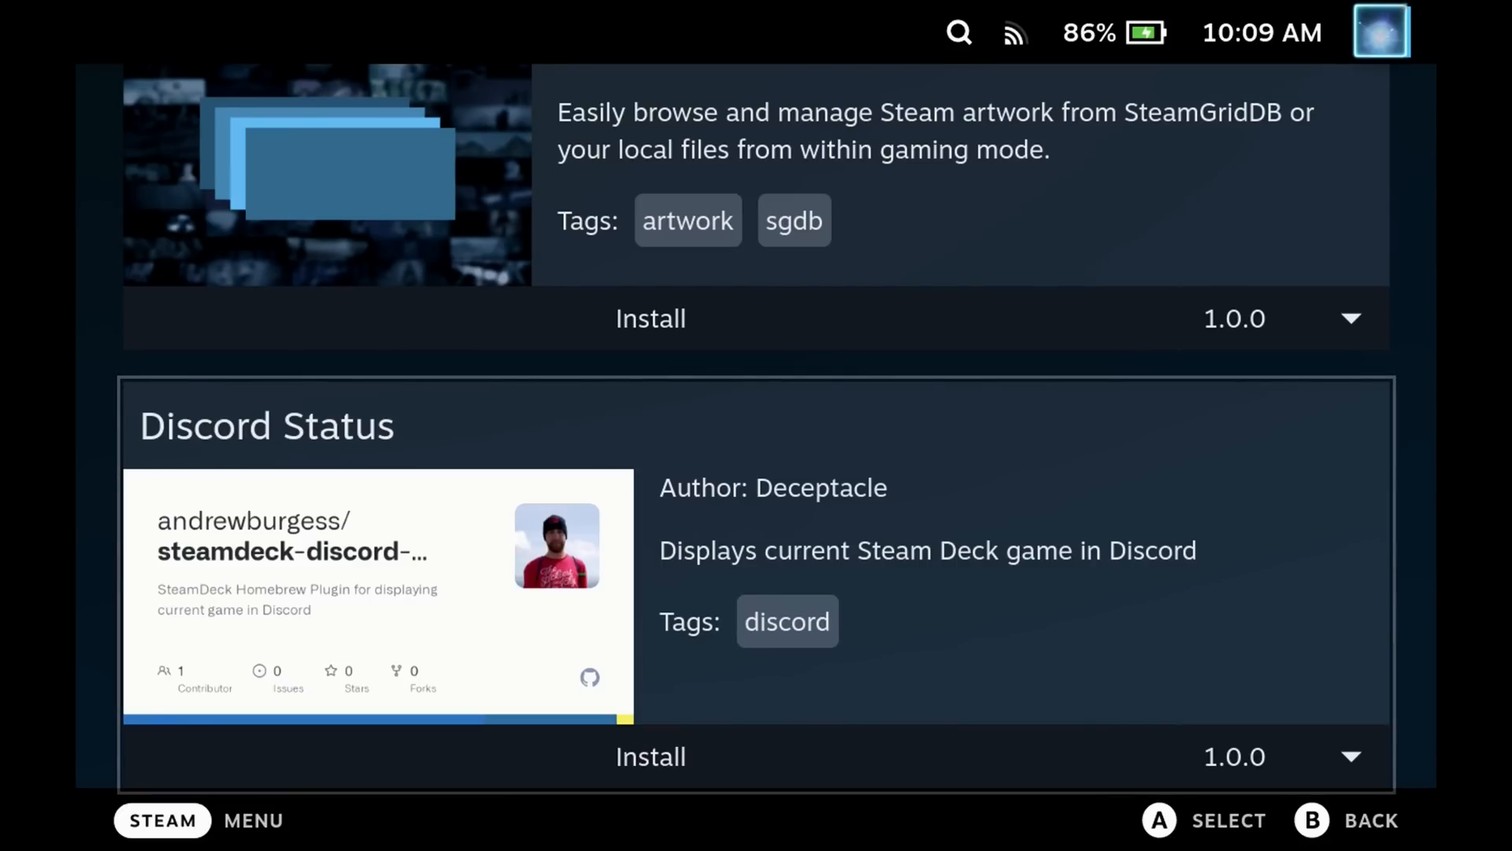
# Install Free Games version 1.0.0, then scroll on past Controller Tools to ShareDeck-y
pyautogui.scroll(-3)
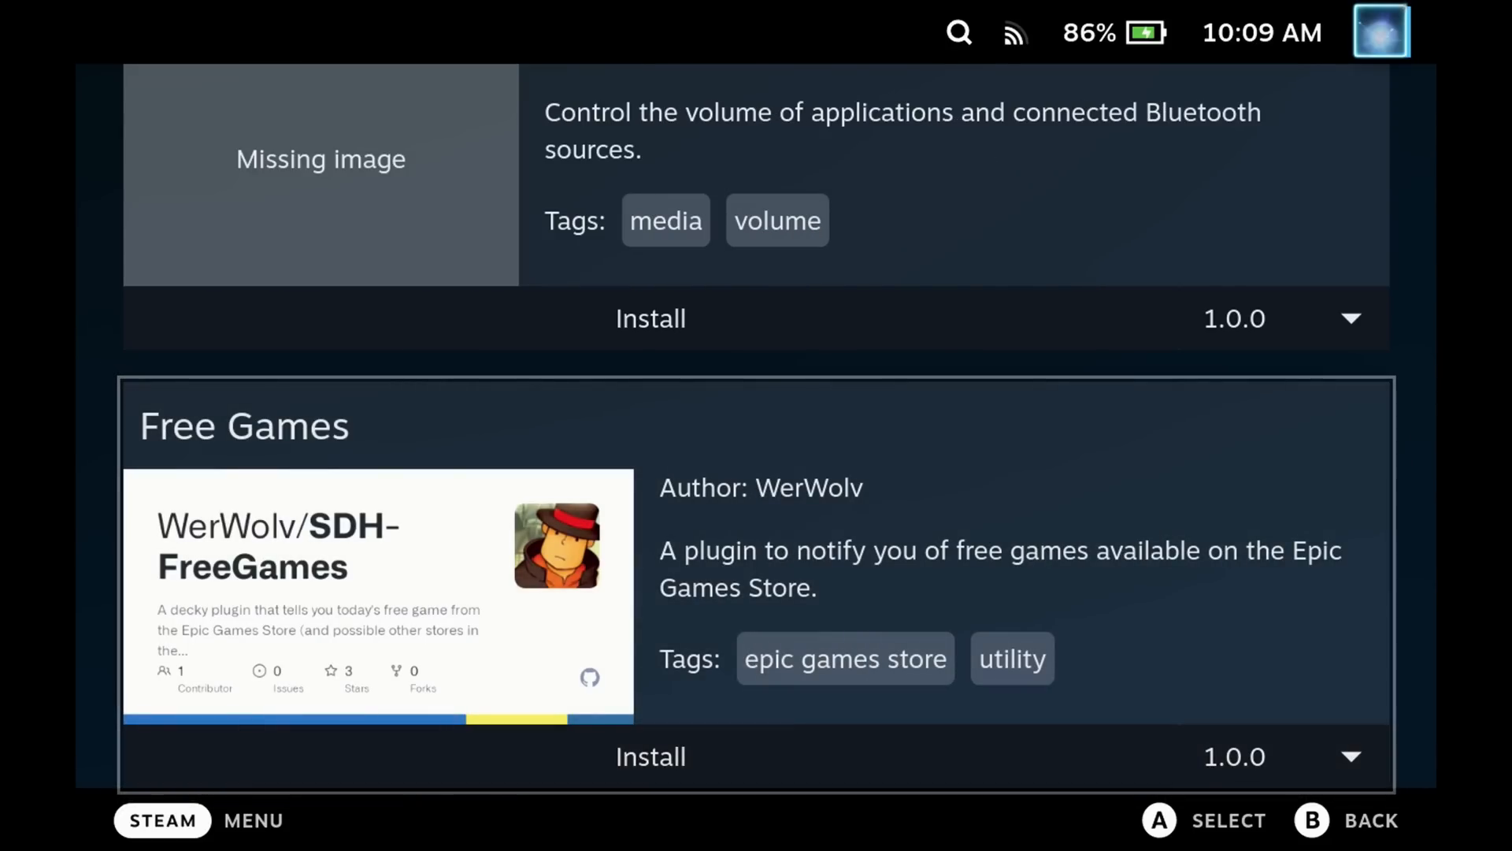
pyautogui.click(649, 756)
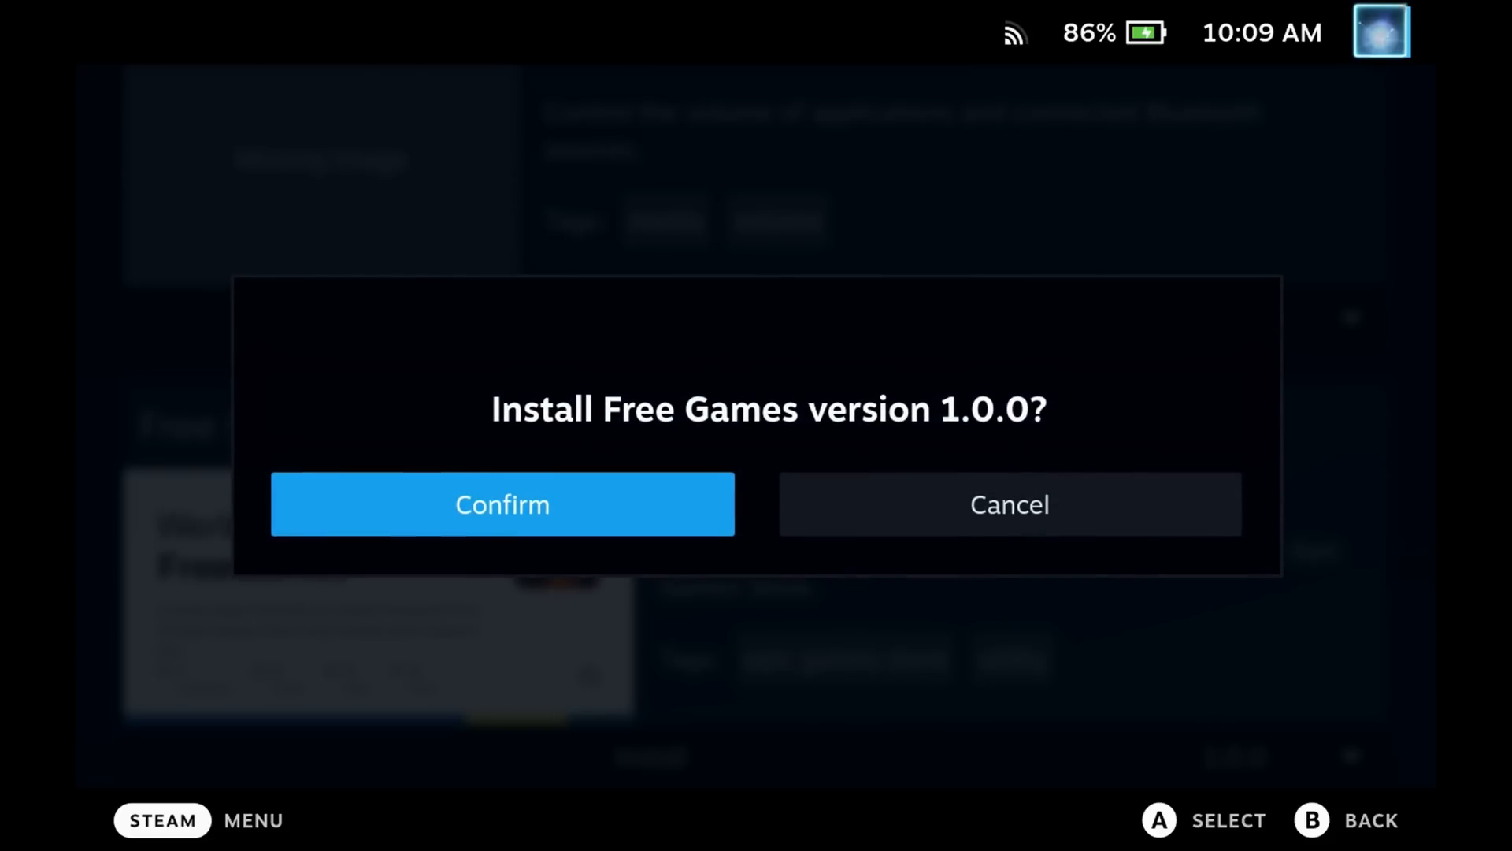
pyautogui.click(501, 503)
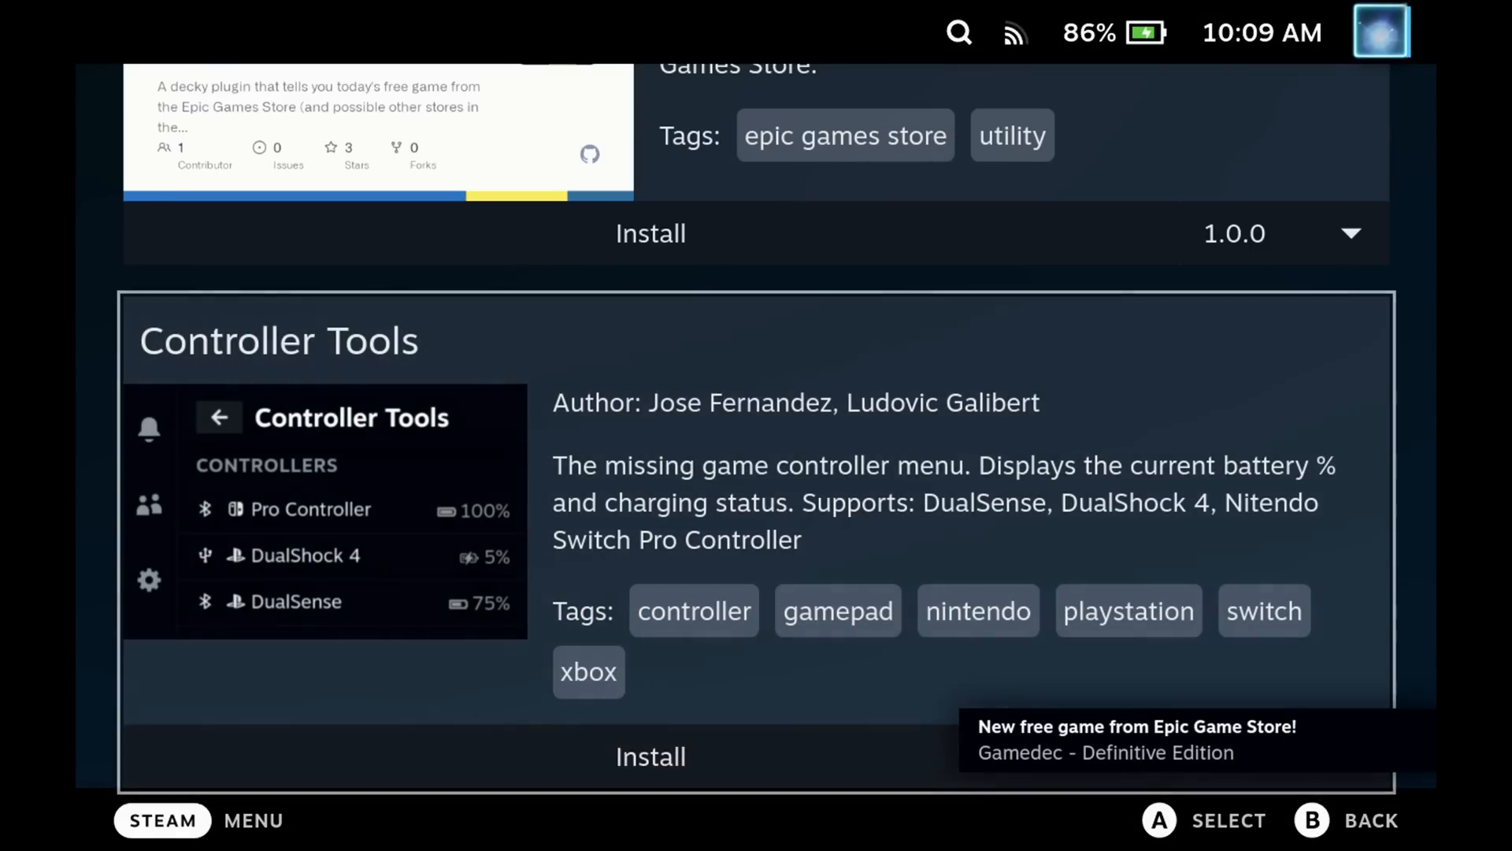
pyautogui.scroll(-3)
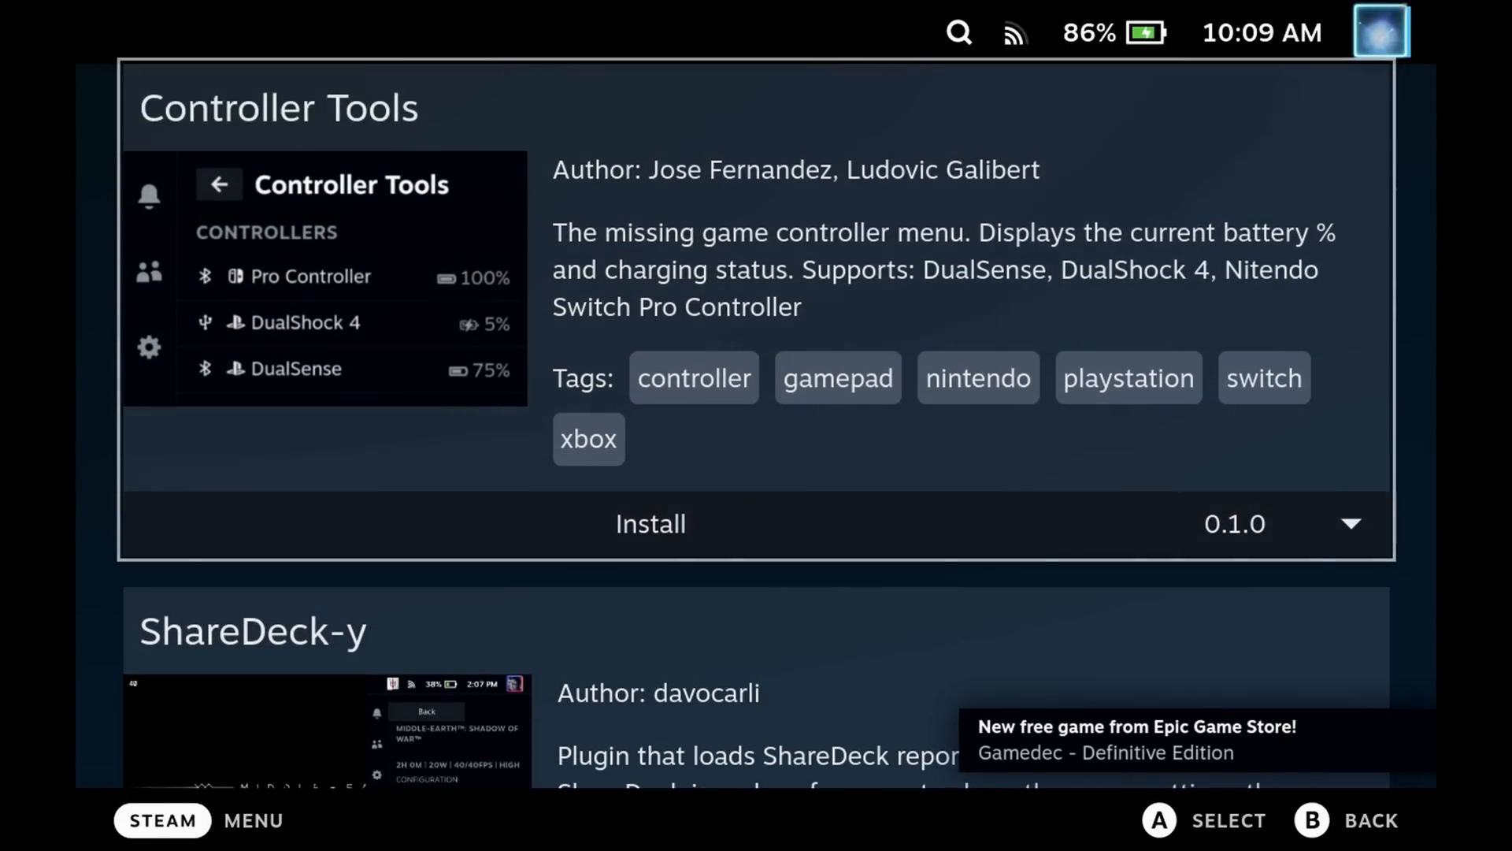
pyautogui.scroll(-3)
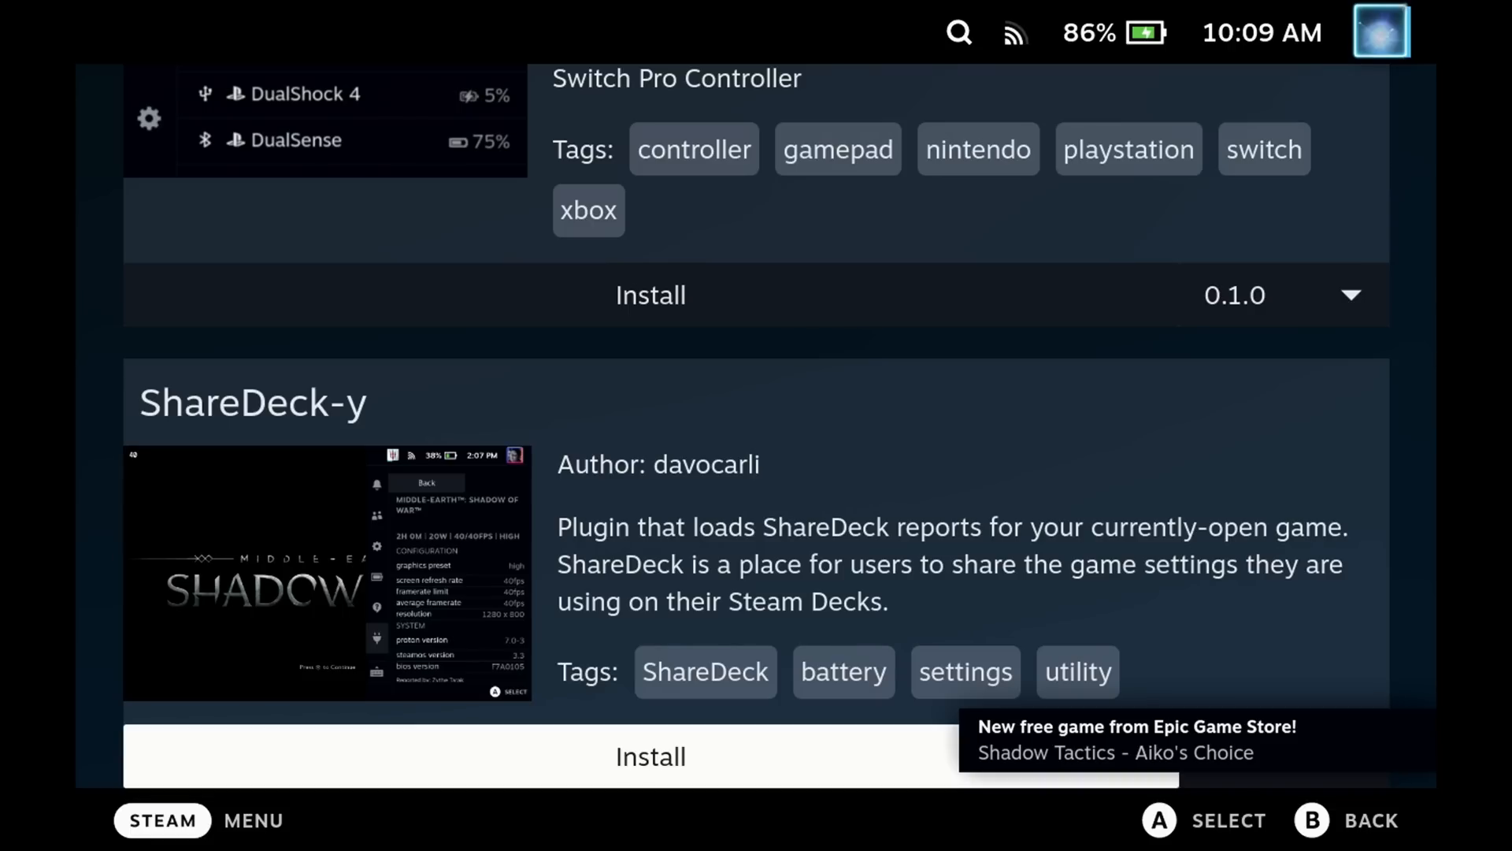
# Install ShareDeck-y, then open Free Games and scroll its Epic free titles toward Gamedec
pyautogui.click(650, 757)
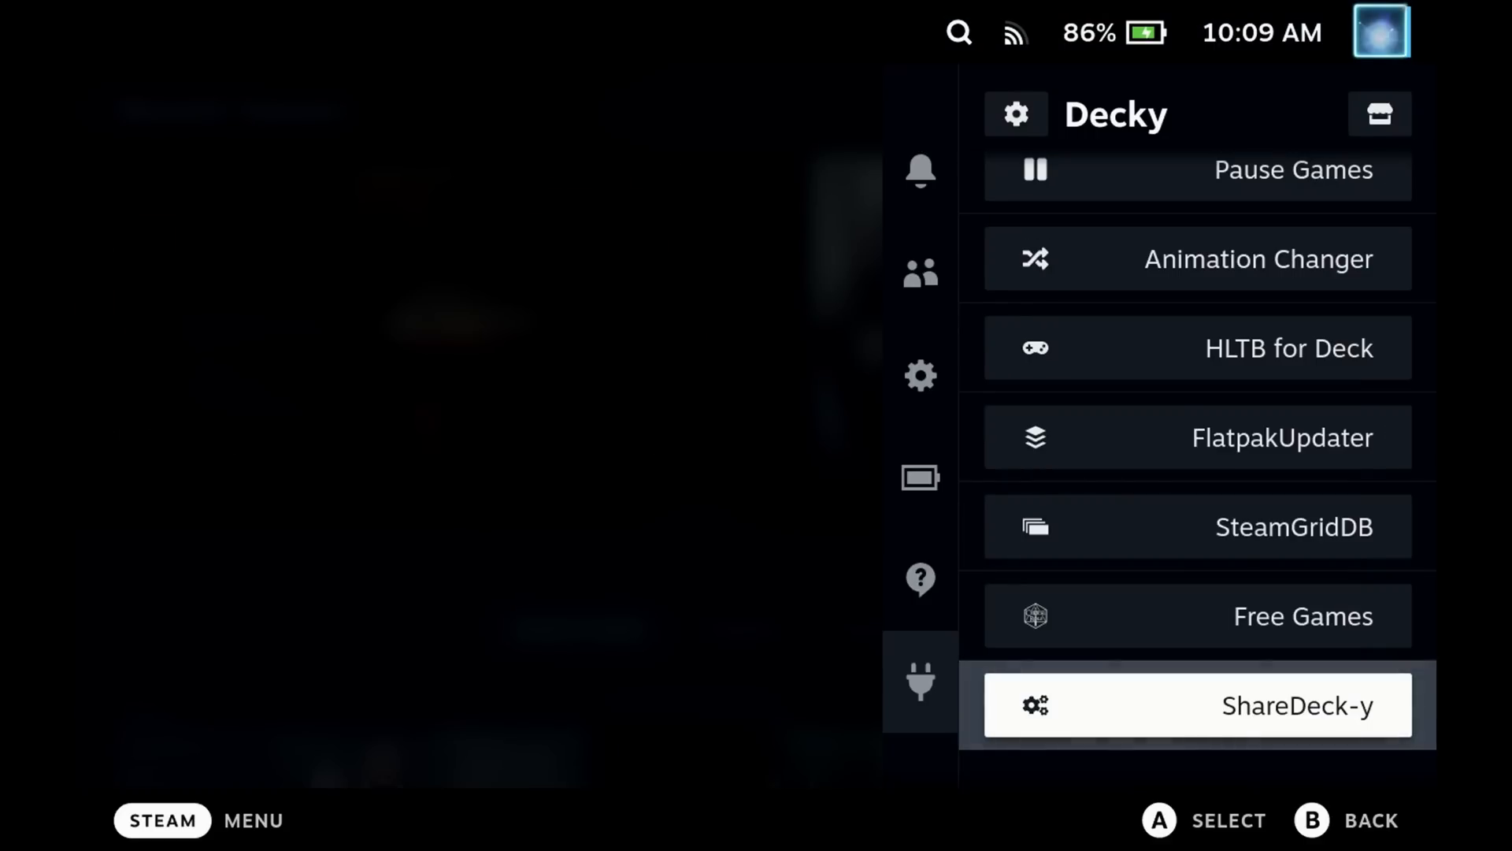
pyautogui.click(1302, 615)
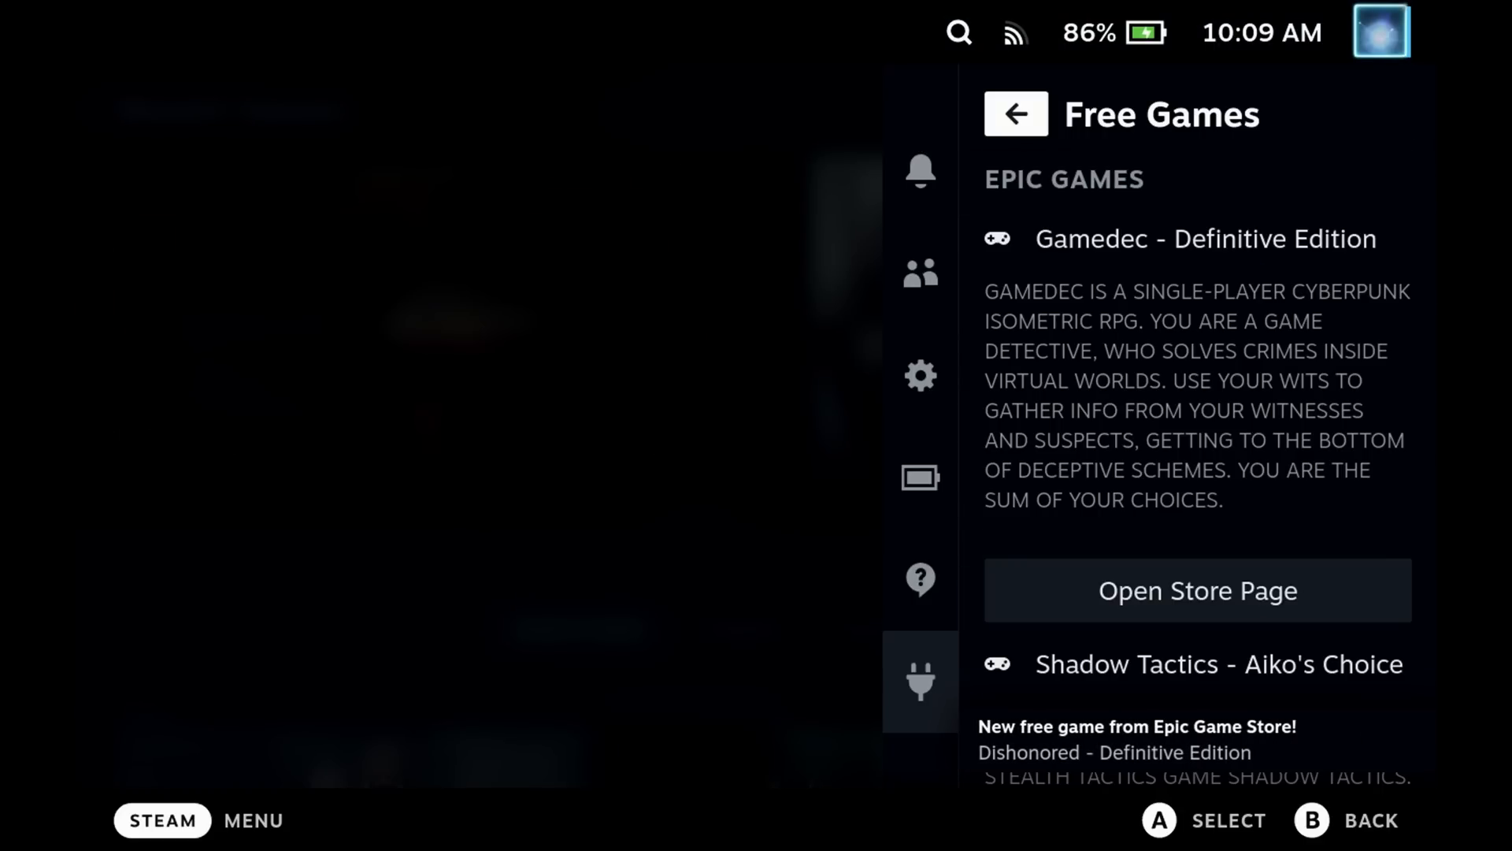
pyautogui.scroll(-3)
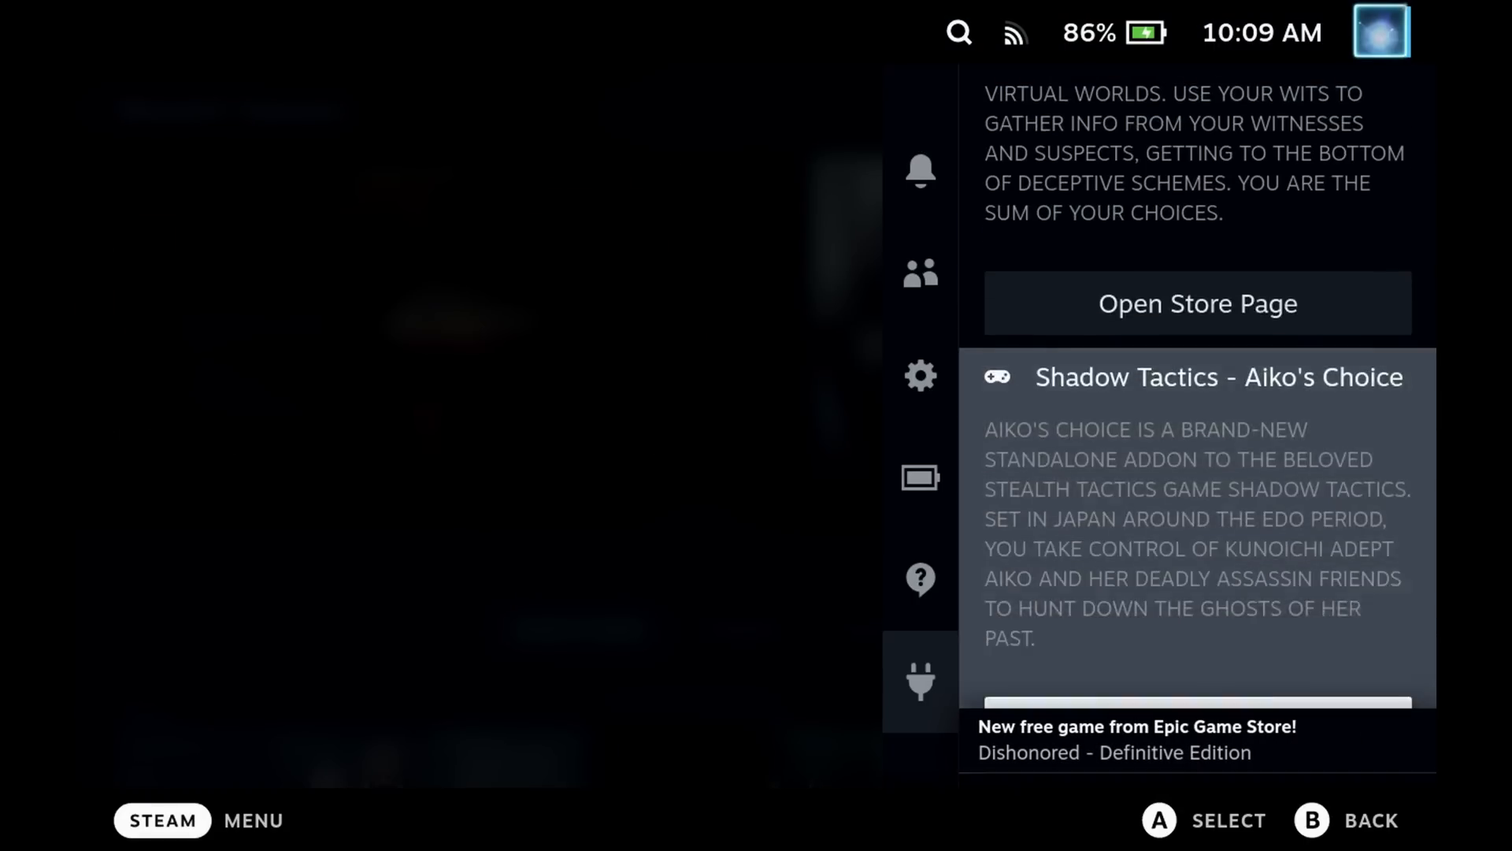
pyautogui.scroll(-3)
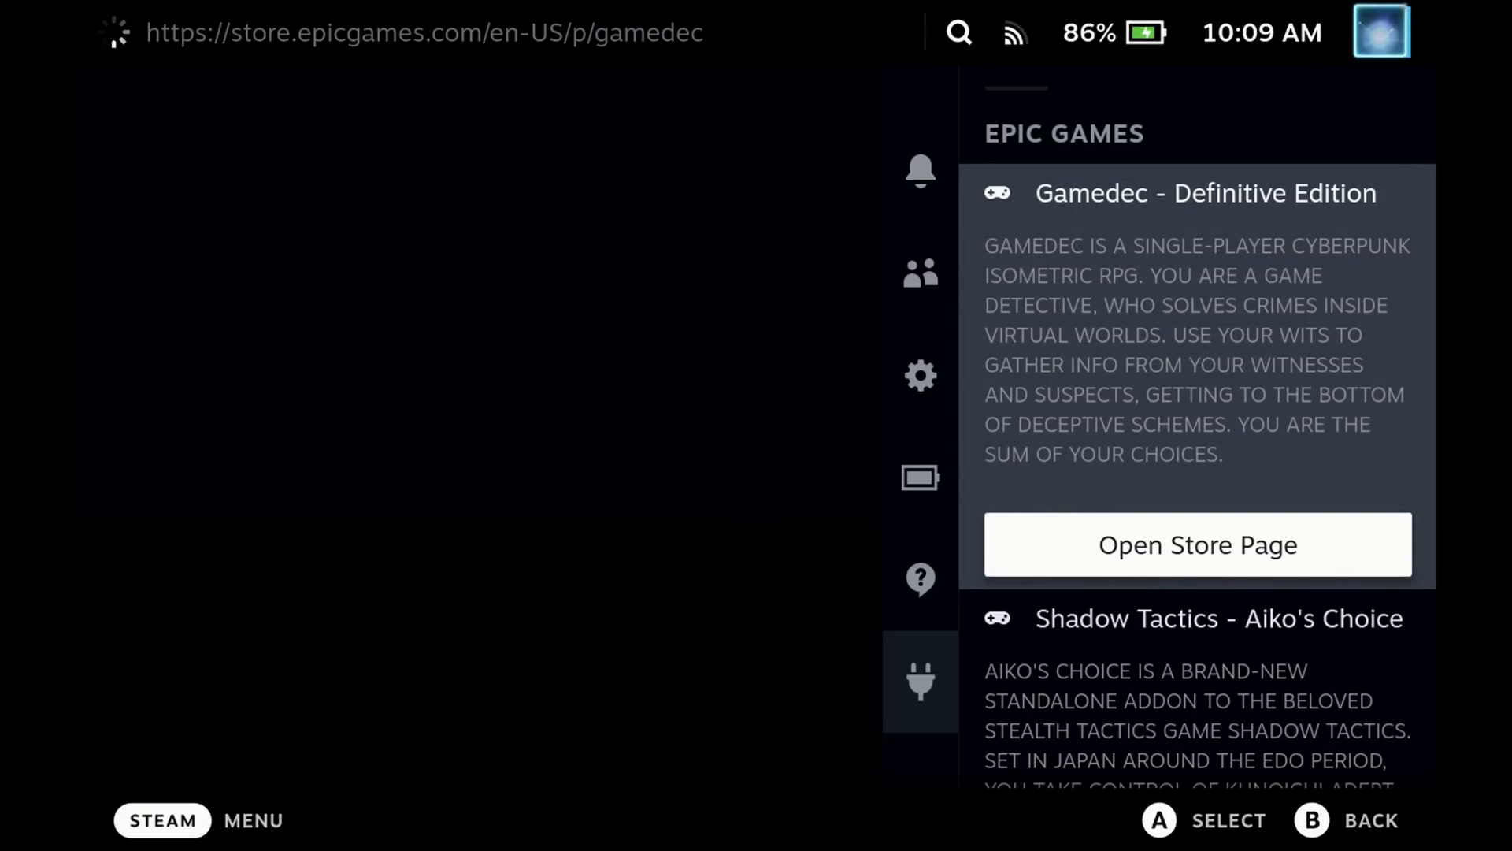
# Open Gamedec's £25.99 Epic store page and scroll down to its Free Games section
pyautogui.click(1195, 544)
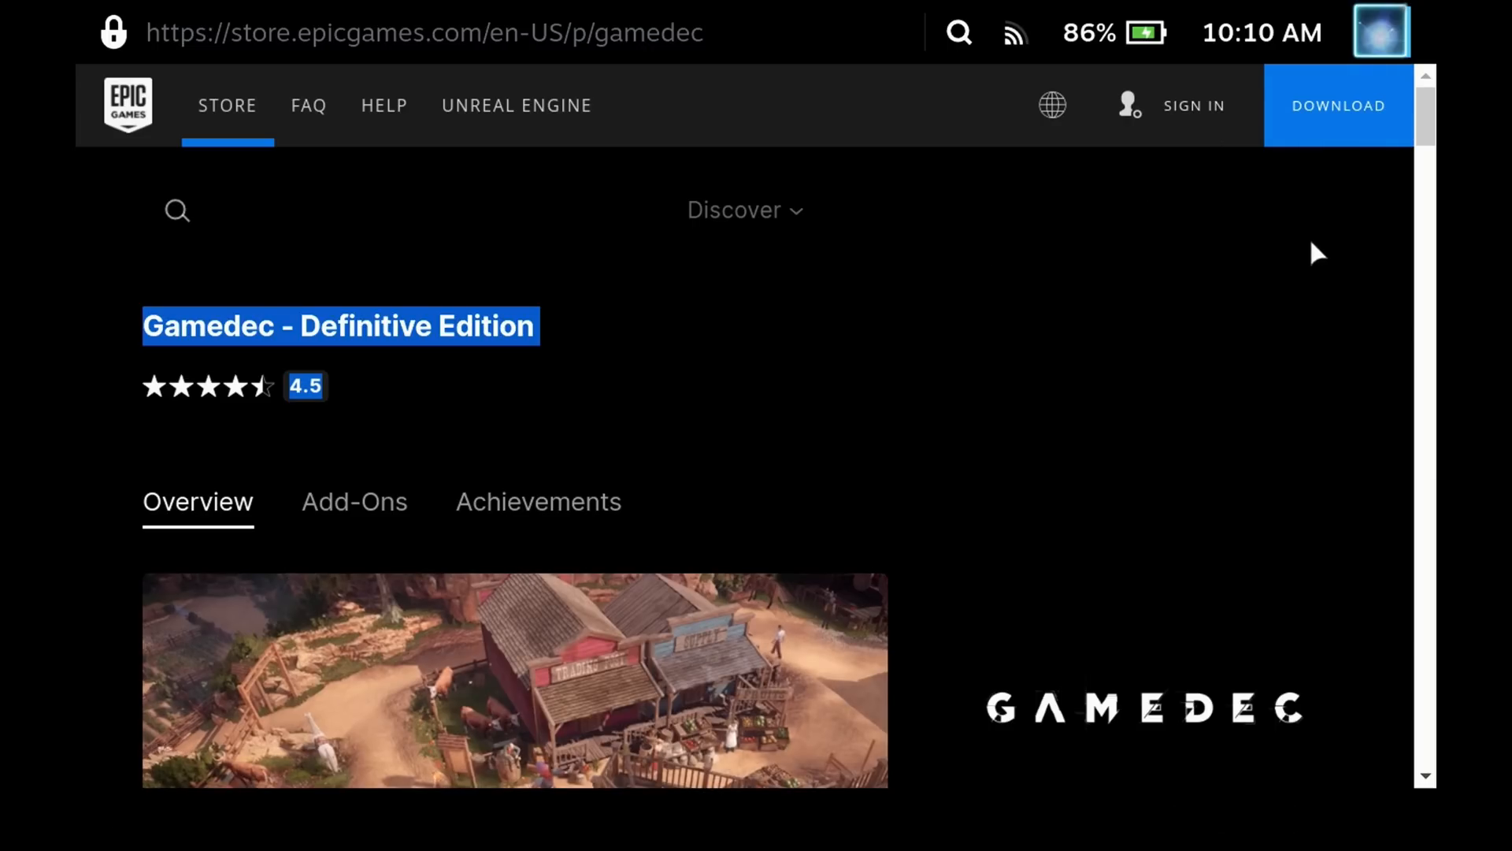
pyautogui.scroll(-3)
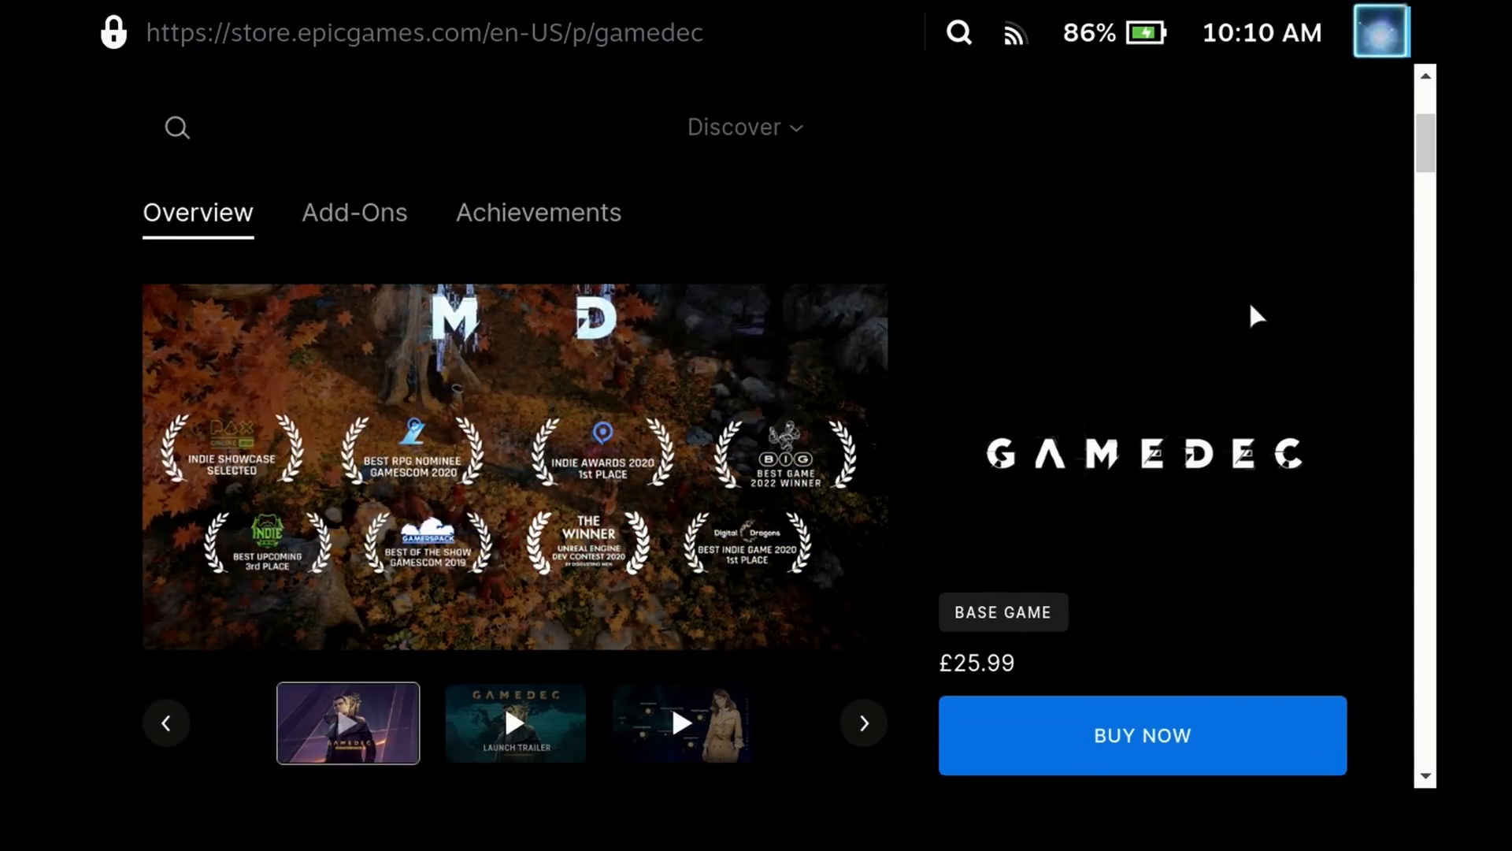
pyautogui.scroll(-3)
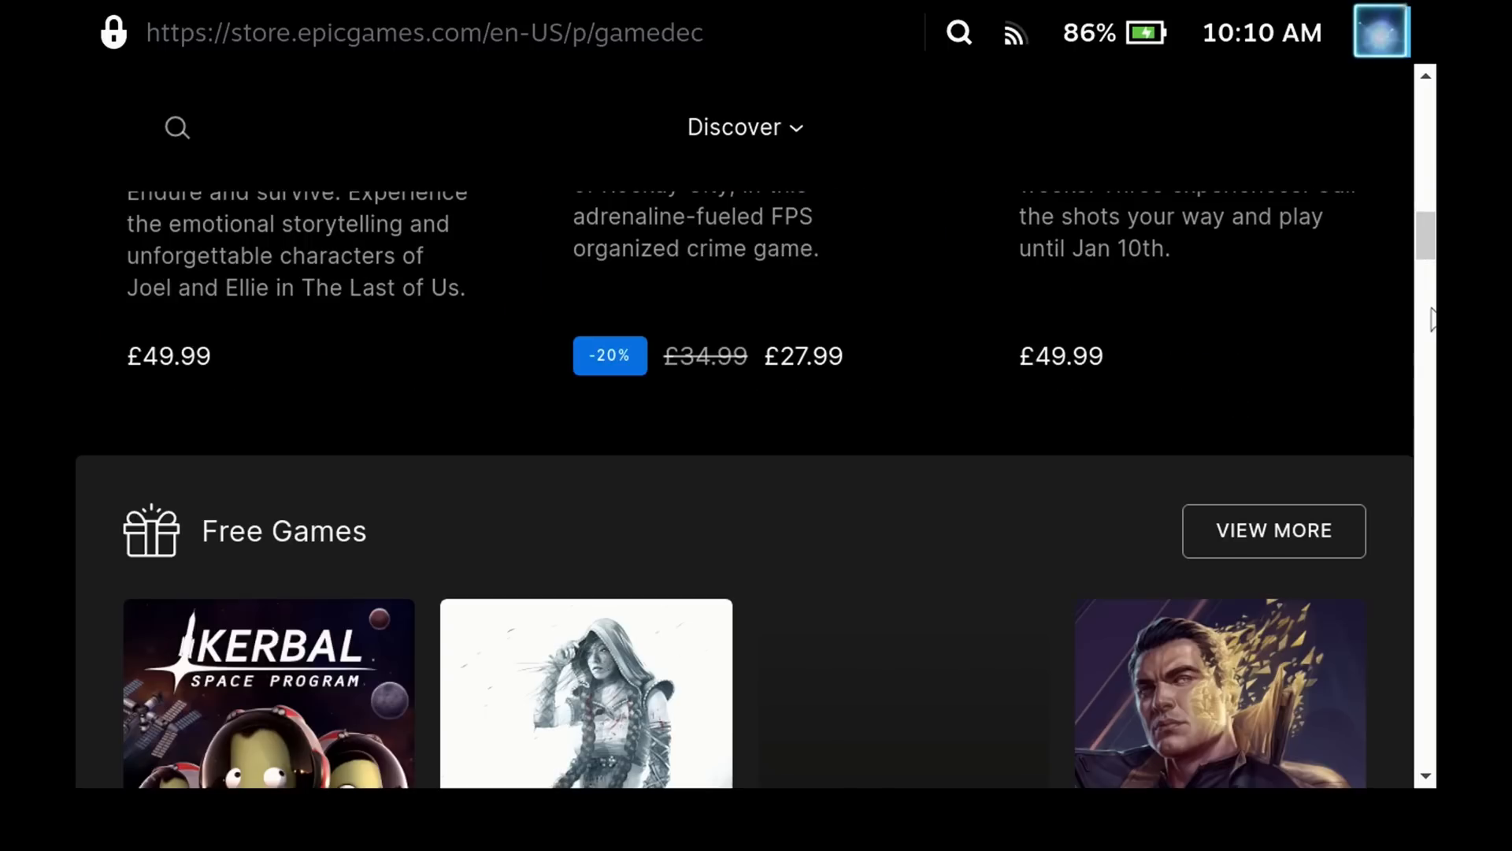
pyautogui.scroll(-3)
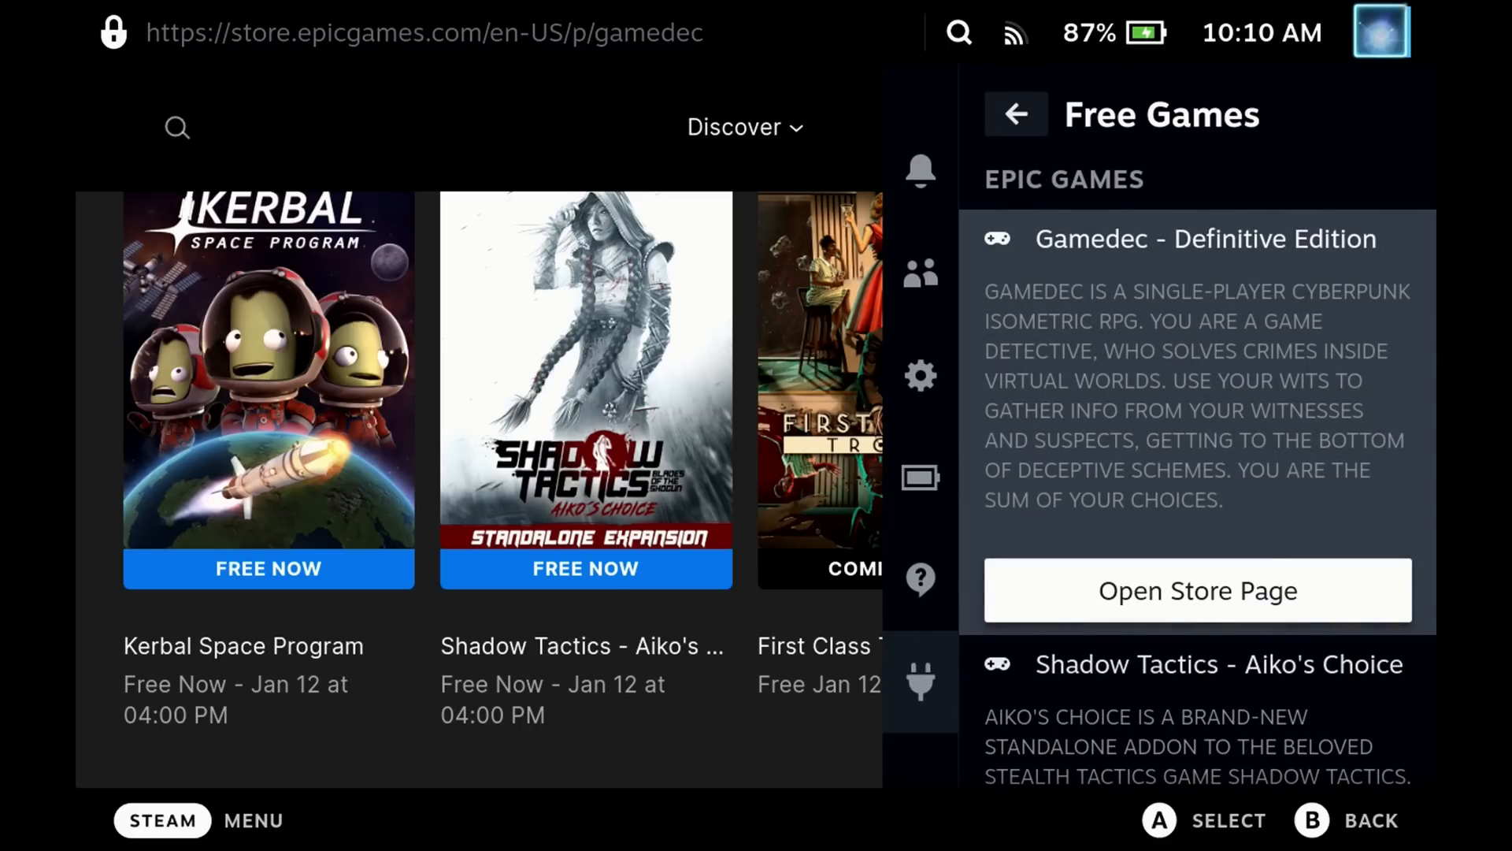
# Open ShareDeck-y's 2h 36m Callisto Protocol report showing 25W, 40fps, low preset, 1280x800
pyautogui.scroll(-3)
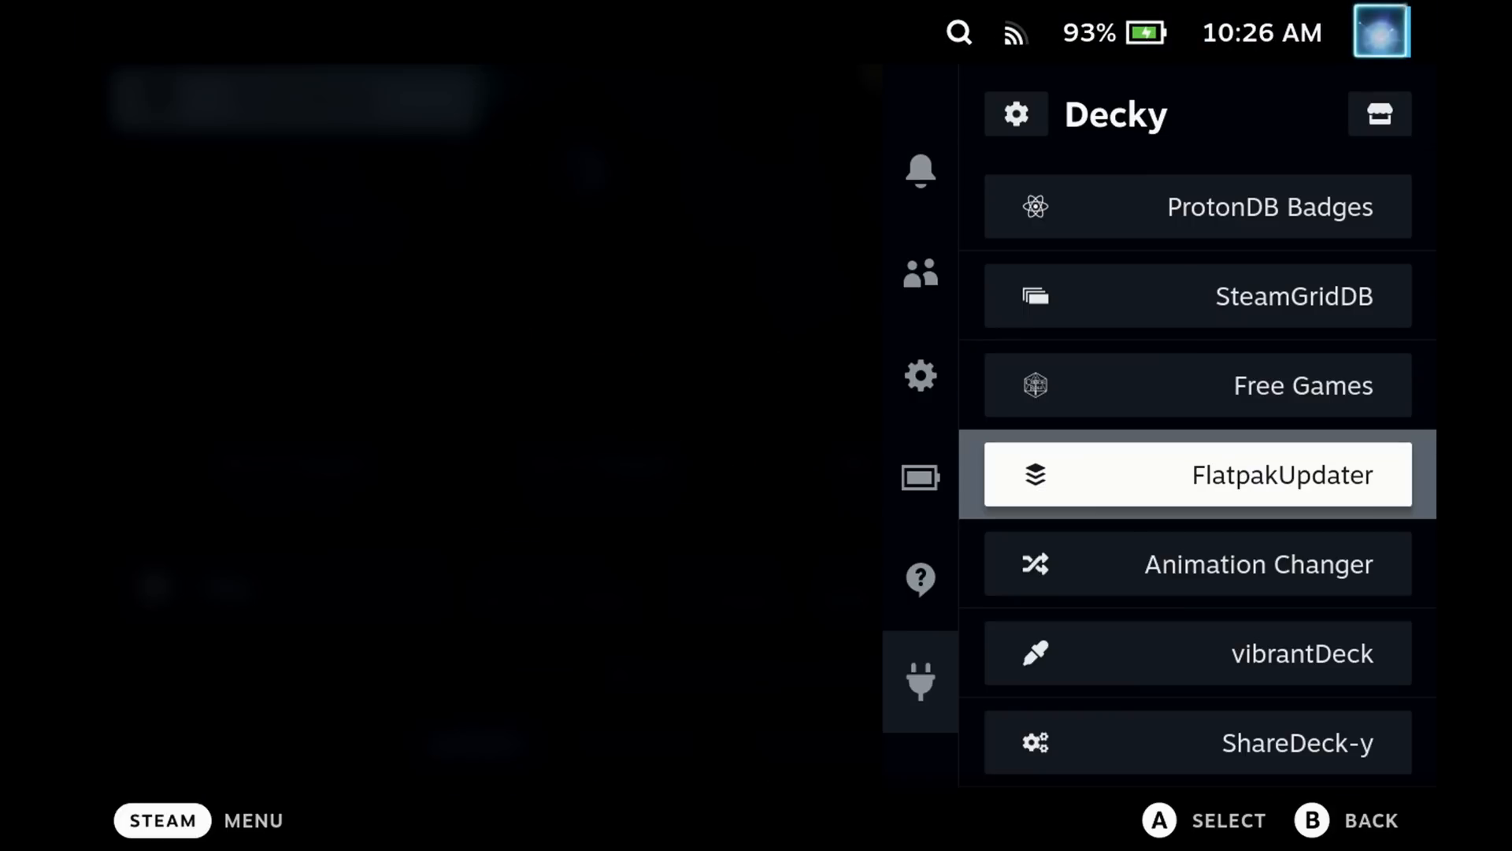
pyautogui.scroll(-3)
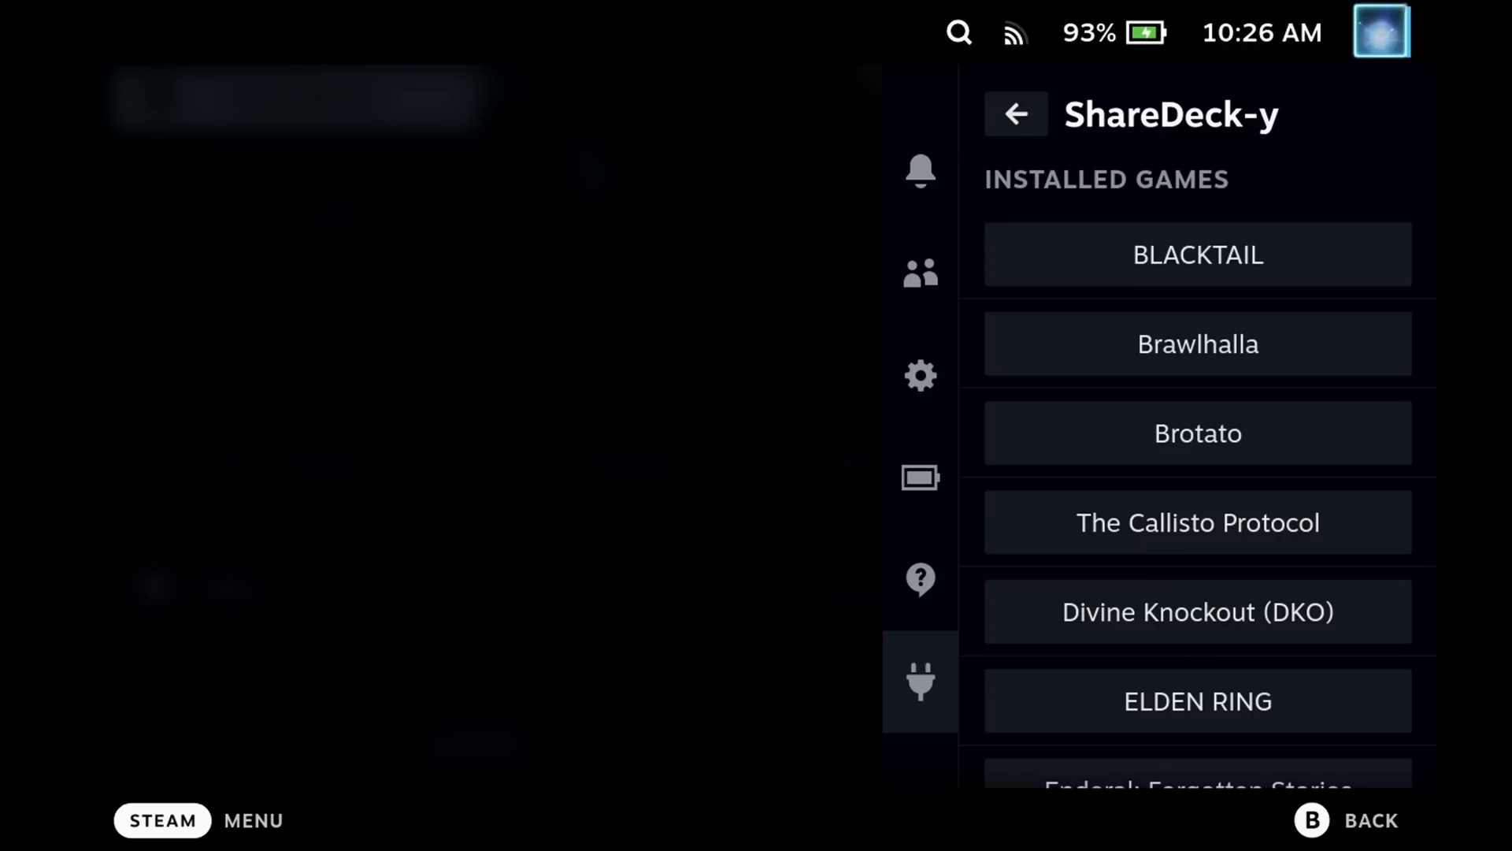
pyautogui.moveTo(1198, 254)
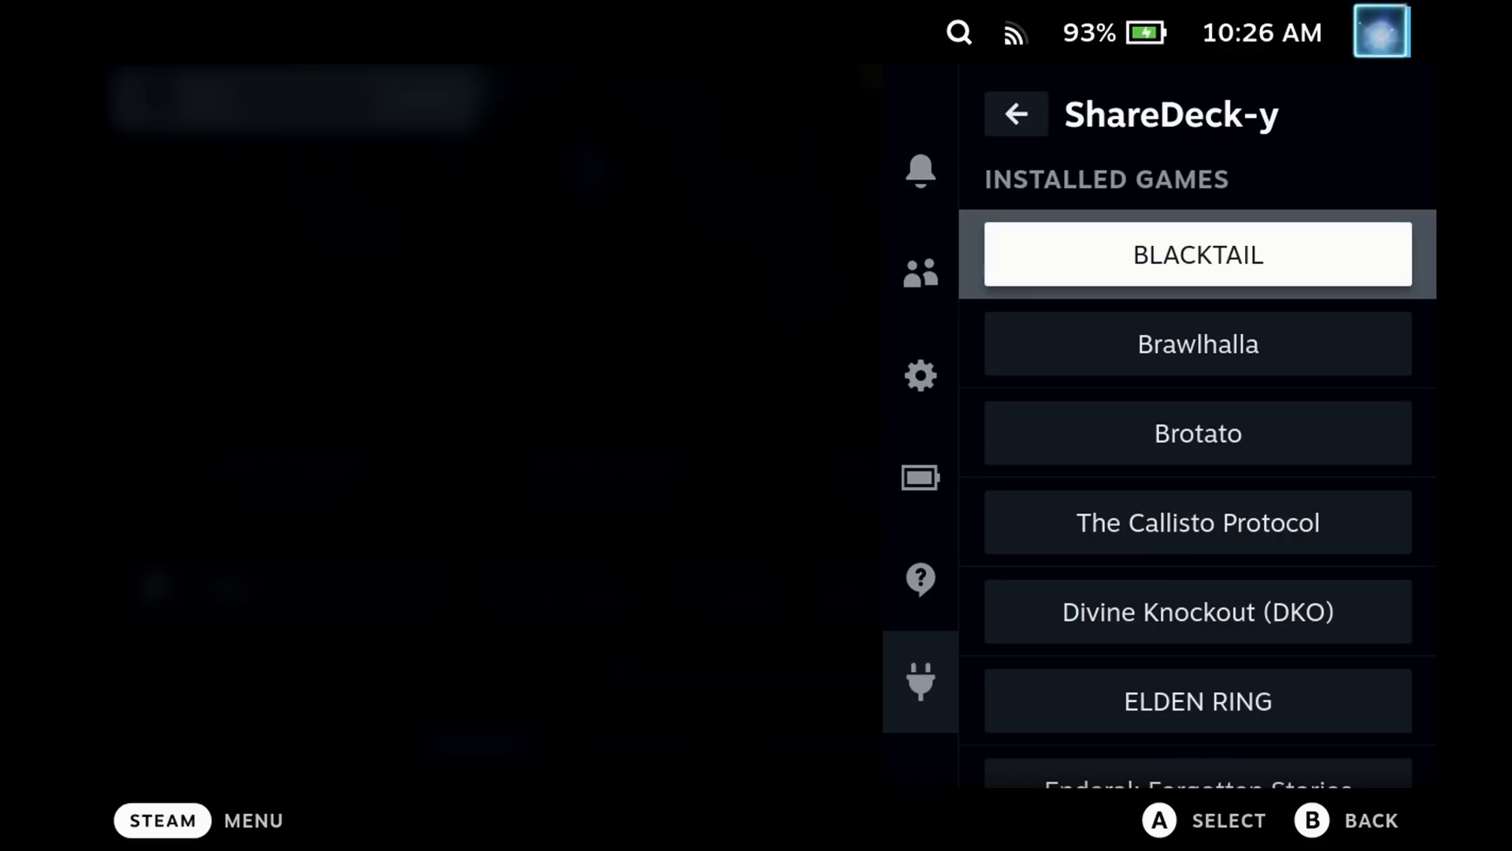
pyautogui.click(1015, 114)
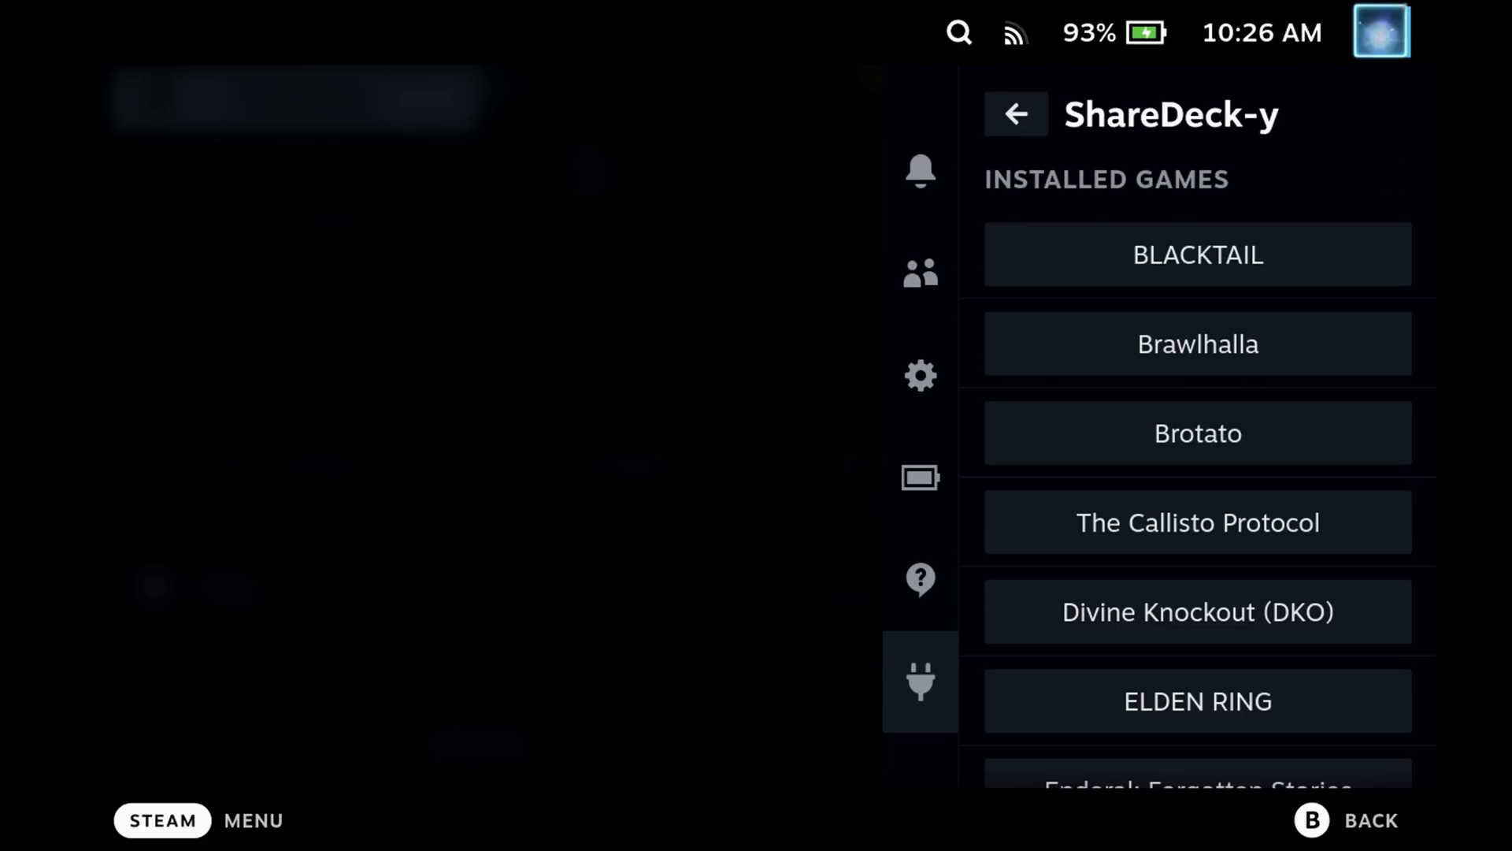
pyautogui.click(1196, 521)
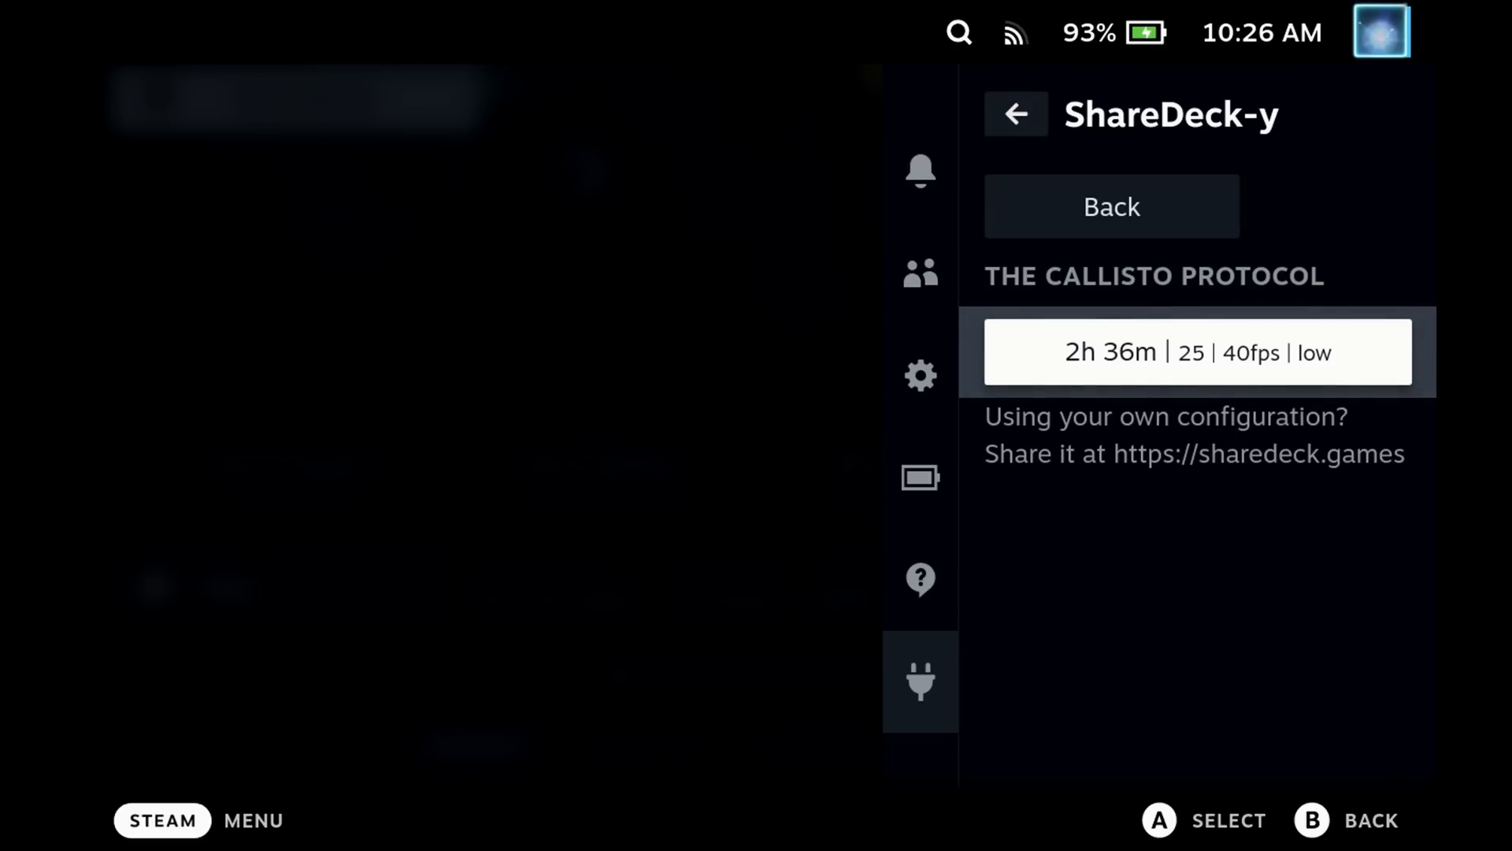
pyautogui.click(1198, 351)
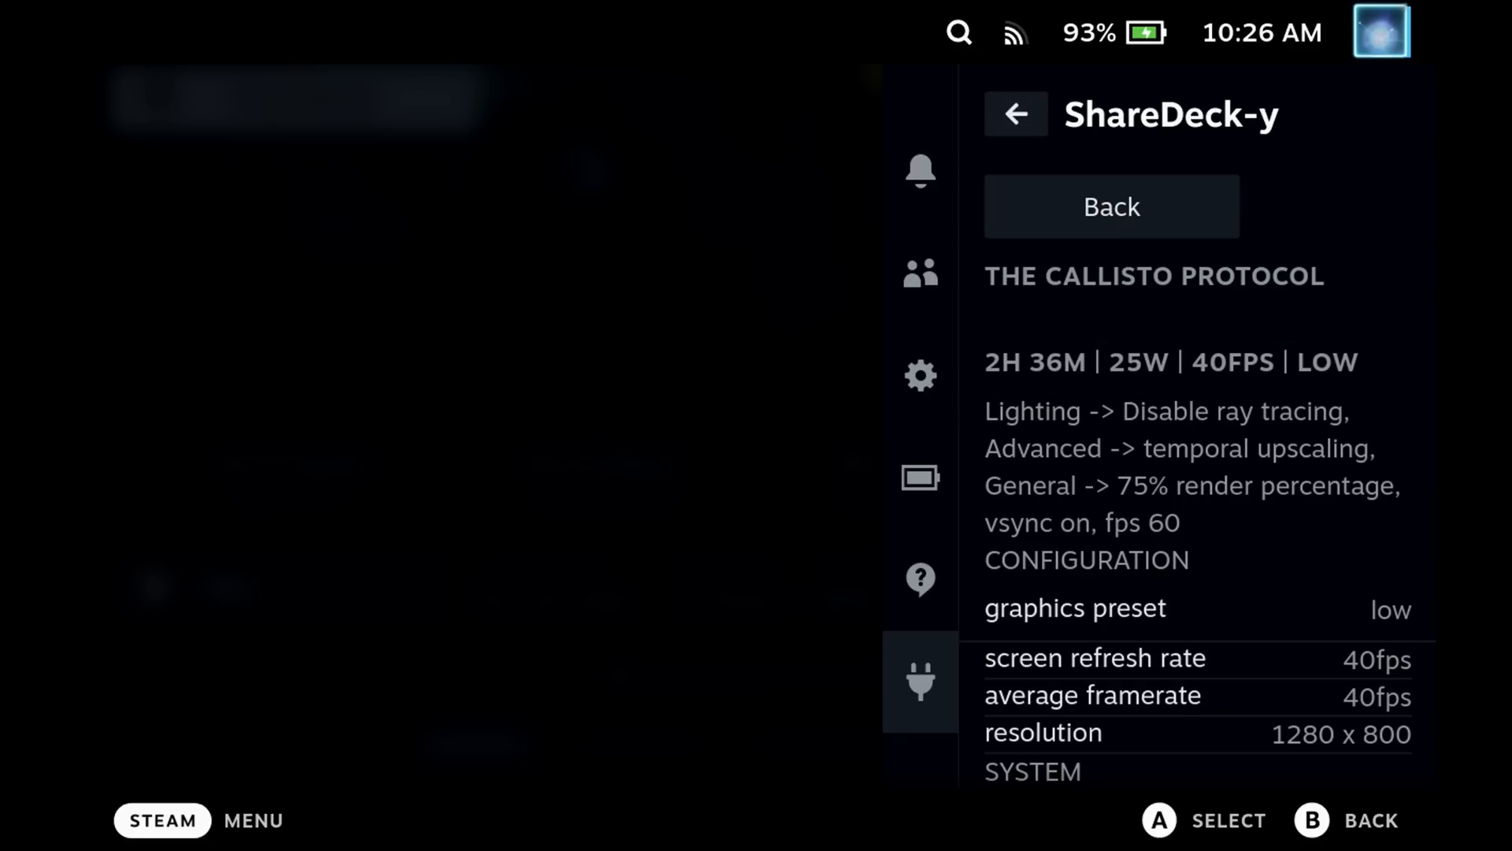
# Scroll through the ELDEN RING reports, moving up to the 2h 36m high report
pyautogui.scroll(-3)
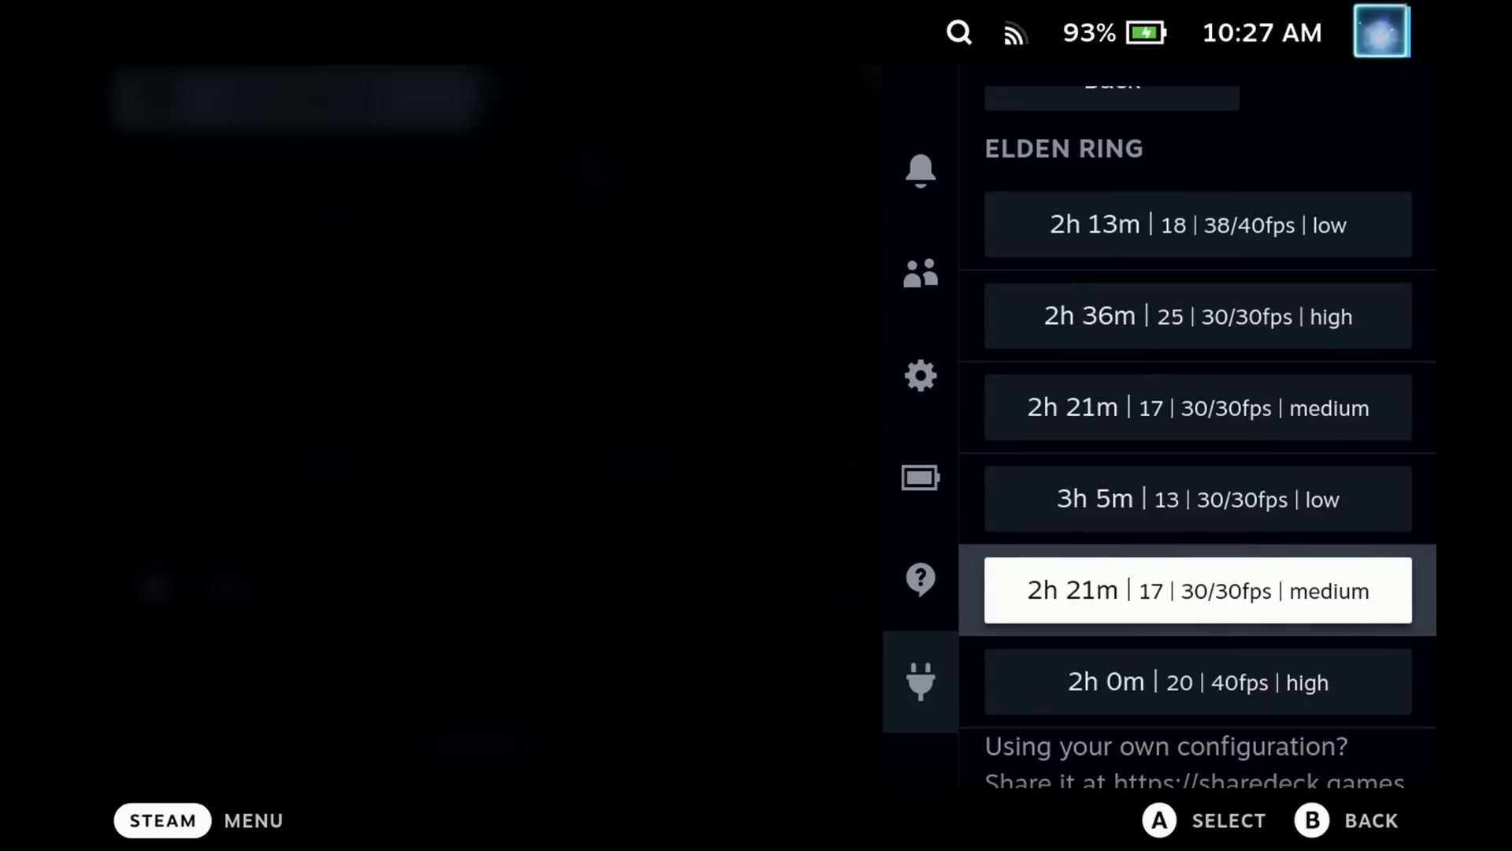
pyautogui.press('up')
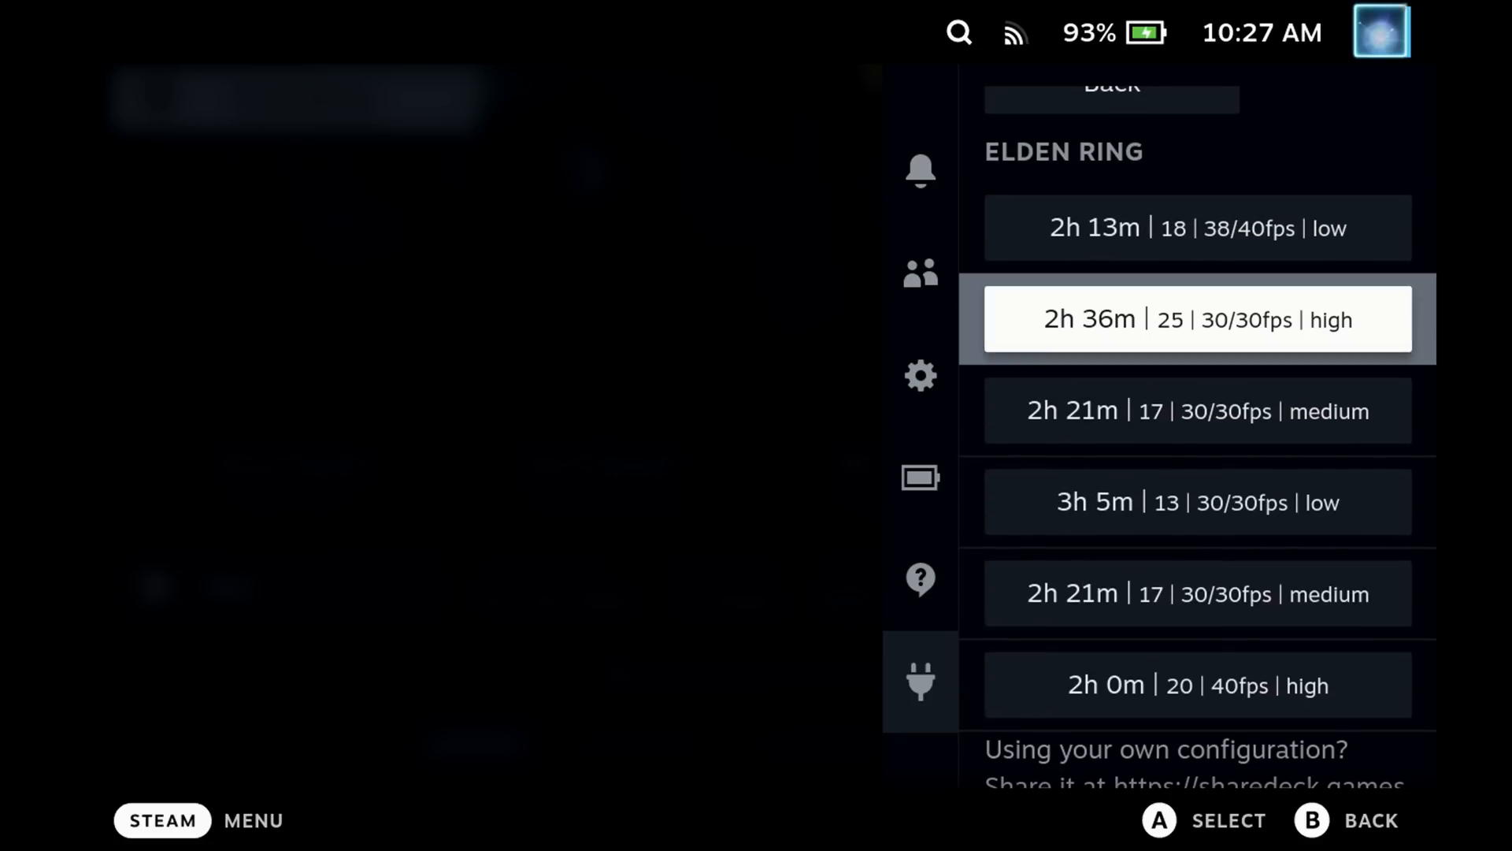
pyautogui.scroll(-3)
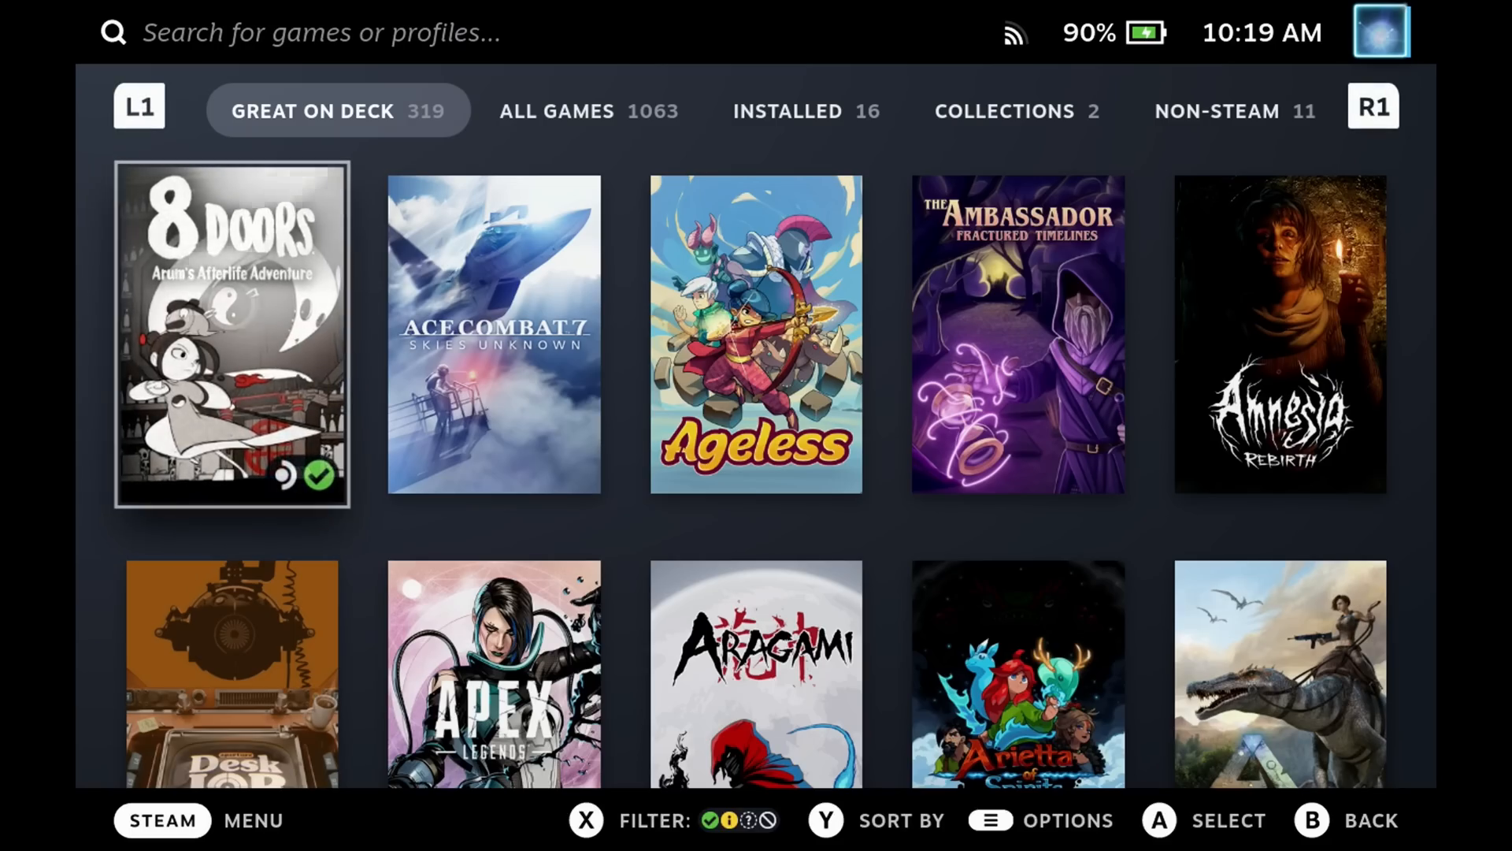
# Move the library from Great on Deck to Installed, then to the Non-Steam tab
pyautogui.click(786, 111)
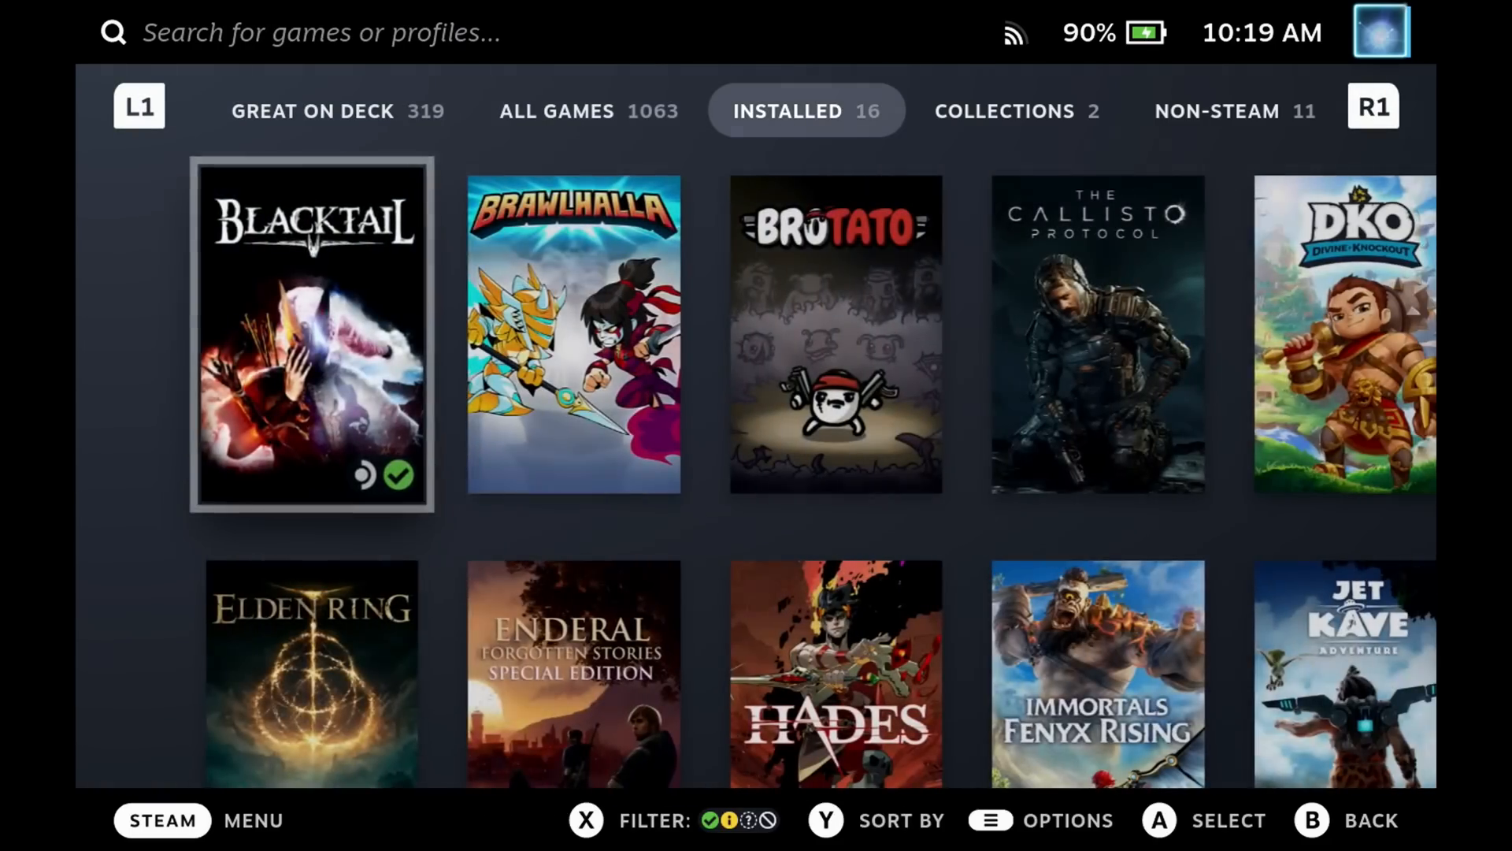
pyautogui.click(1217, 111)
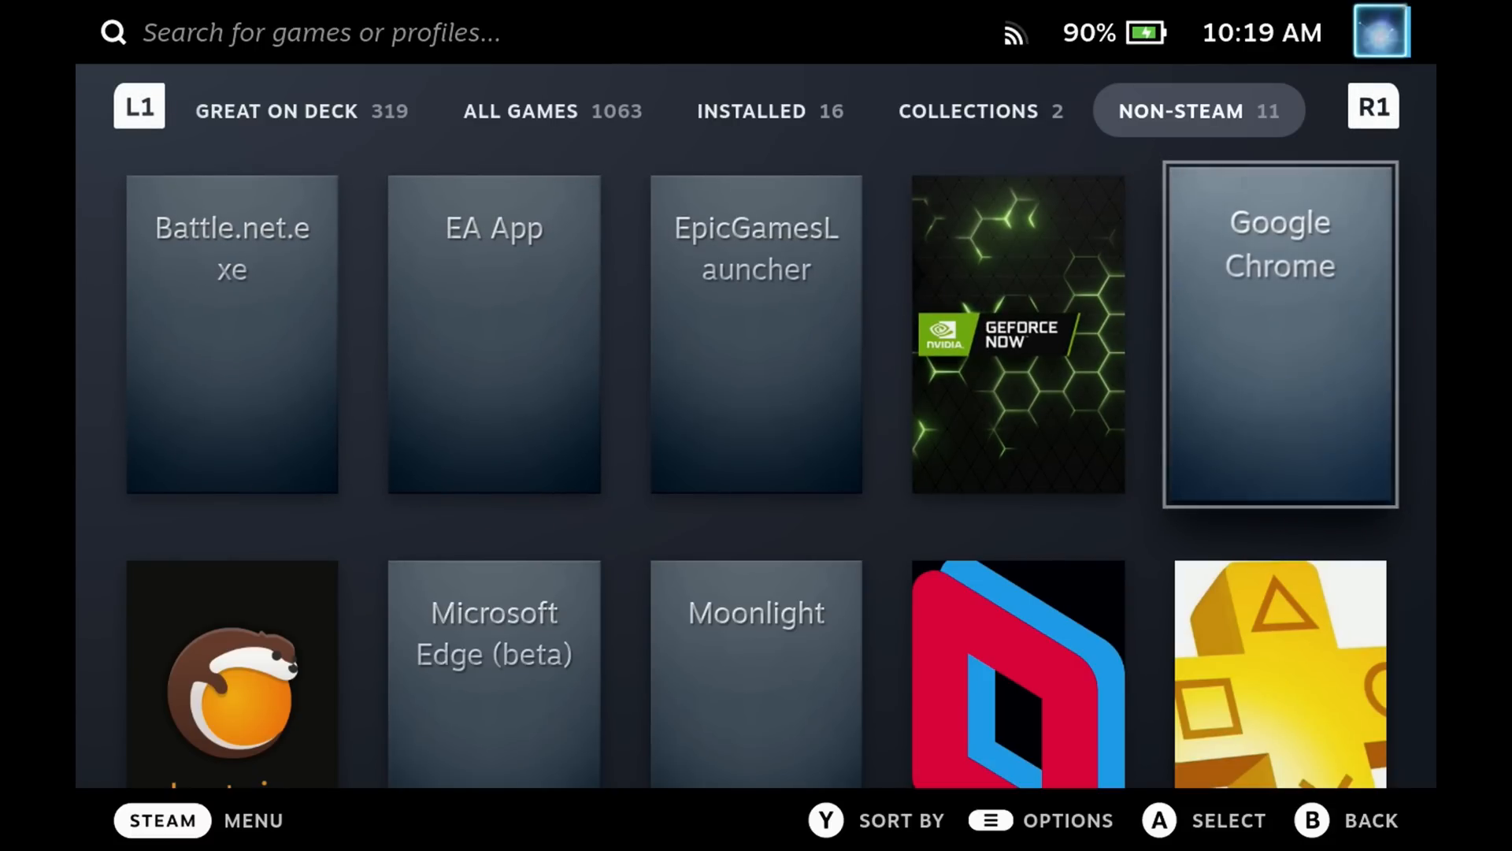
# Select Moonlight Game Streaming in SteamGridDB and apply its first capsule artwork
pyautogui.click(1279, 334)
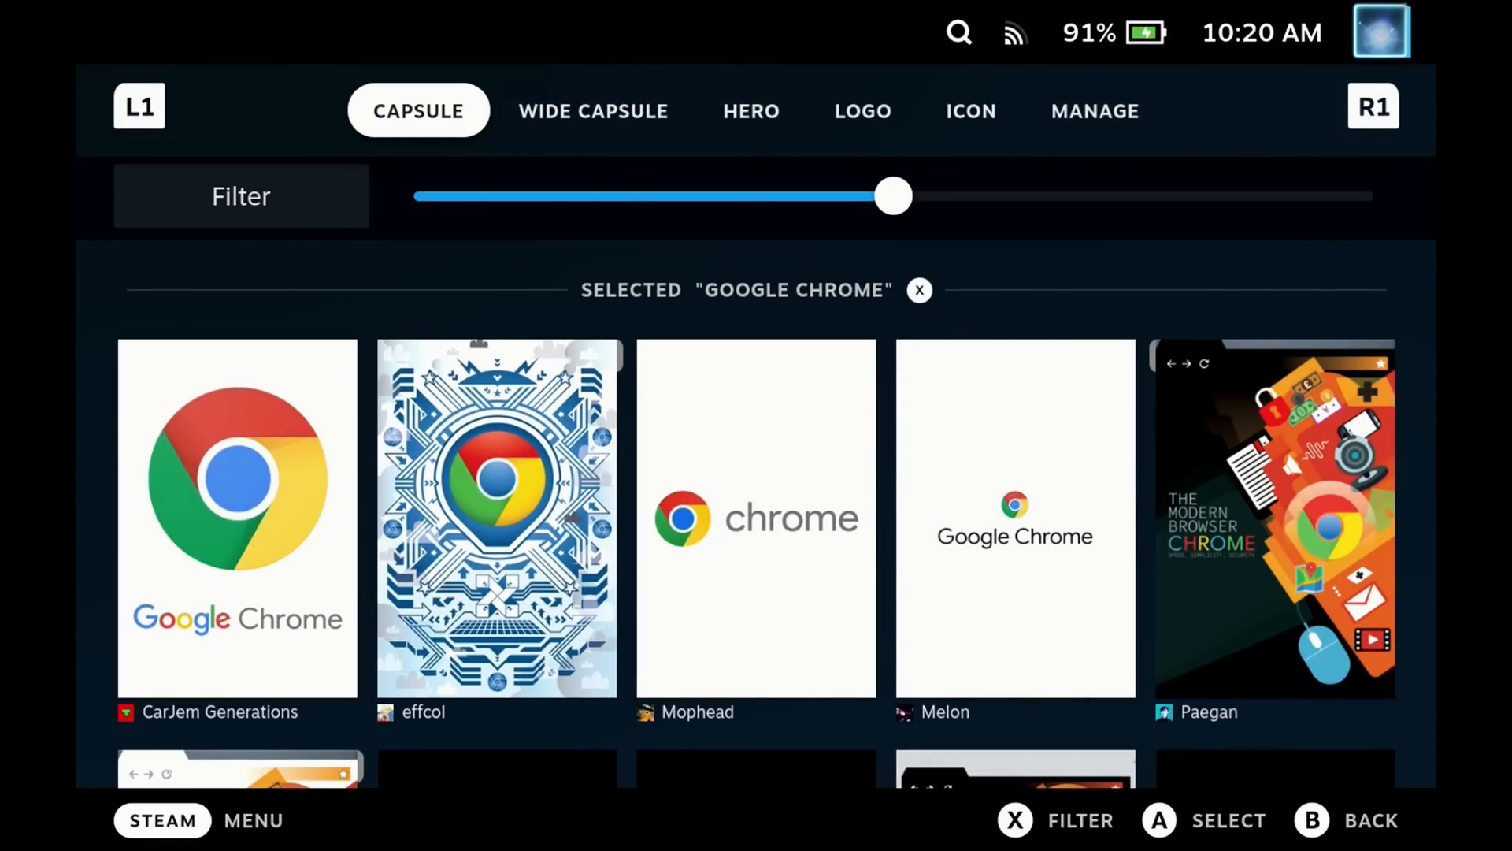
pyautogui.click(592, 110)
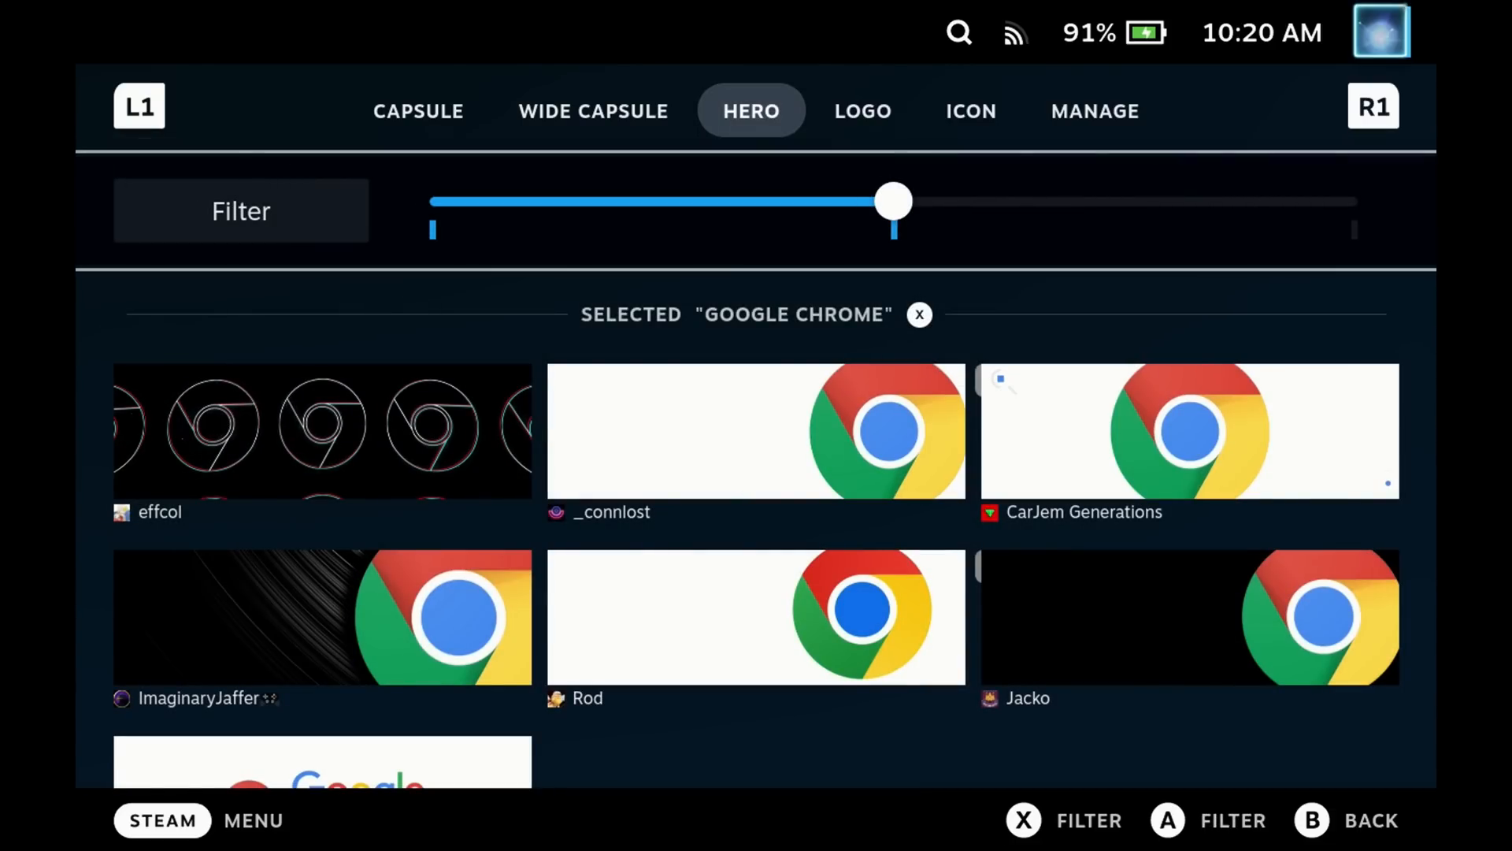
pyautogui.click(755, 430)
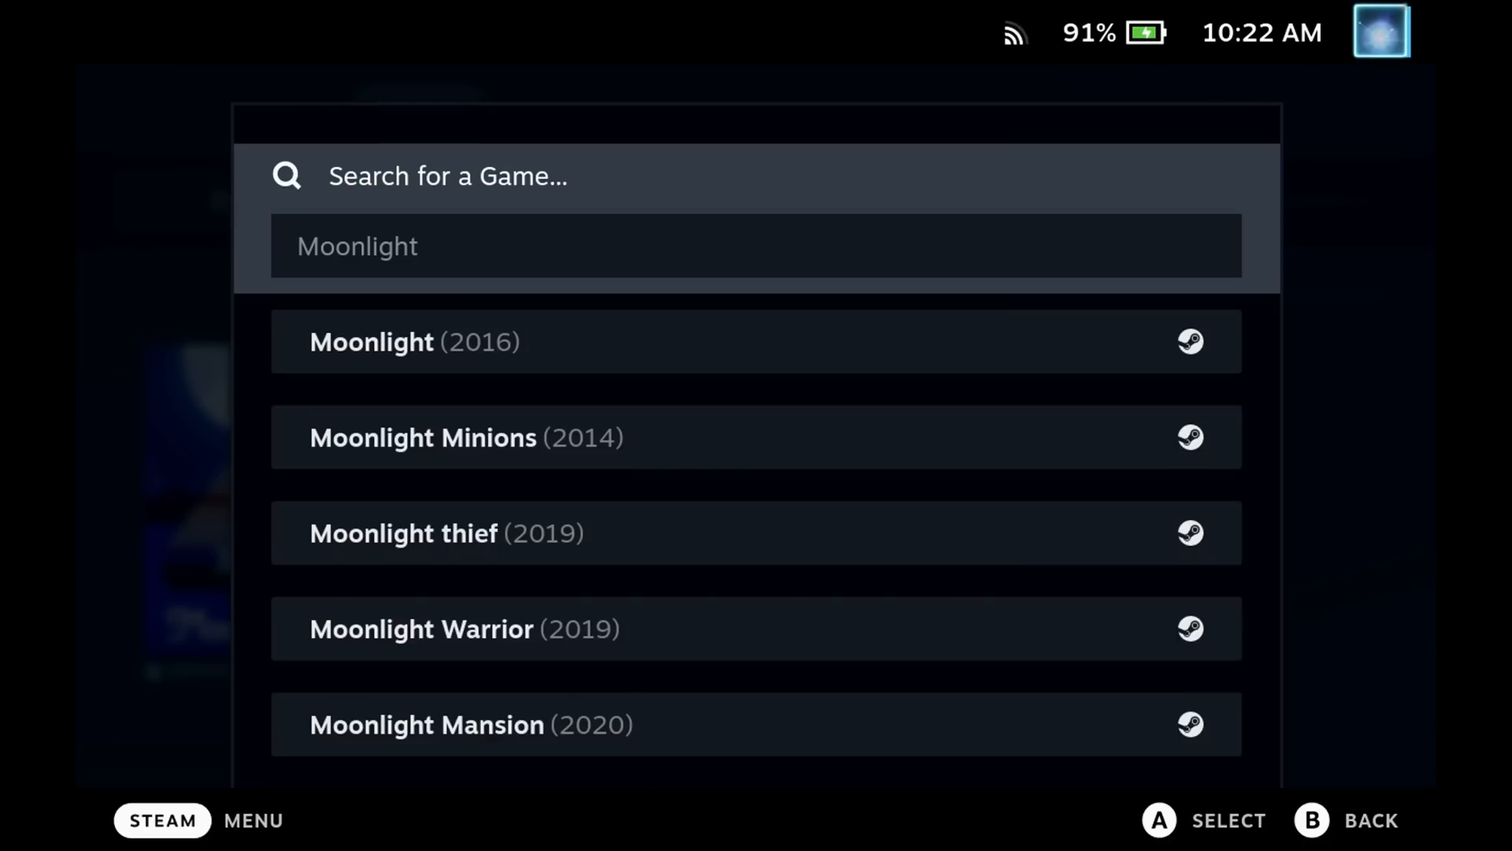
pyautogui.scroll(-3)
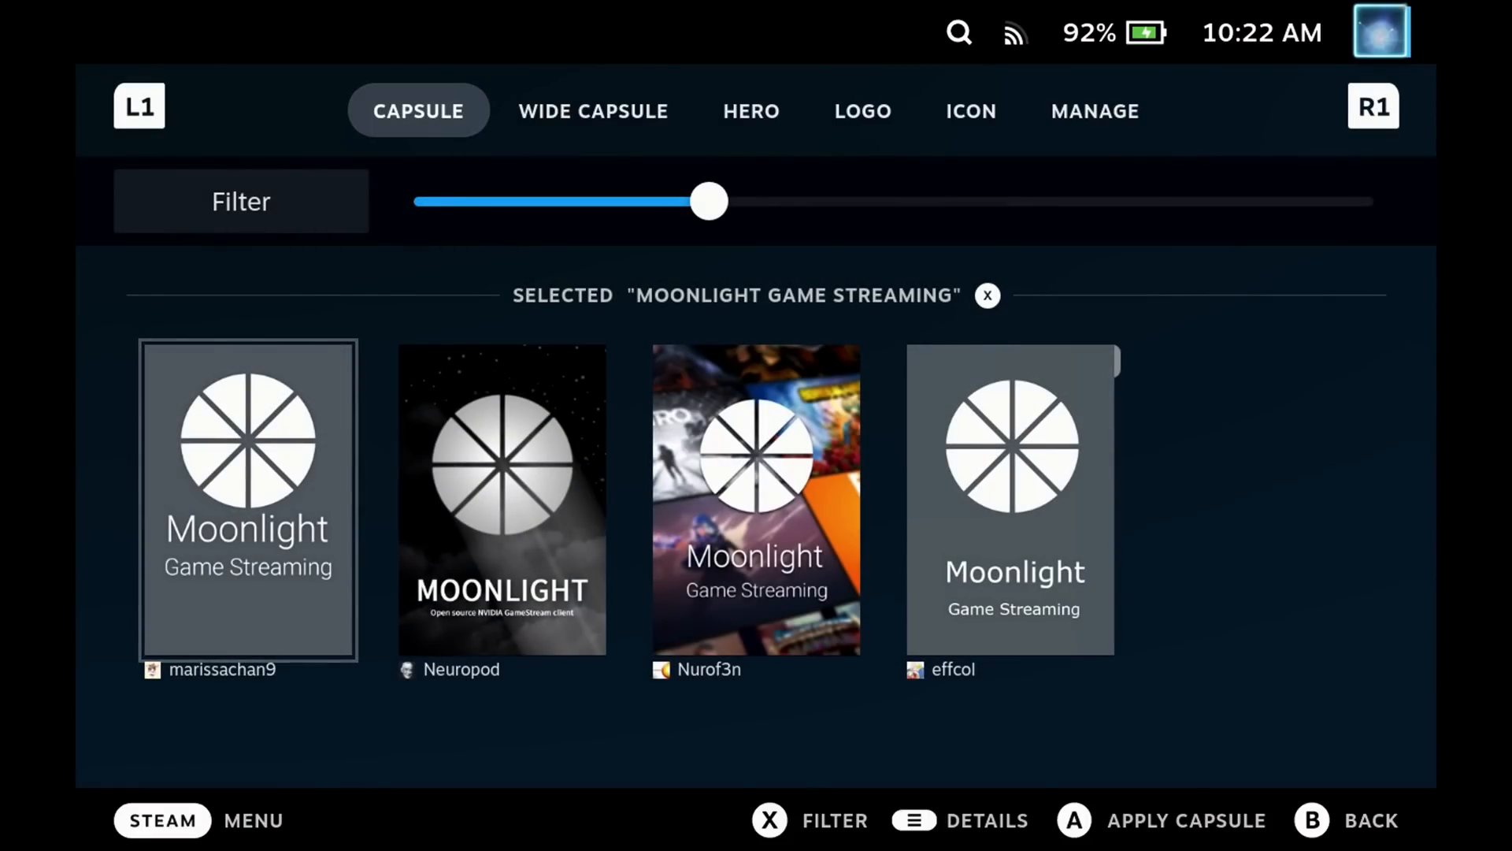
pyautogui.click(756, 498)
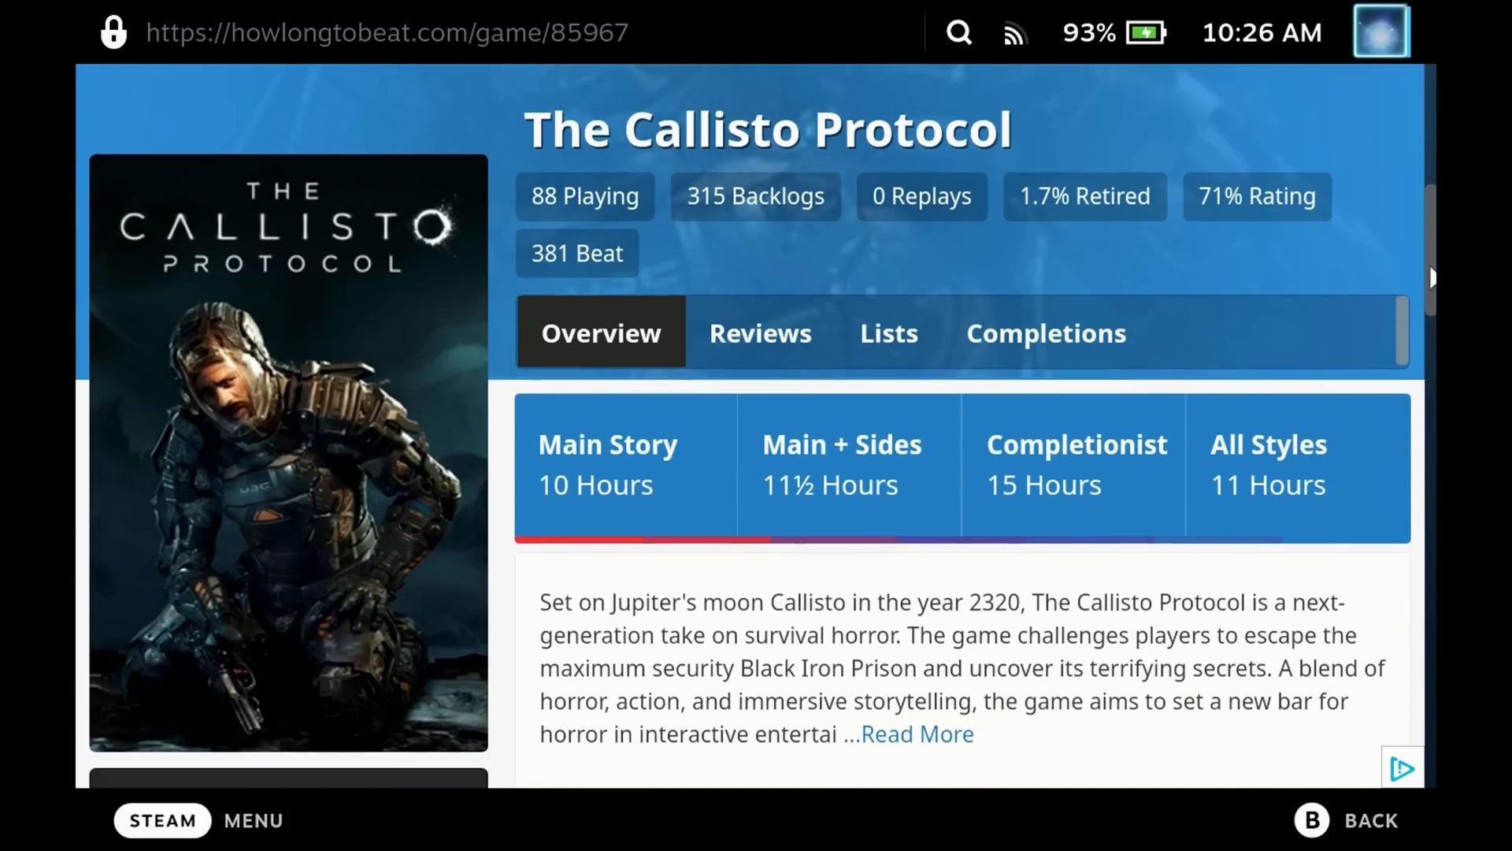
# Scroll The Callisto Protocol's HowLongToBeat times, then return to the Installed library tab
pyautogui.scroll(-3)
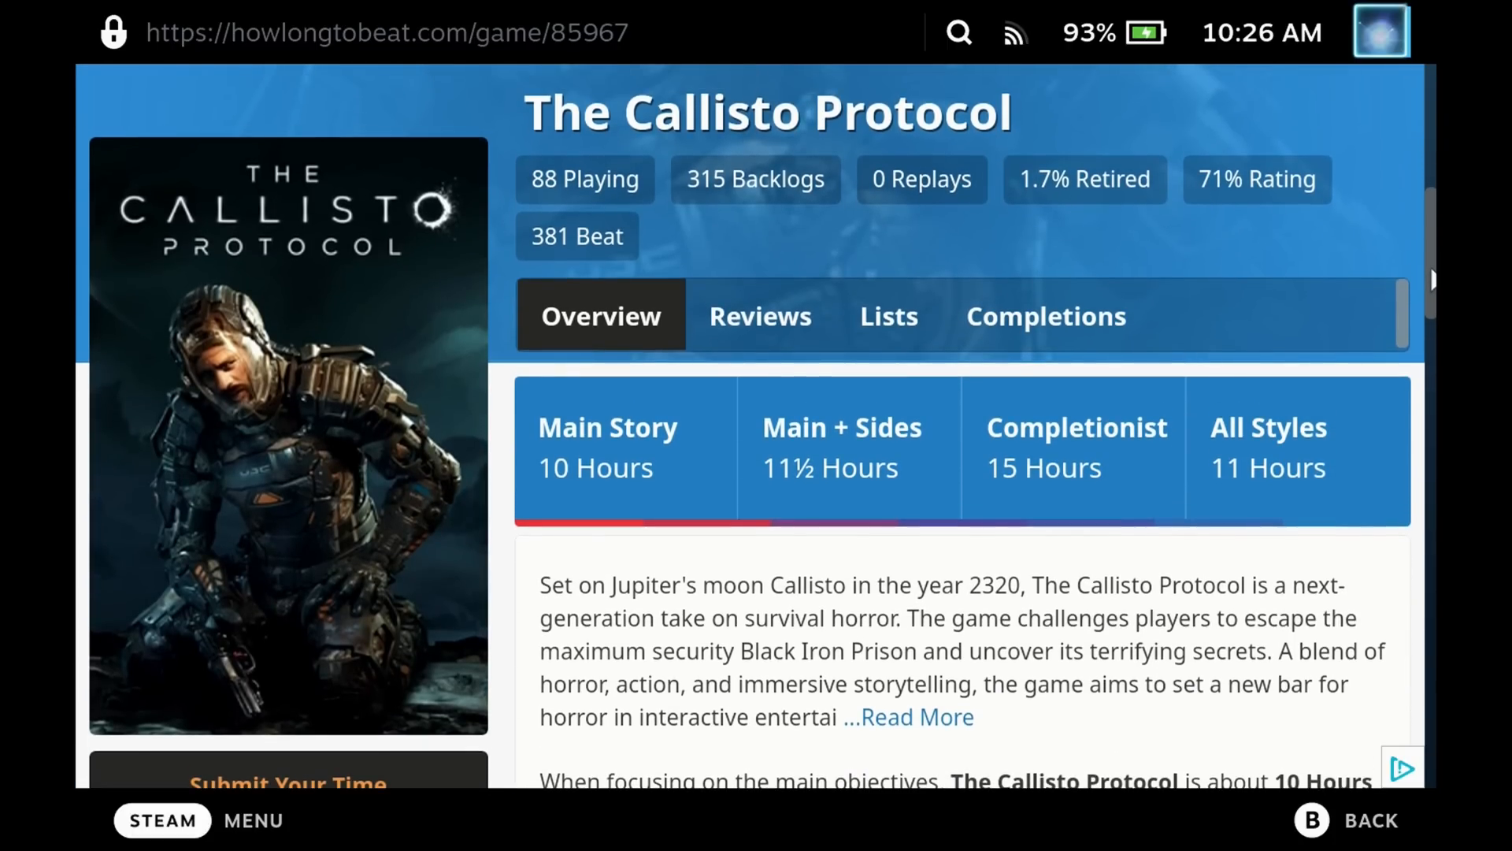
pyautogui.scroll(-3)
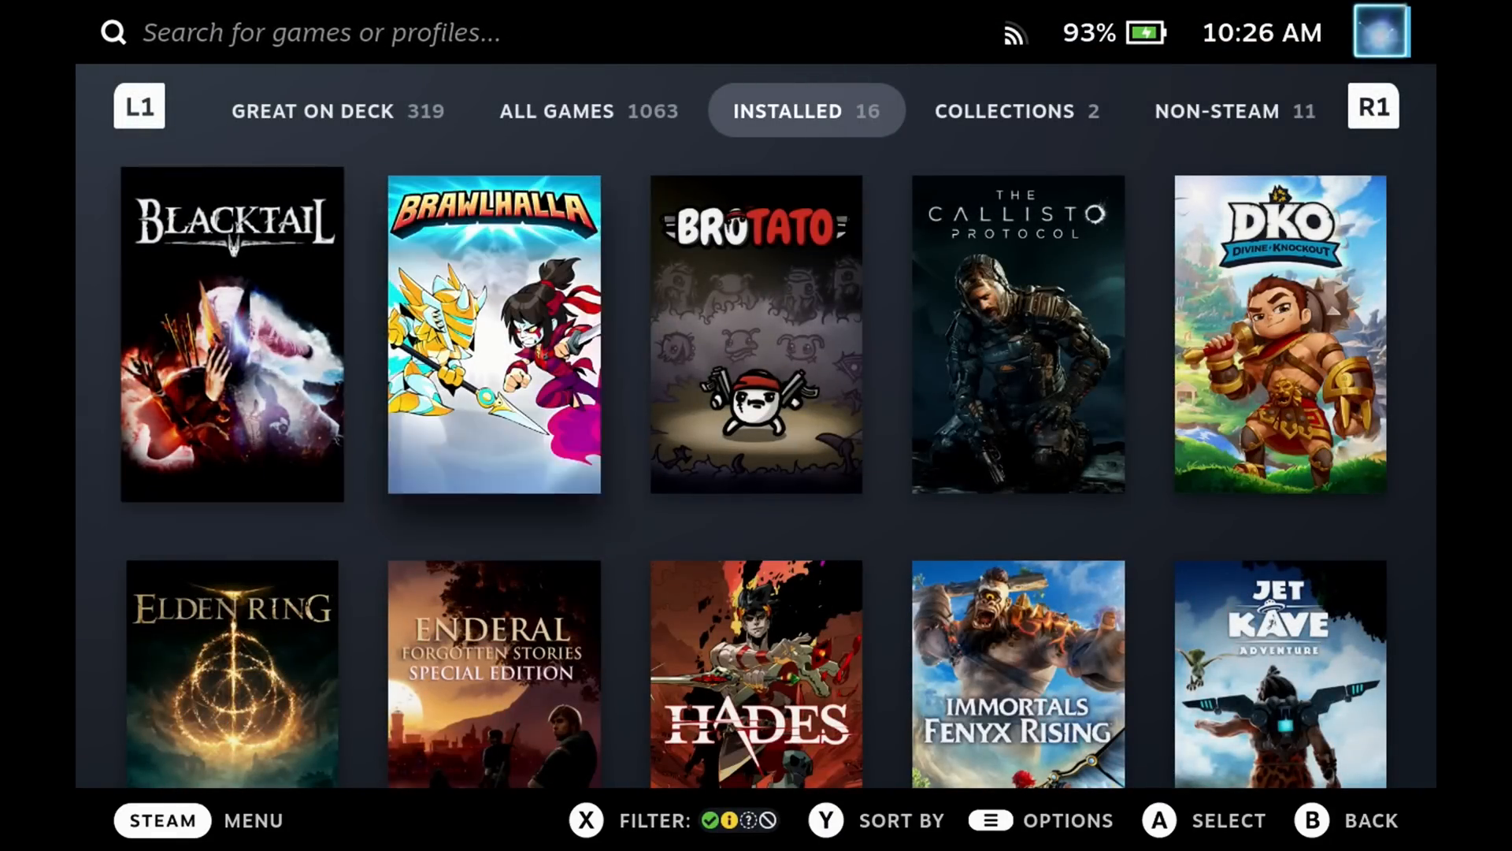
# Open The Callisto Protocol and scroll through its Platinum ProtonDB player reports
pyautogui.click(1018, 336)
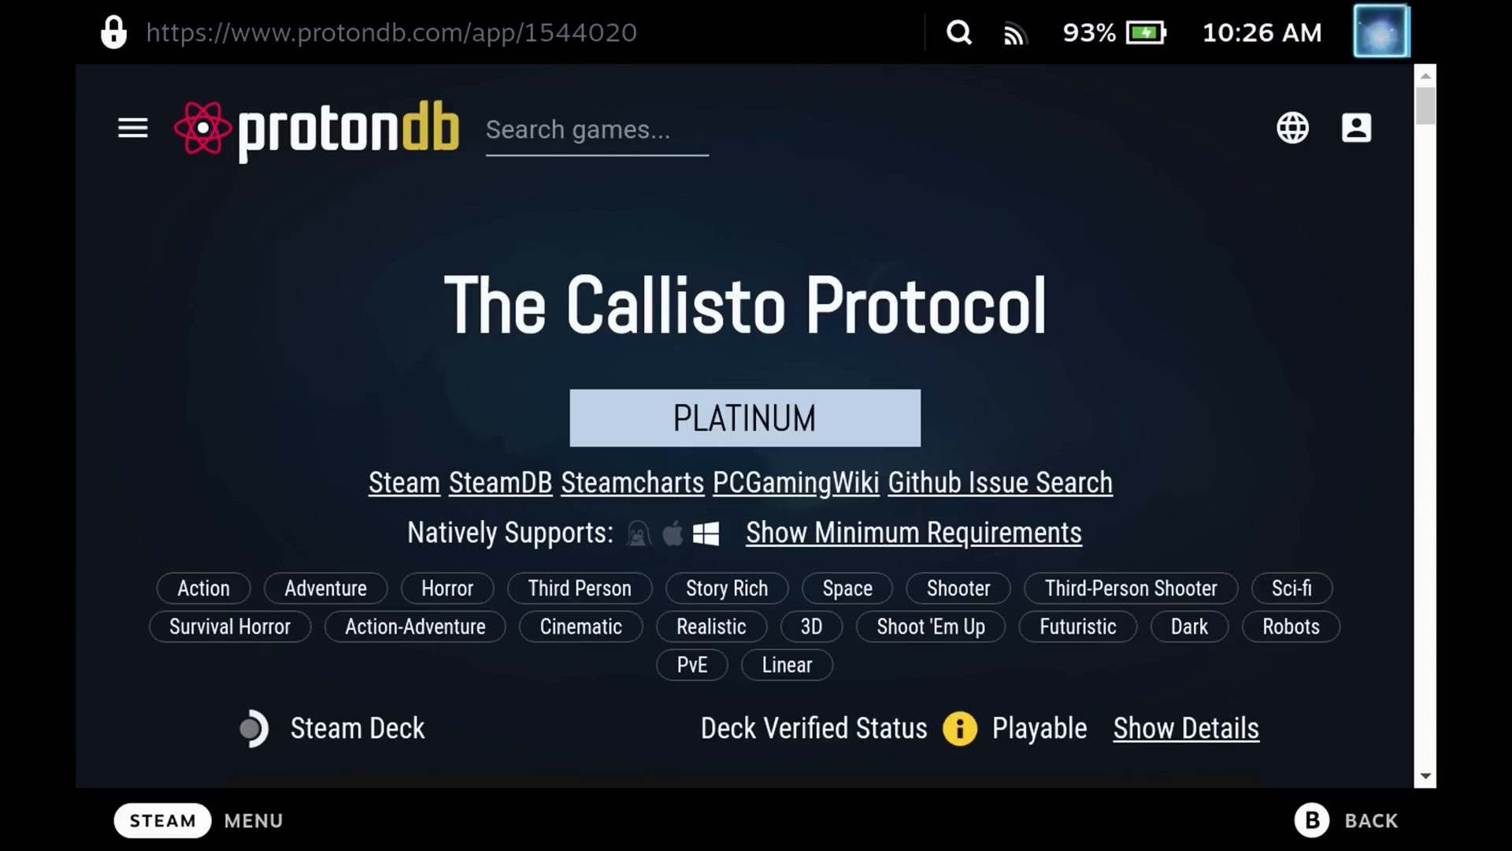
pyautogui.scroll(-3)
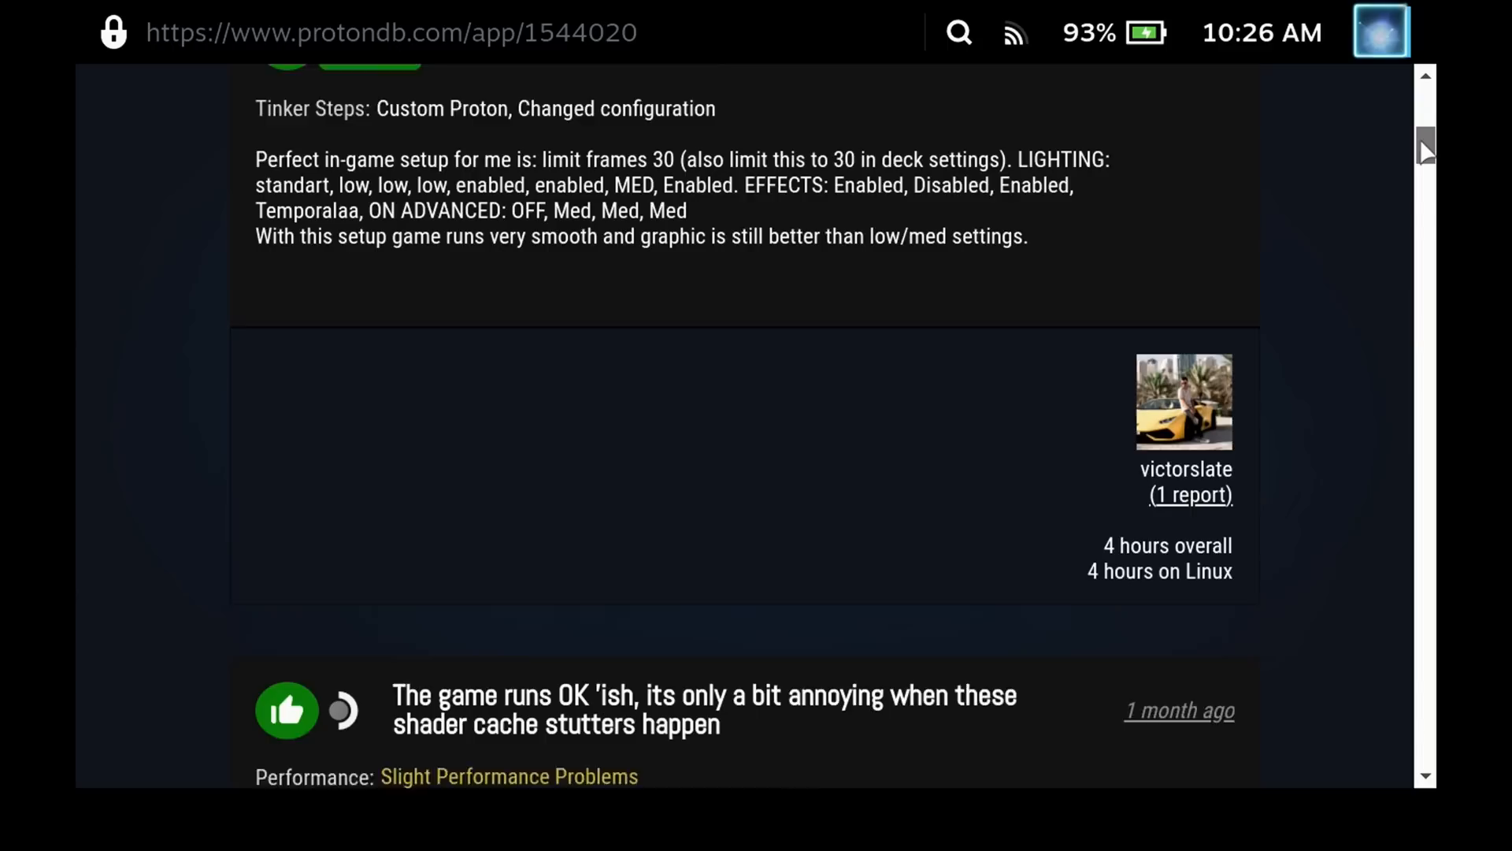
pyautogui.scroll(-3)
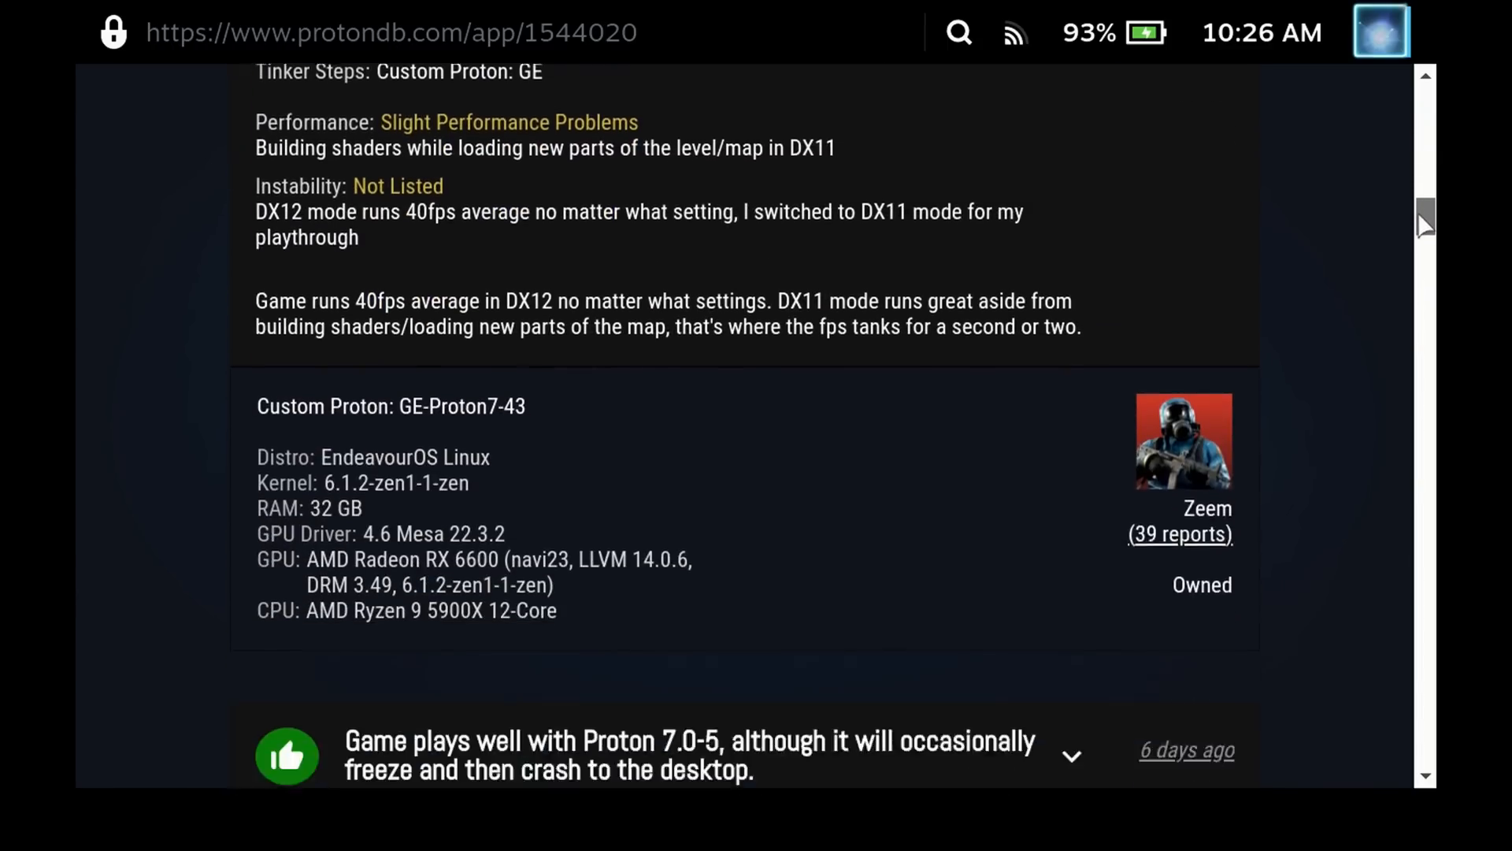
pyautogui.scroll(-3)
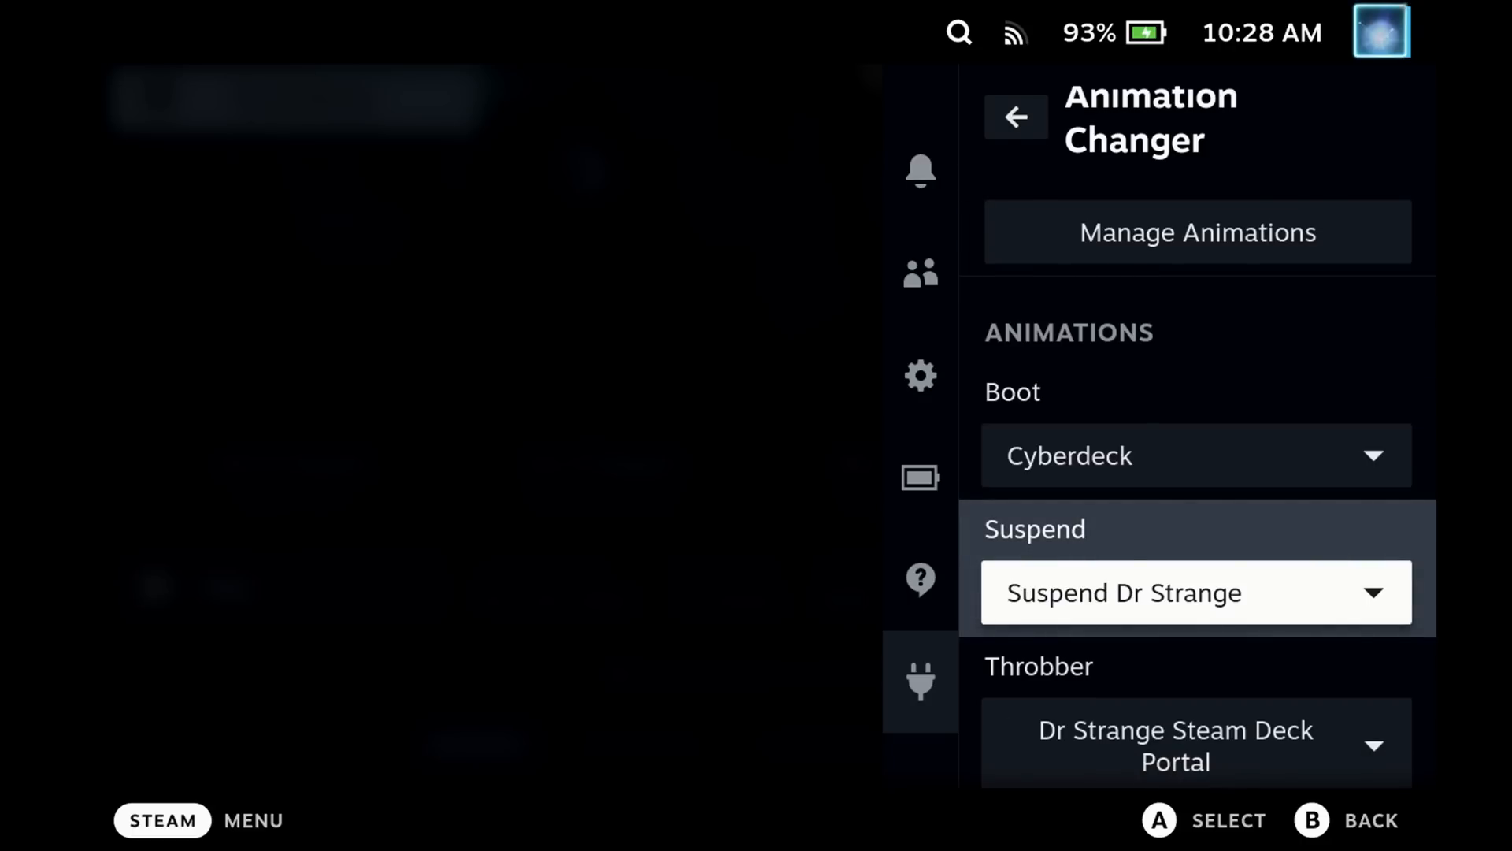
# Open Manage Animations to browse the 1014 downloadable boot animations
pyautogui.scroll(-3)
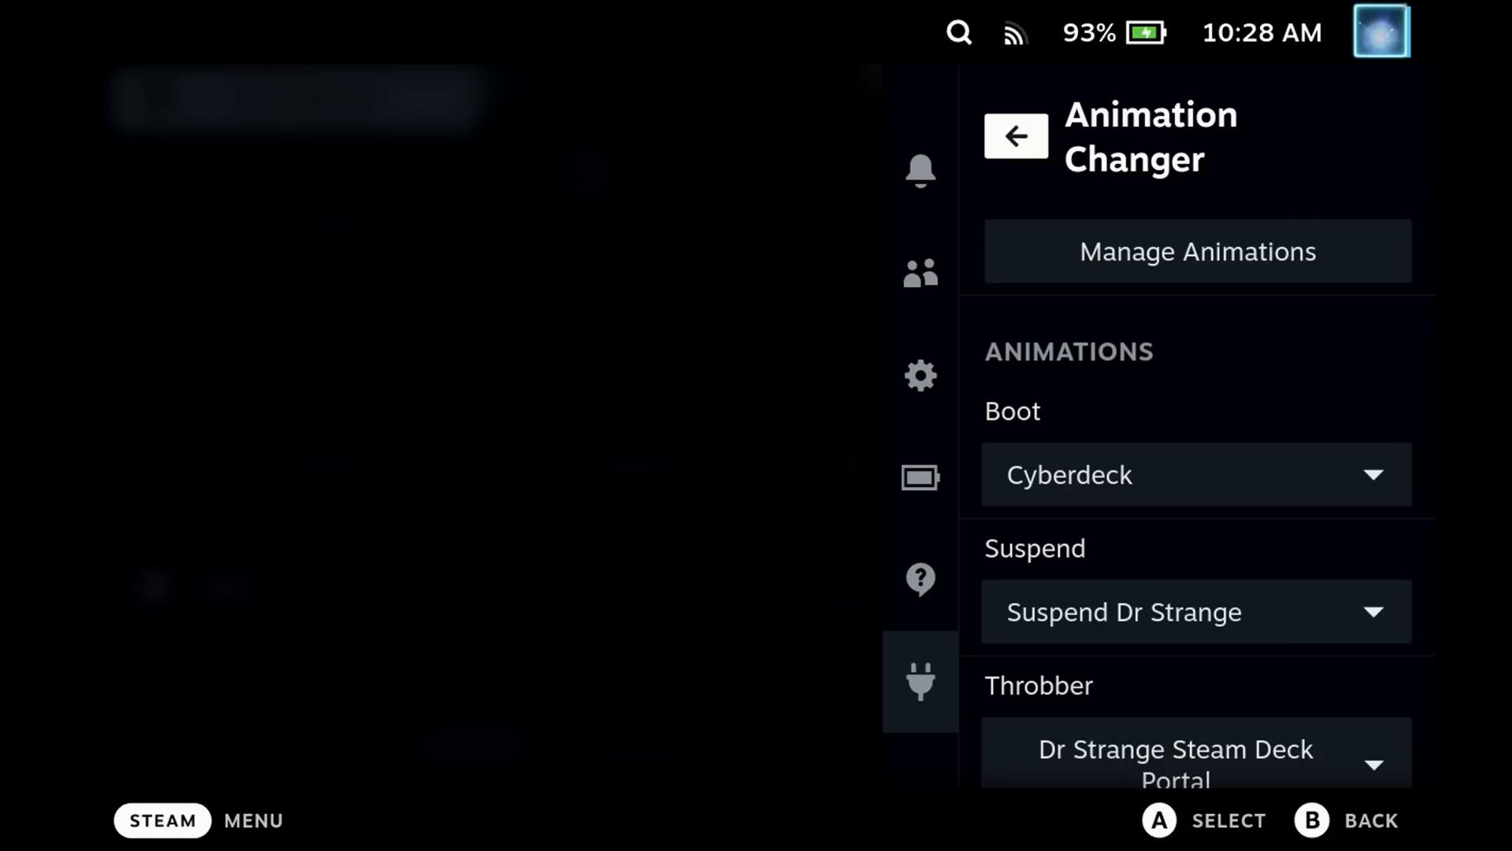
pyautogui.moveTo(1197, 250)
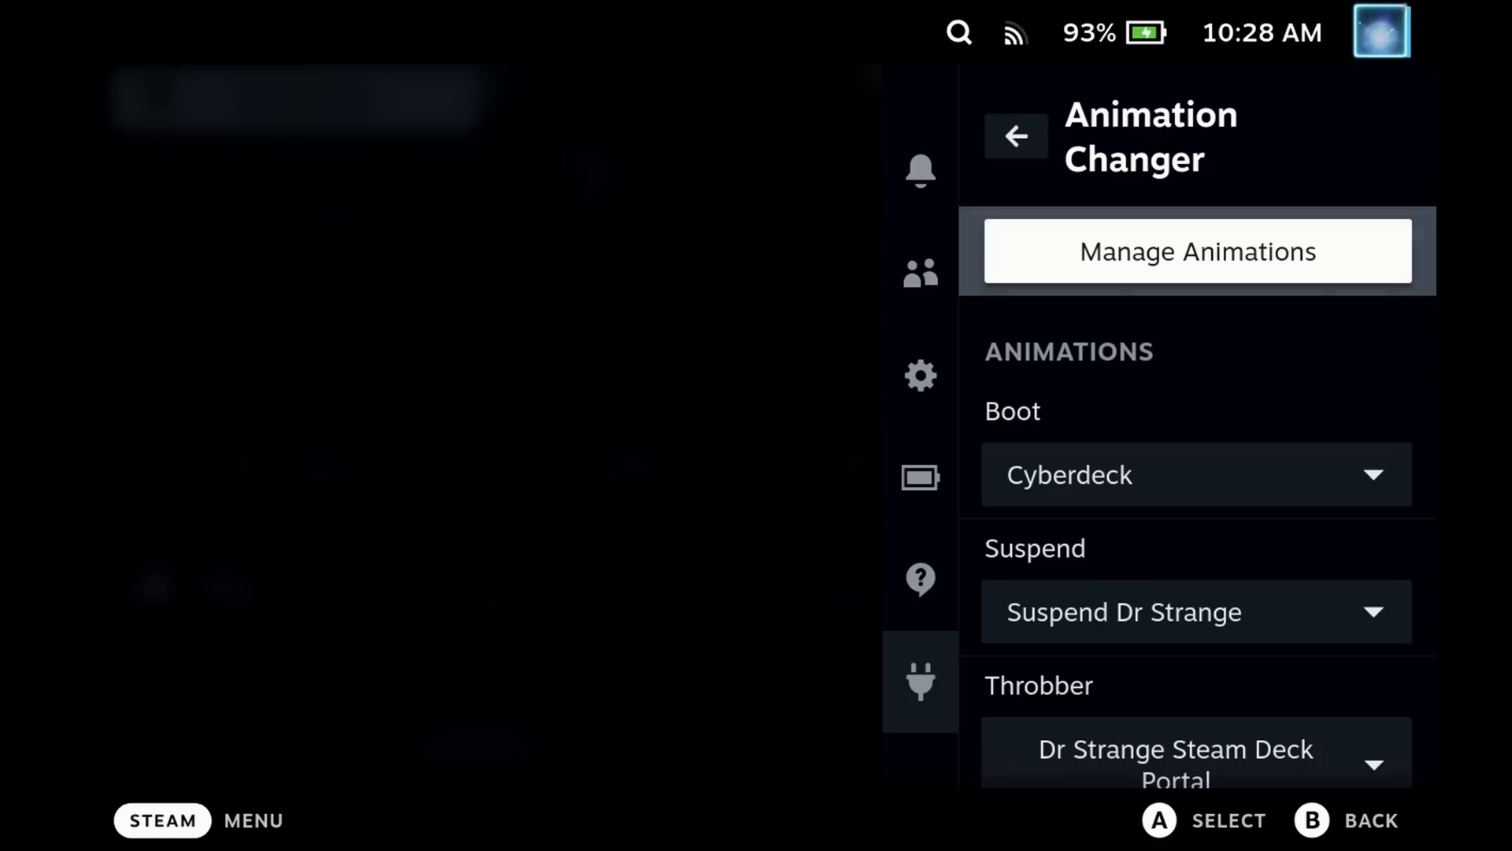
pyautogui.click(1196, 250)
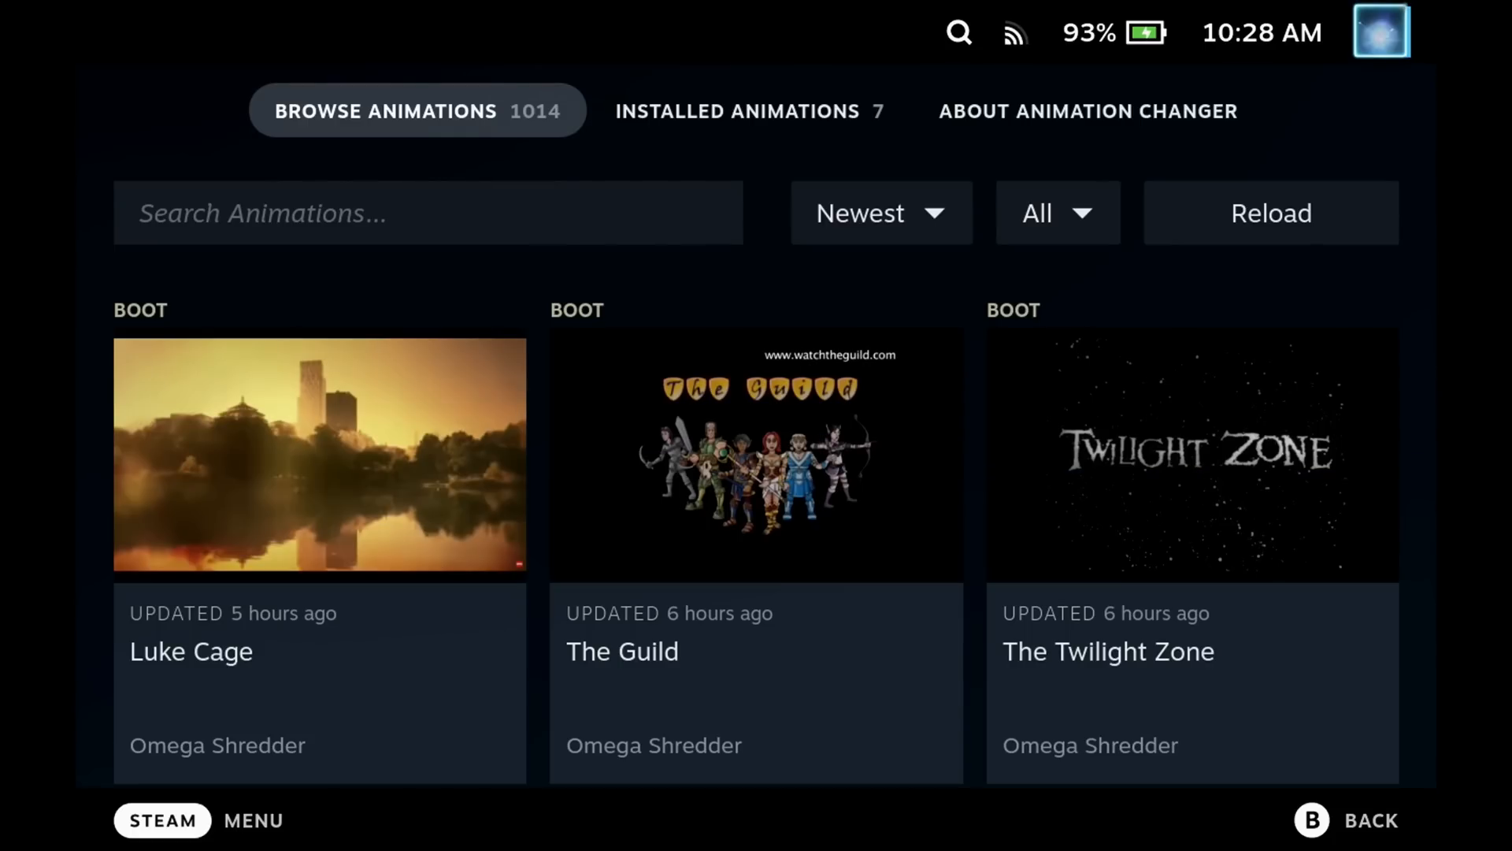
# Browse the animation list, then back out to the Animation Changer panel
pyautogui.click(319, 453)
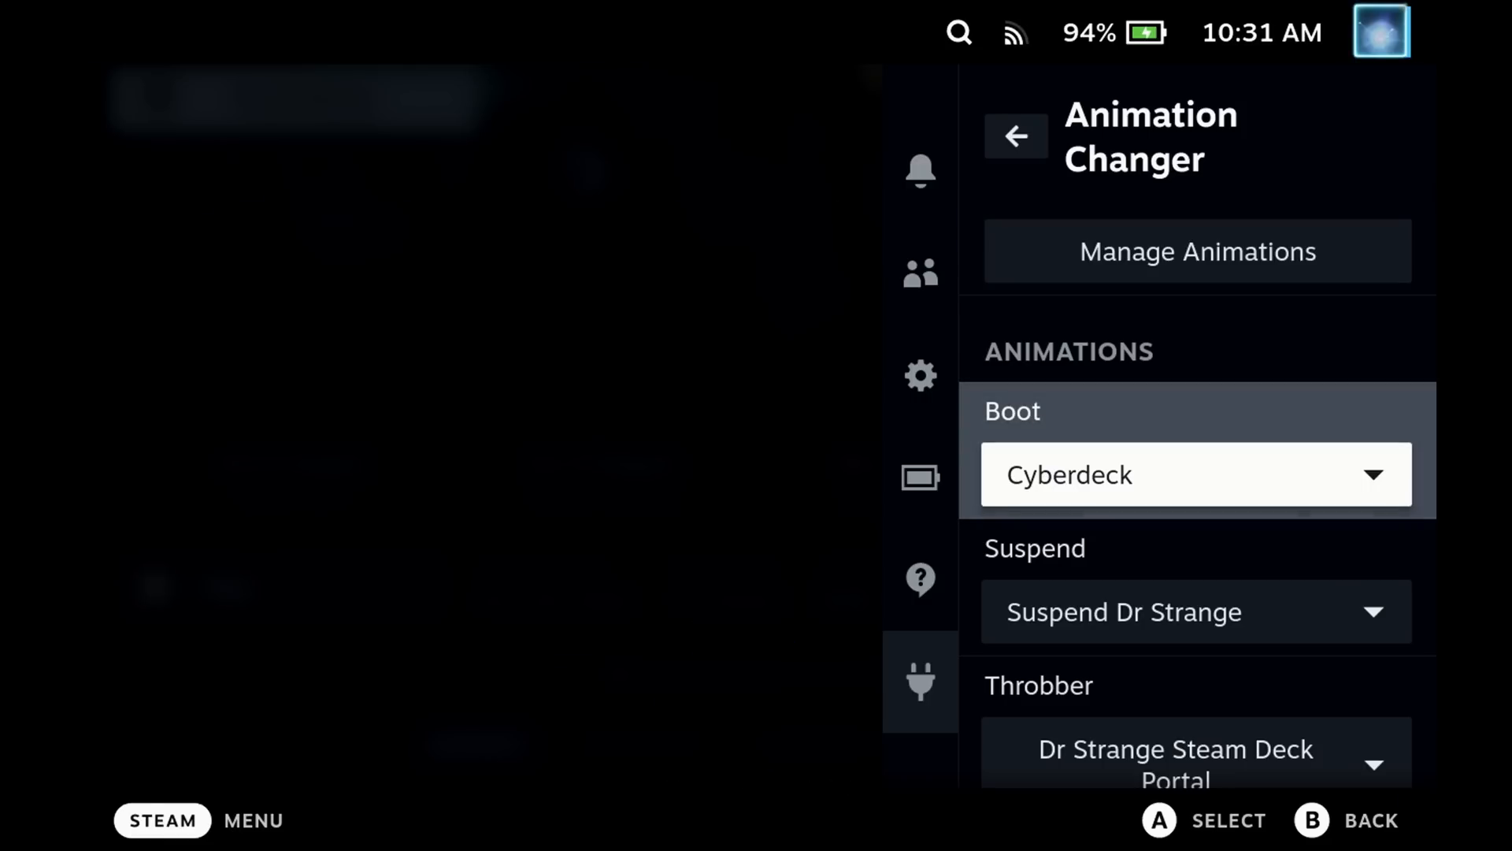
pyautogui.scroll(-3)
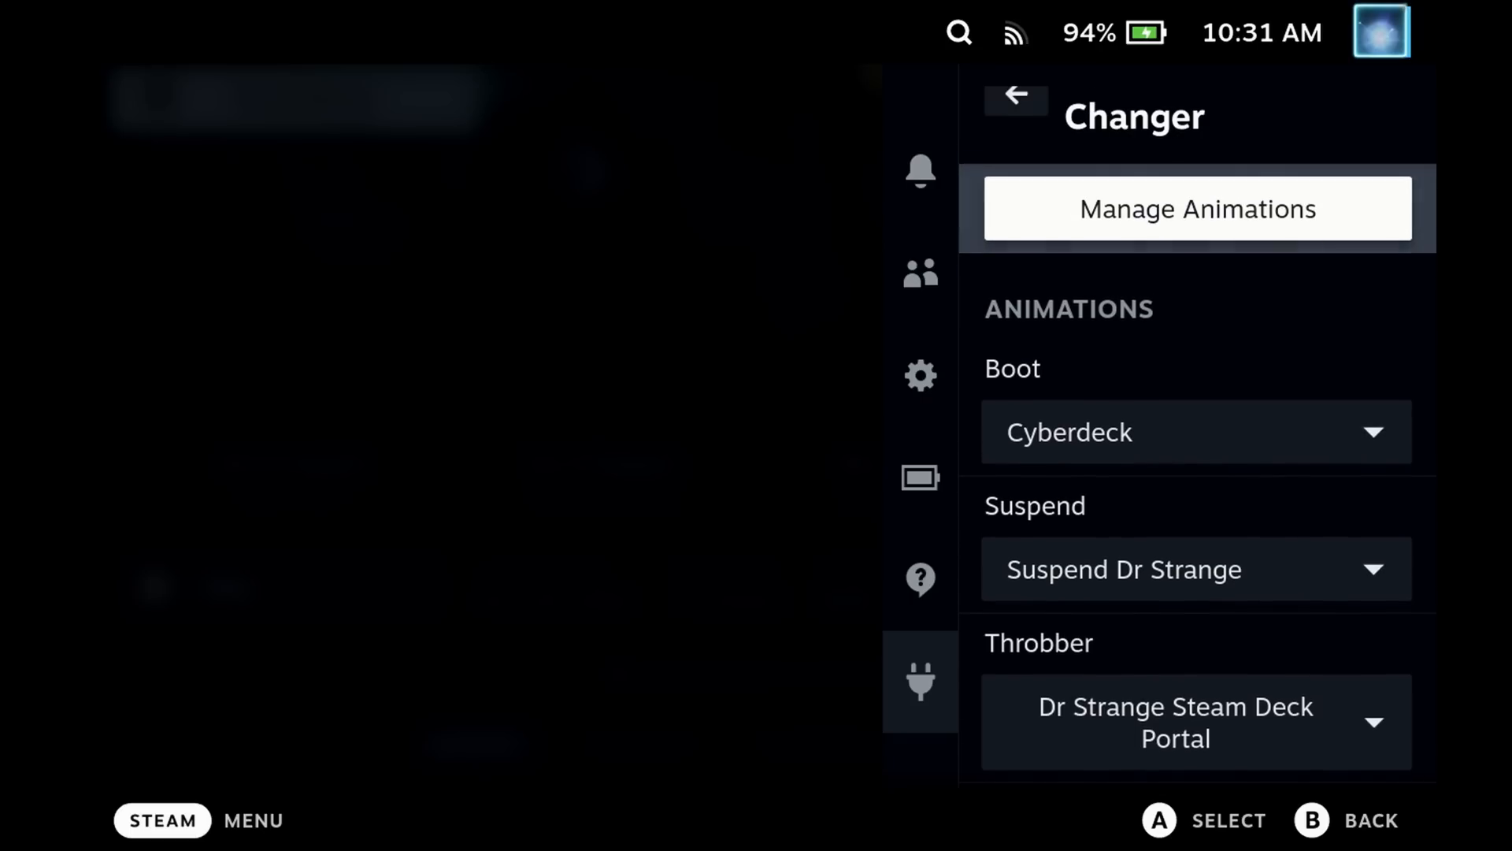
pyautogui.click(1014, 95)
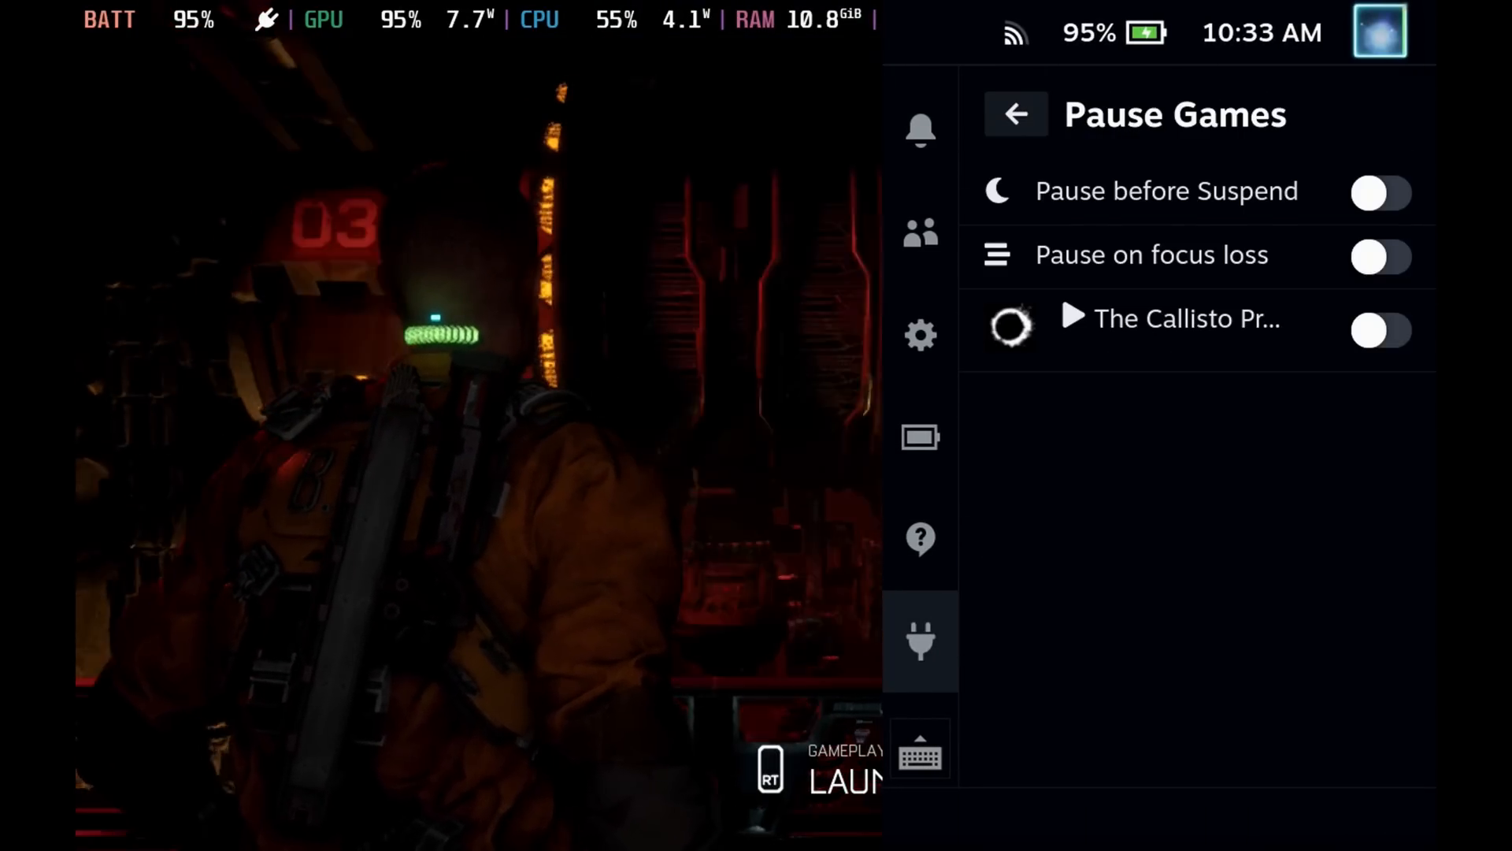
# Pause The Callisto Protocol in Pause Games and start launching Stardew Valley
pyautogui.click(1381, 330)
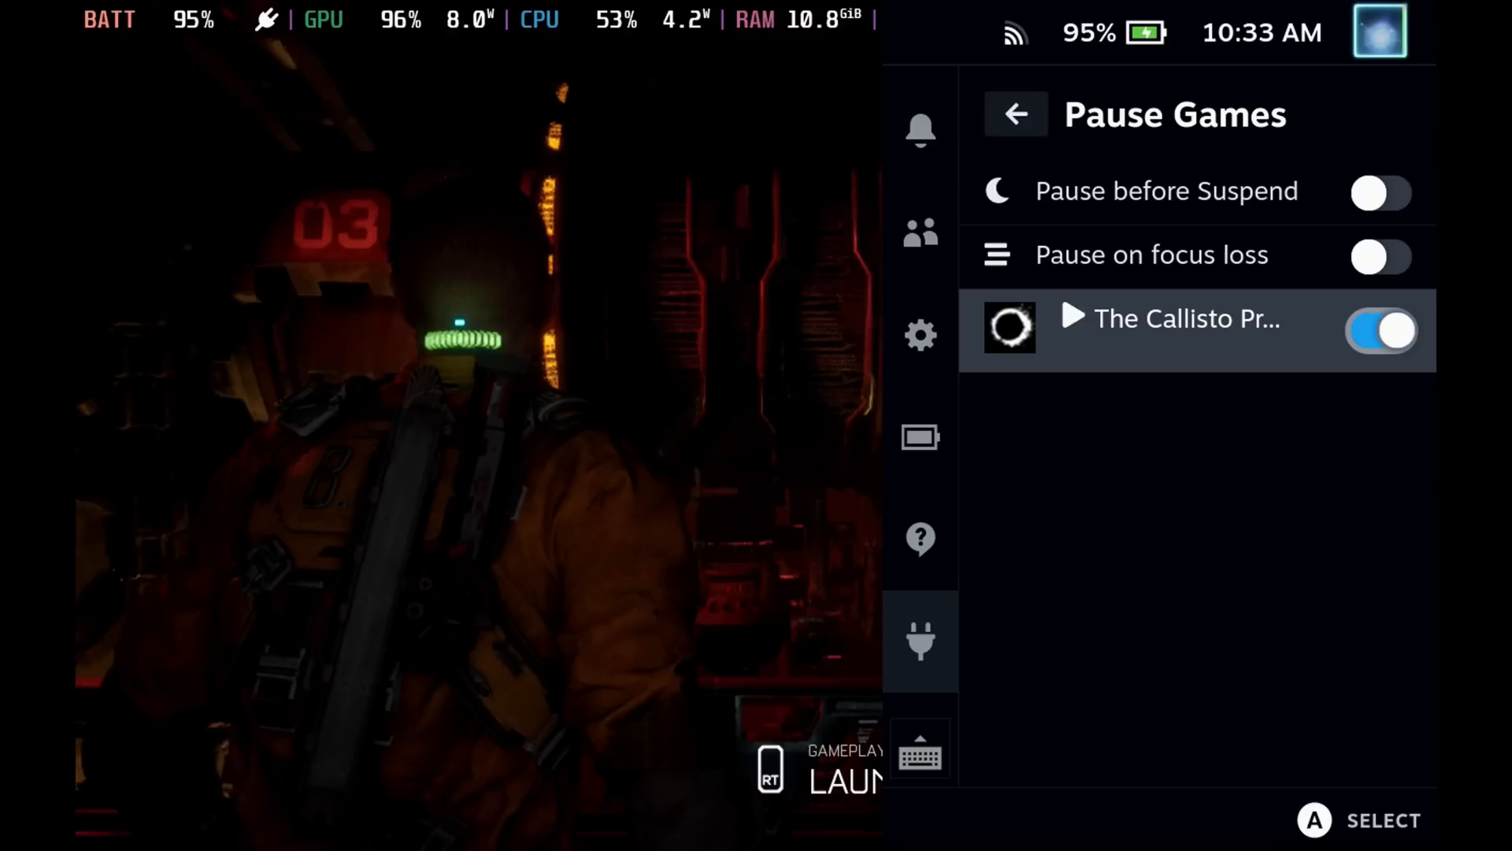
pyautogui.click(1073, 319)
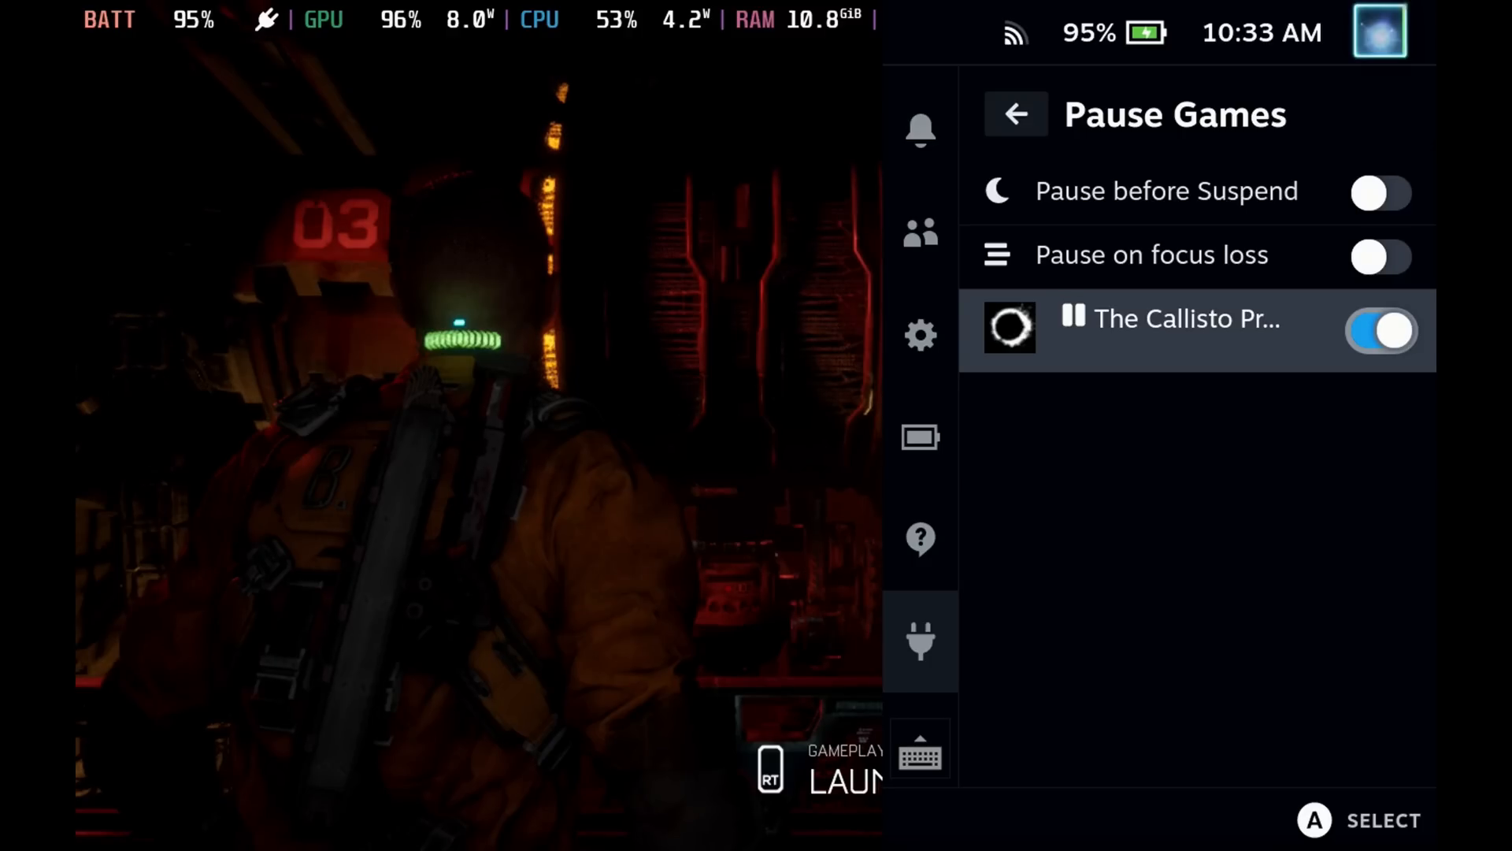
pyautogui.click(1015, 114)
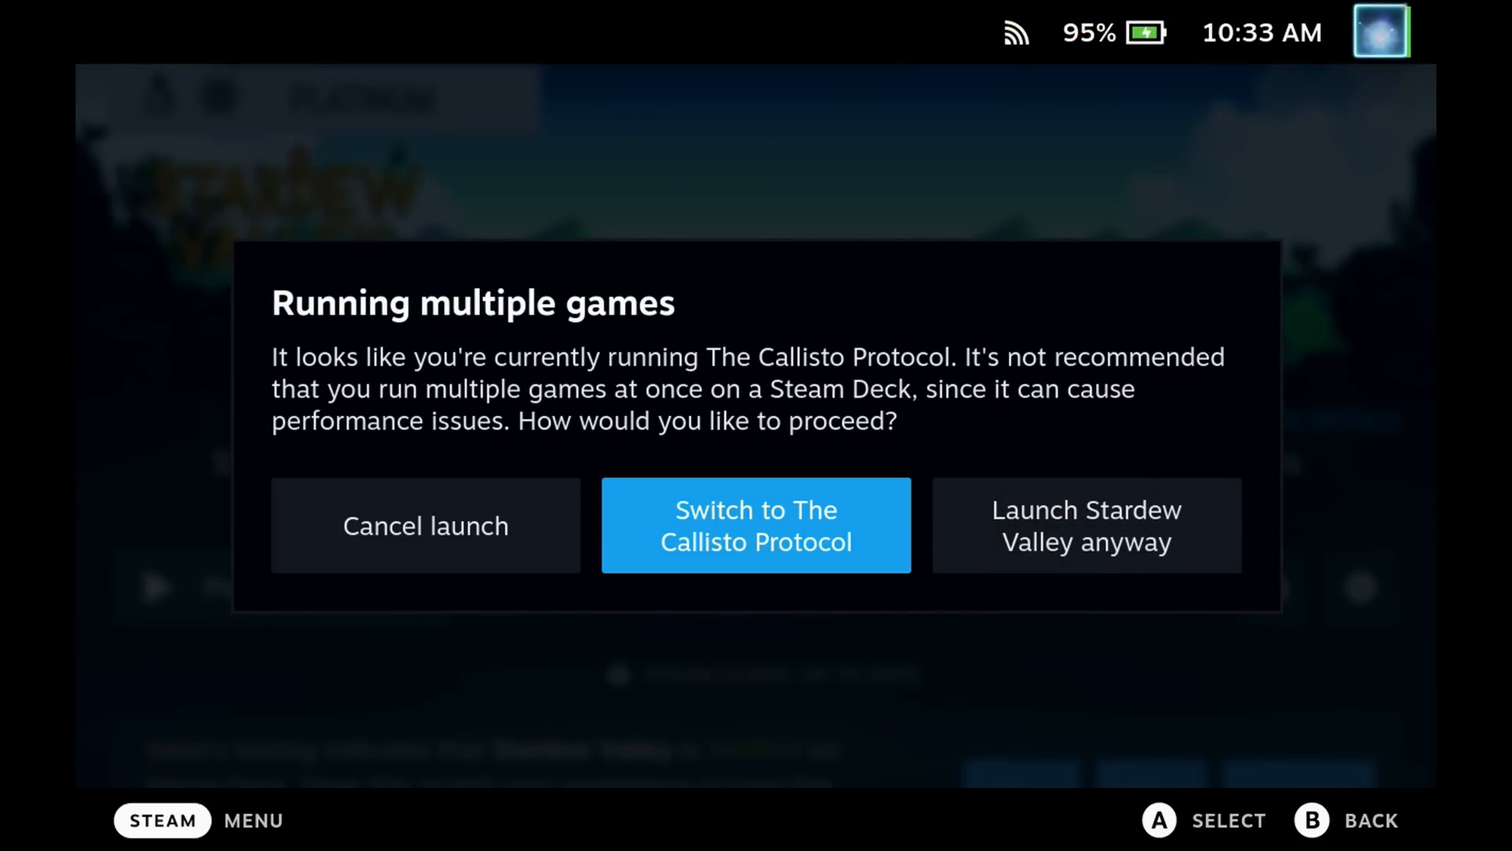
# Launch Stardew Valley anyway, check both games in Pause Games, then go Home
pyautogui.click(1085, 525)
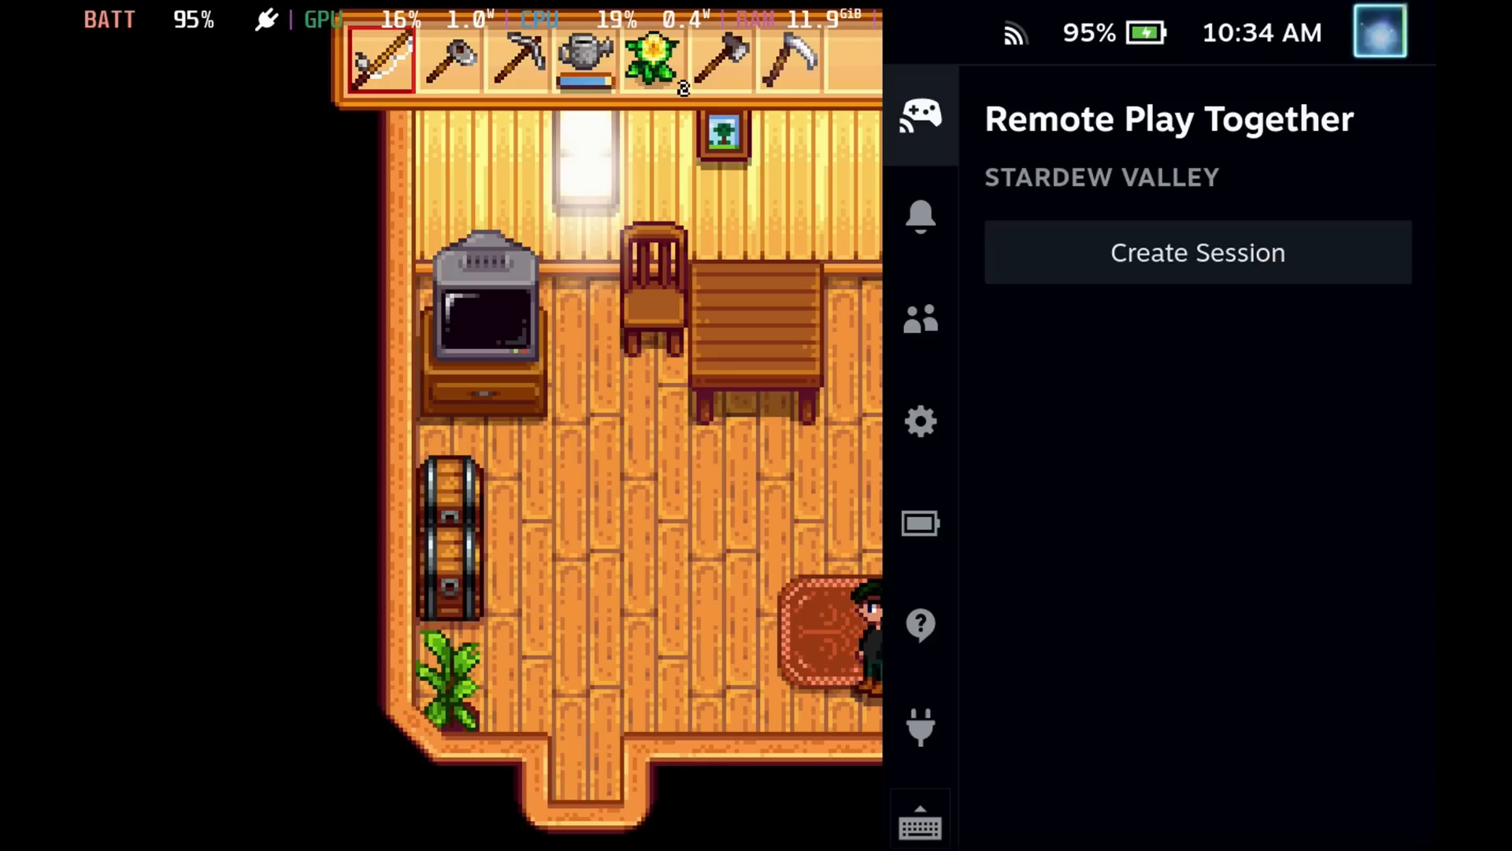
pyautogui.click(919, 215)
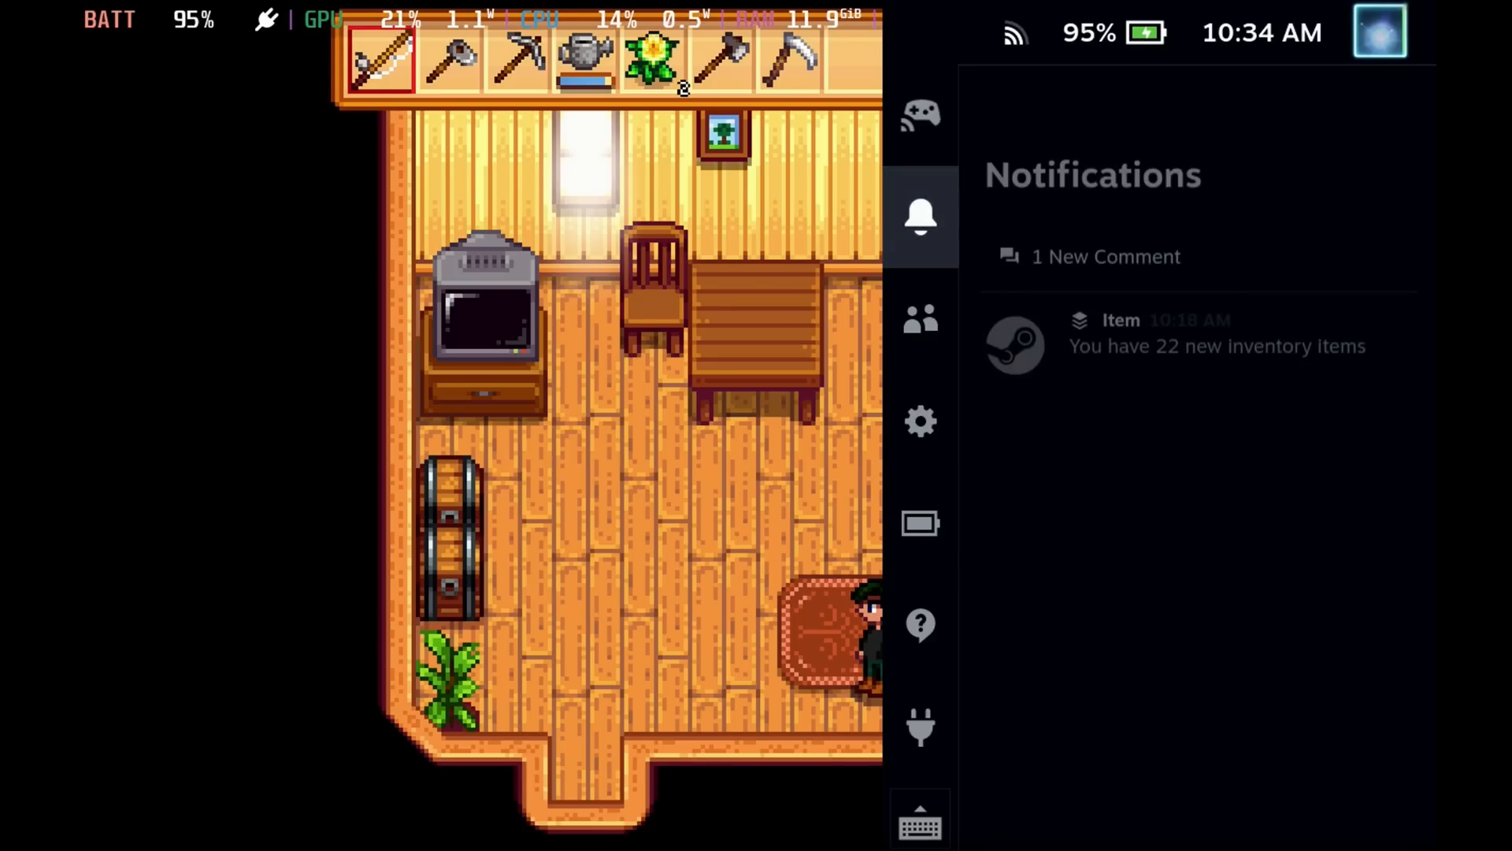
pyautogui.click(919, 726)
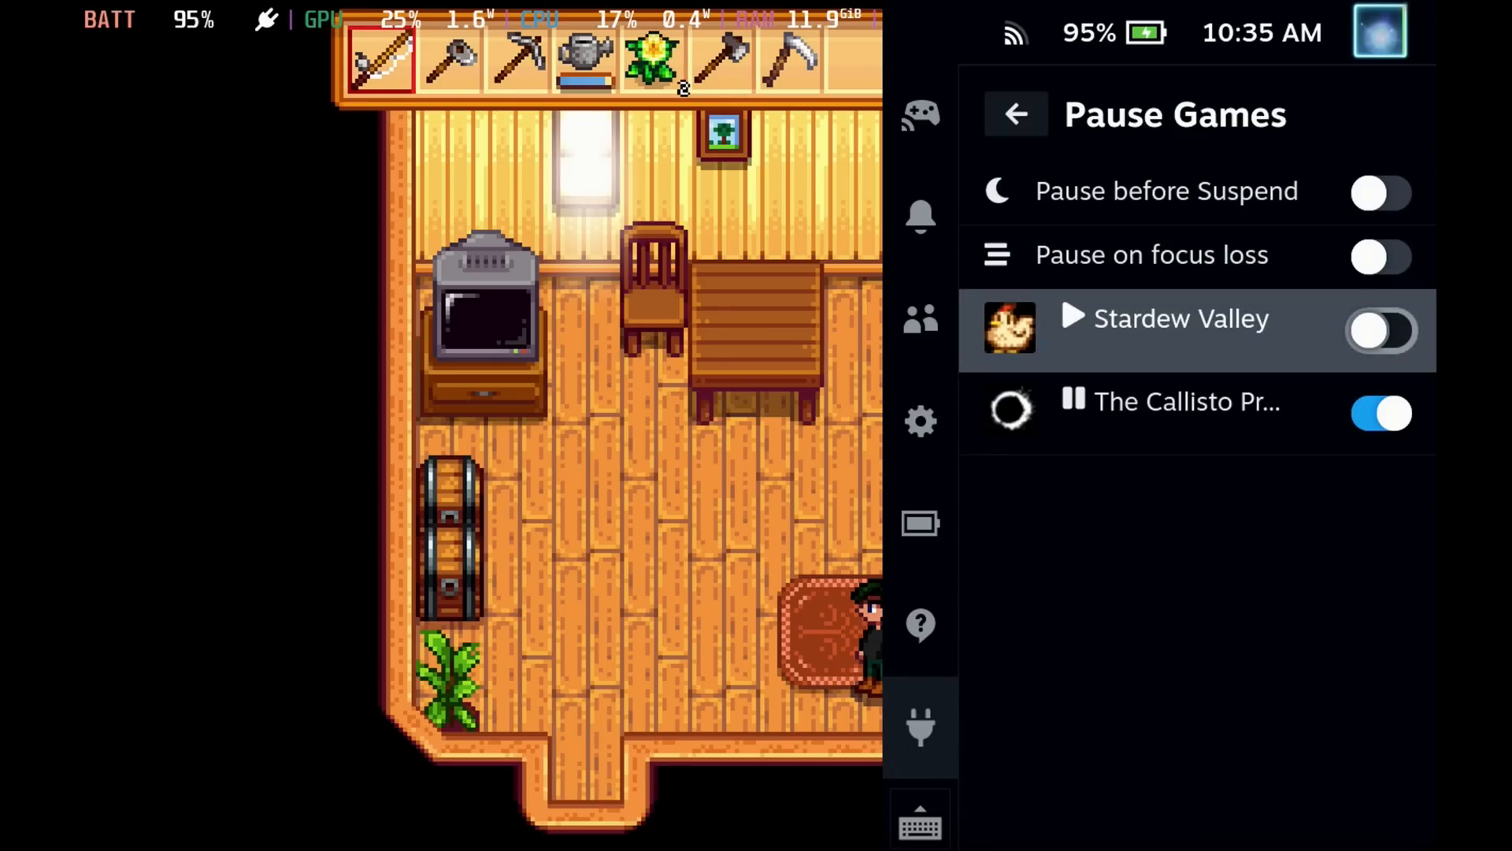
pyautogui.click(1015, 113)
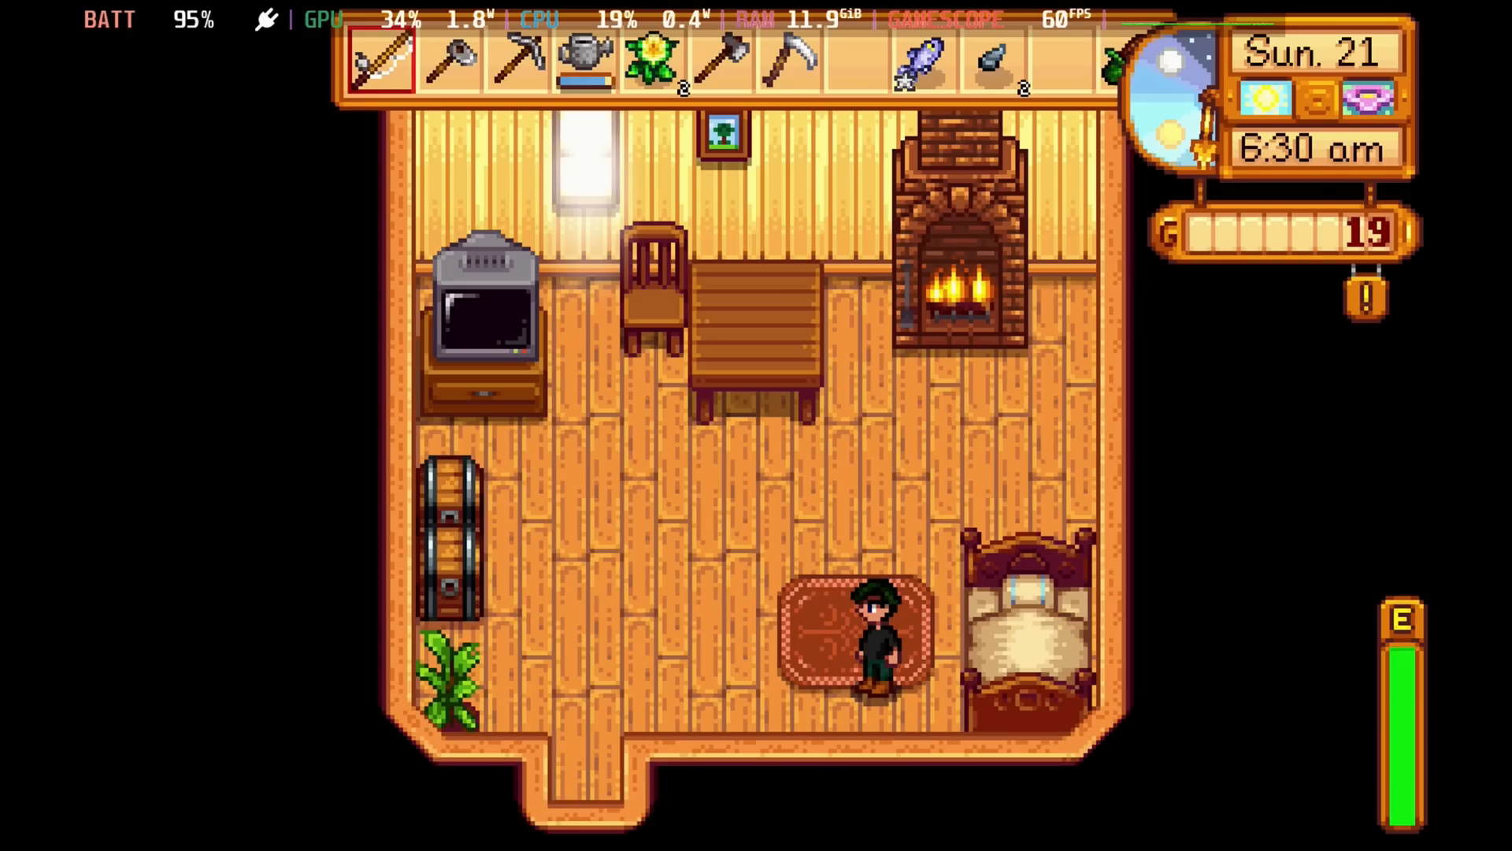
pyautogui.press('Steam')
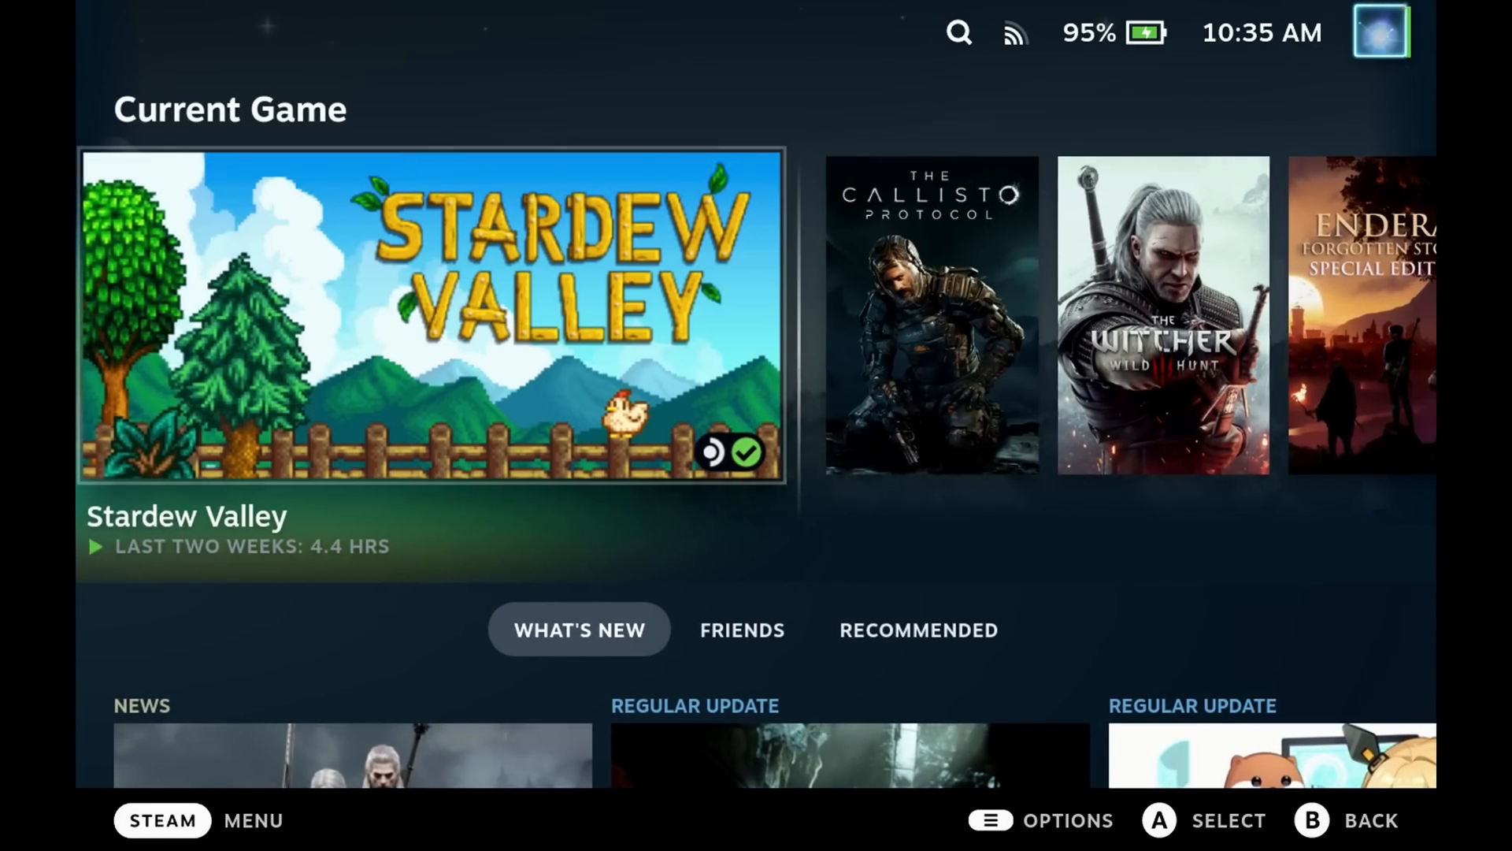
# Select The Witcher 3: Wild Hunt in Recent Games and launch it anyway
pyautogui.hscroll(3)
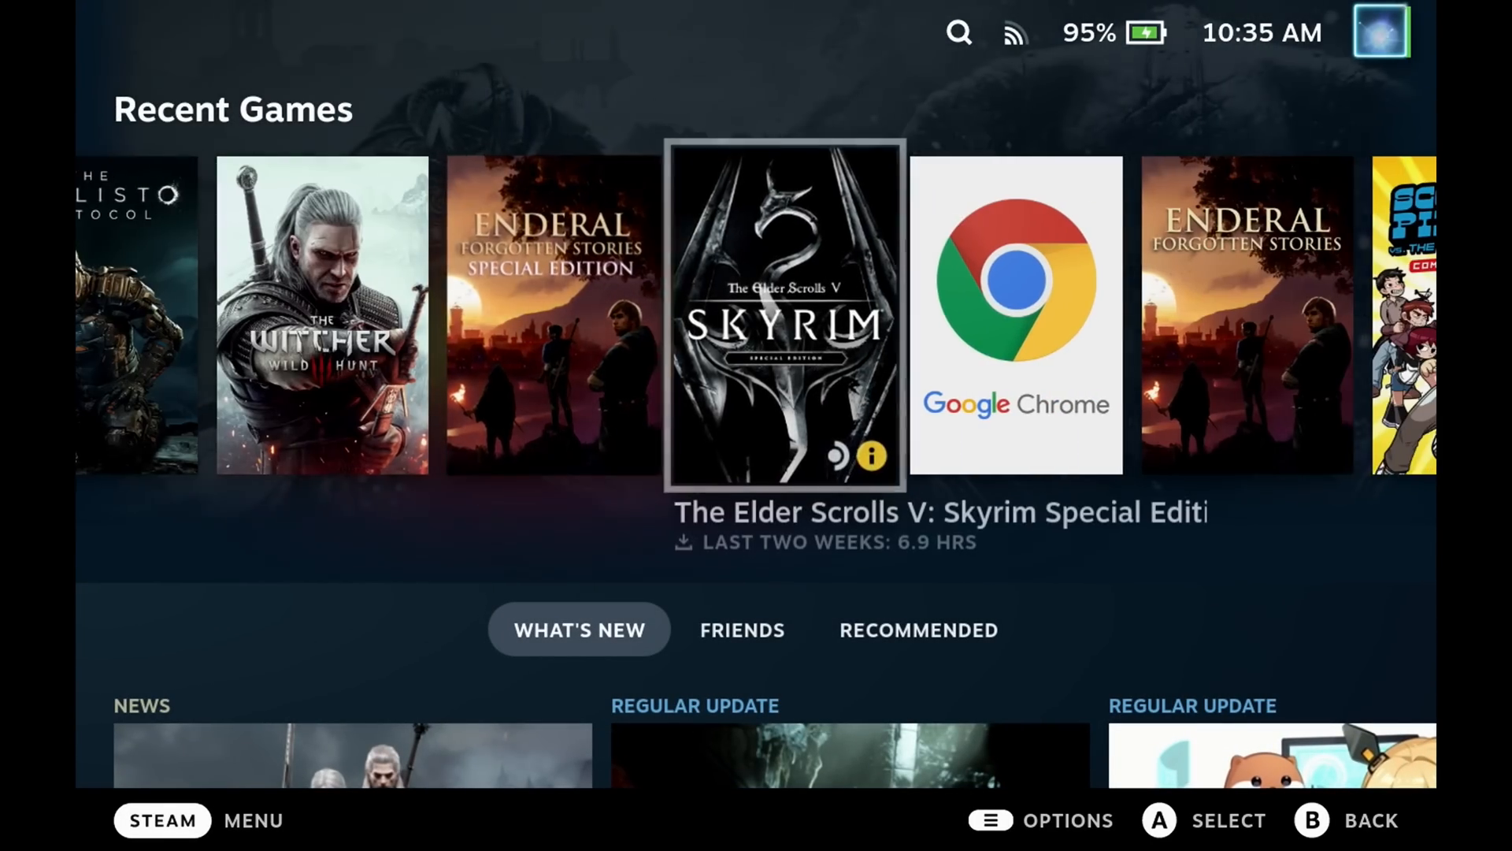
pyautogui.hscroll(3)
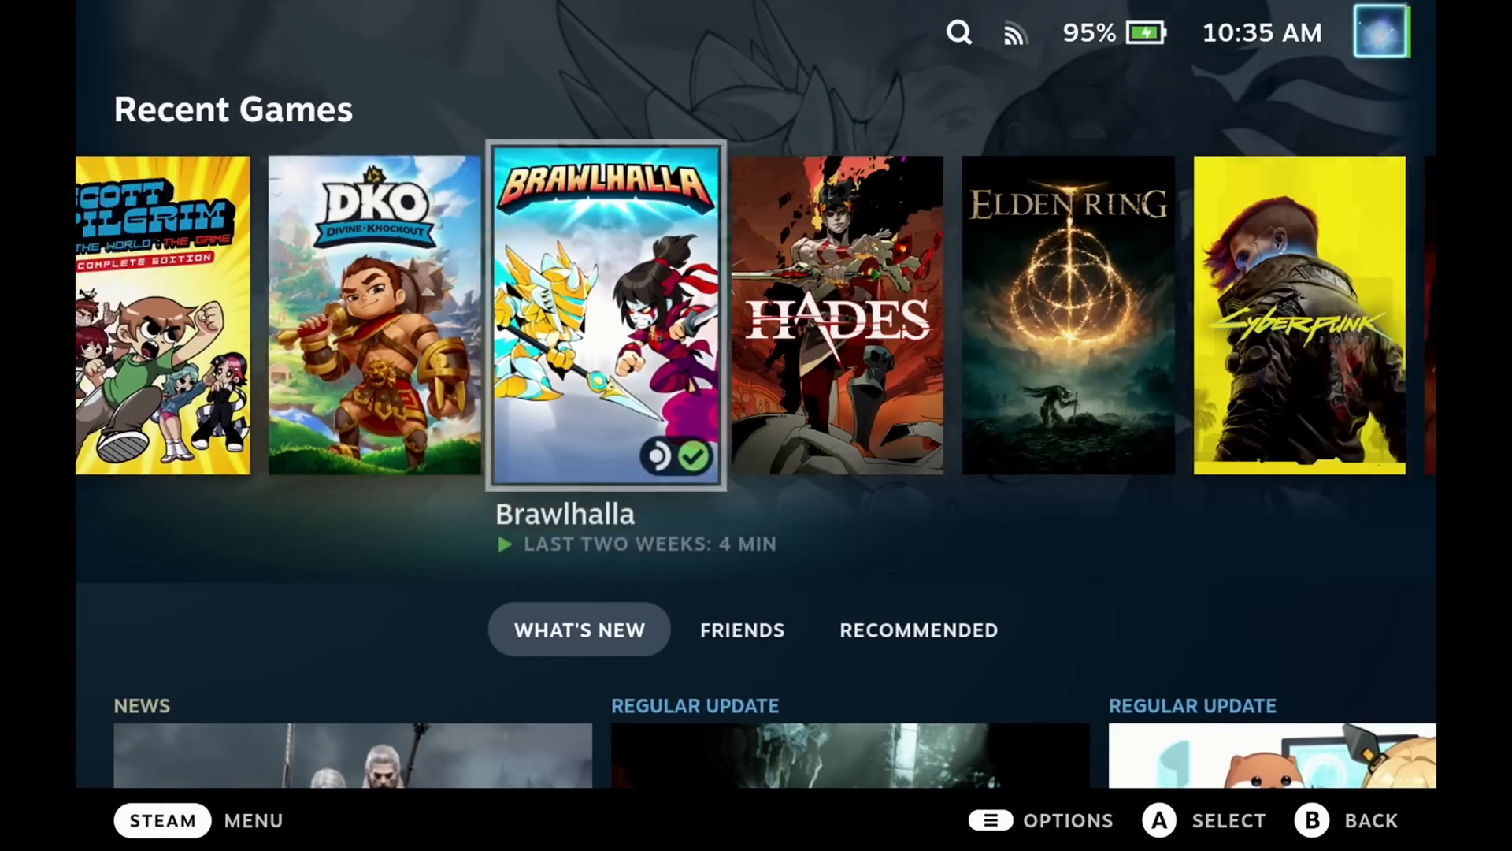
pyautogui.hscroll(3)
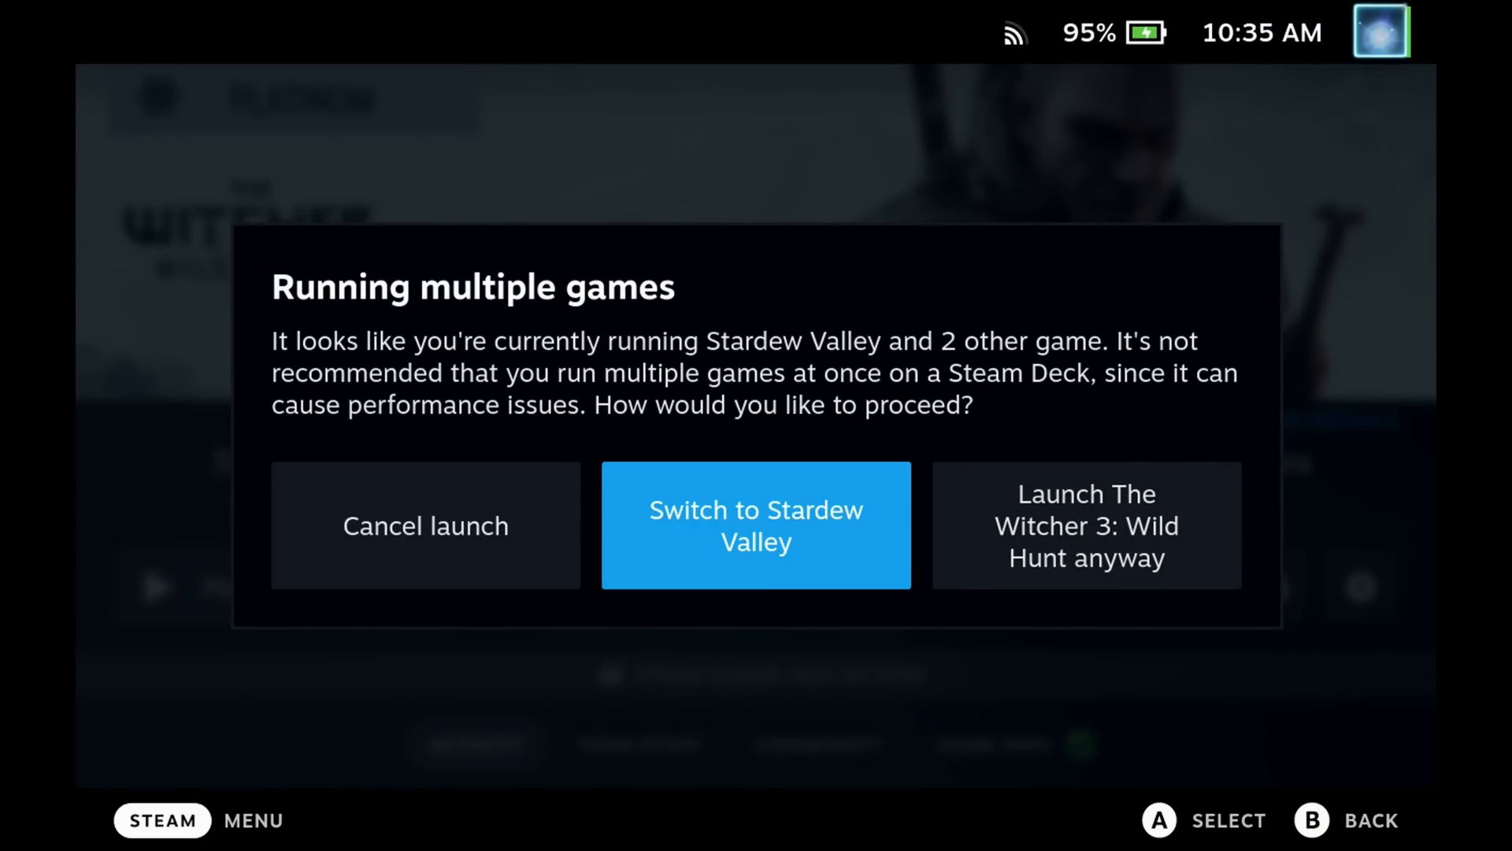
pyautogui.click(1085, 525)
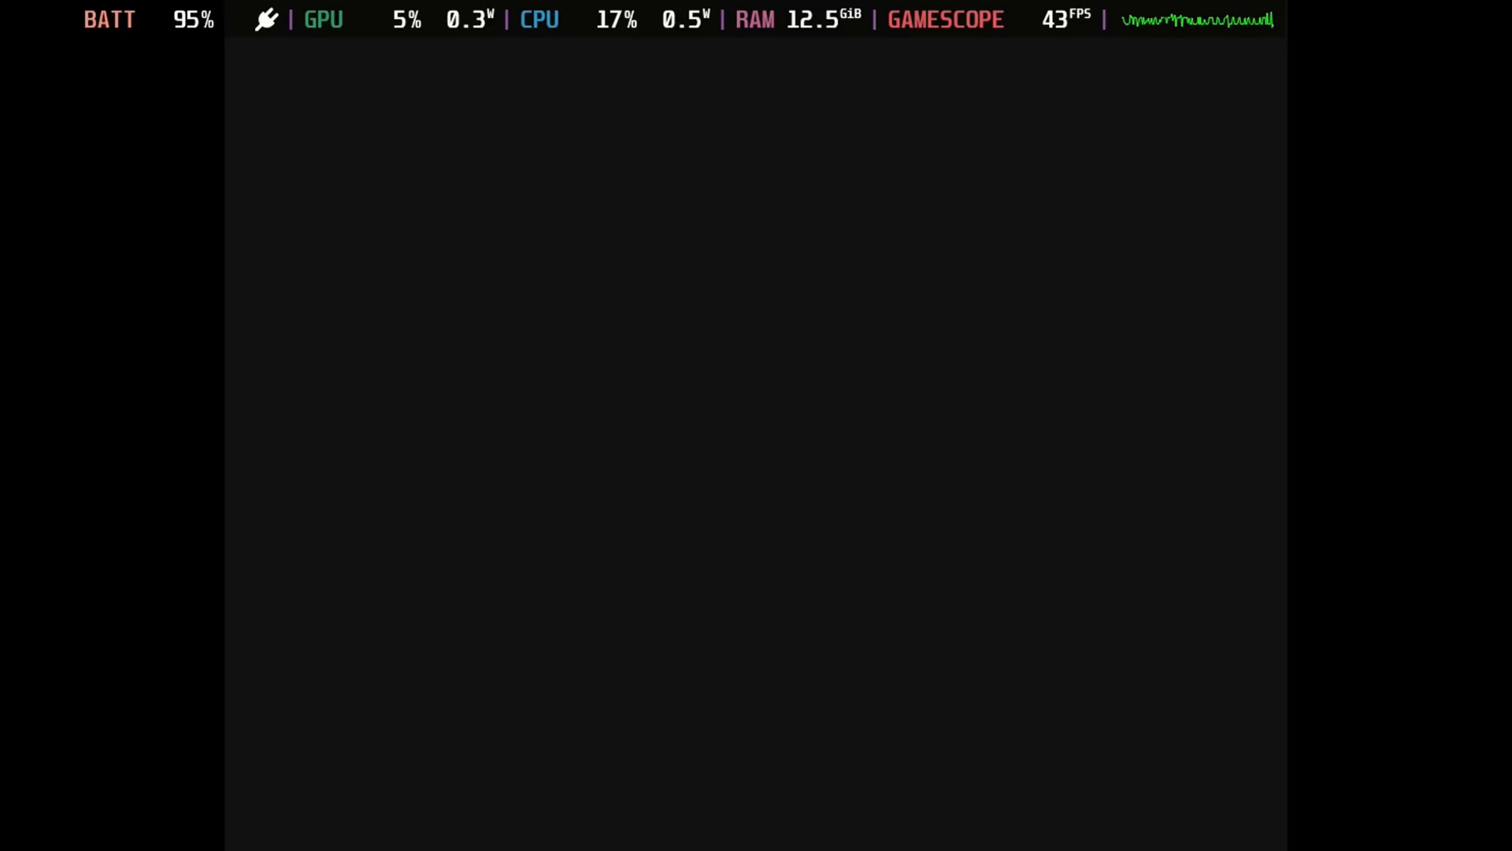
# Open the Decky plugin list showing ProtonDB Badges and vibrantDeck
pyautogui.click(919, 726)
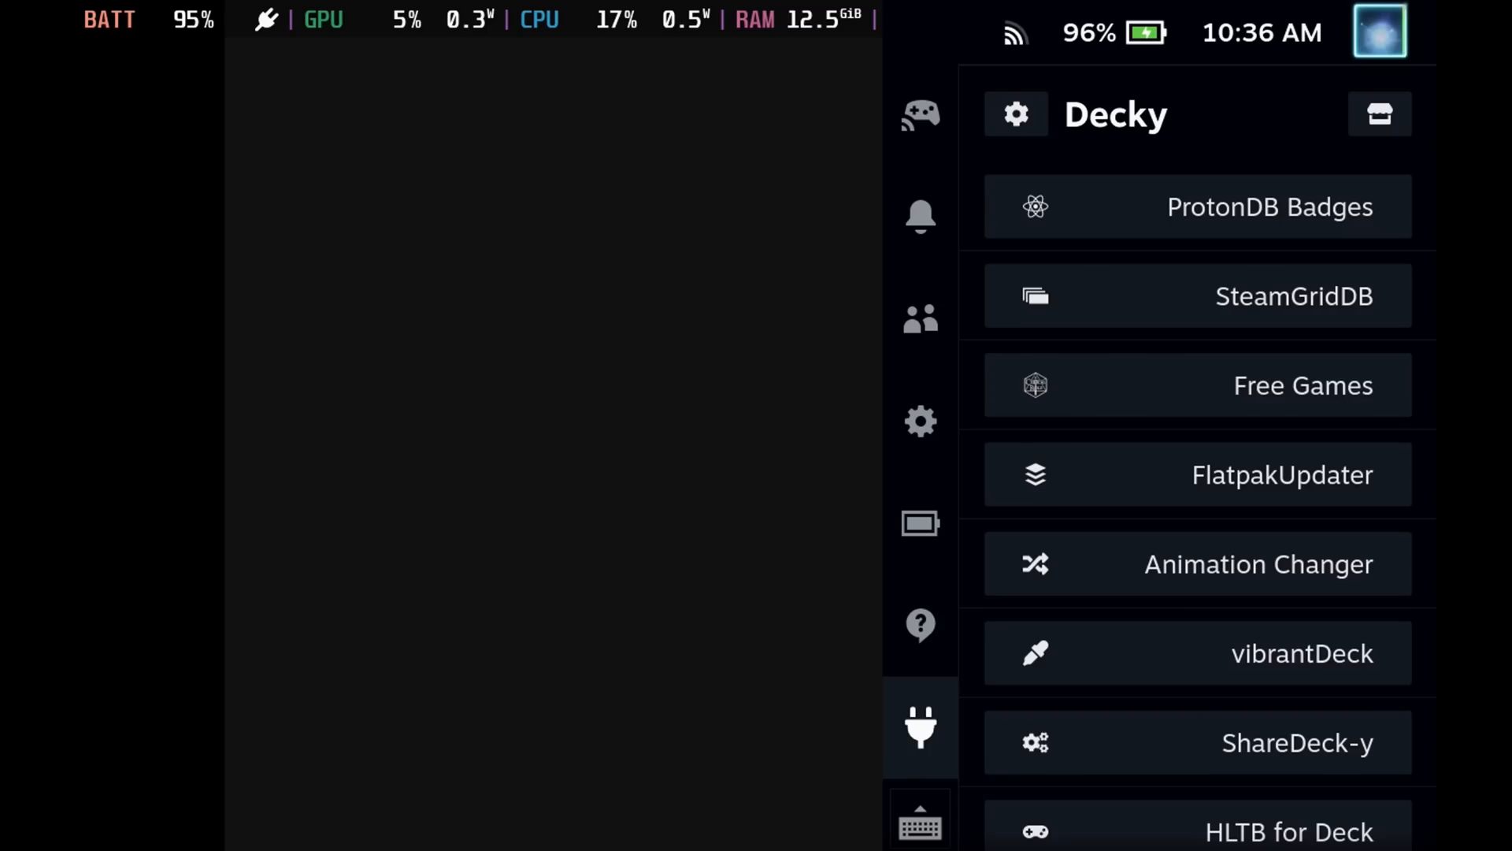